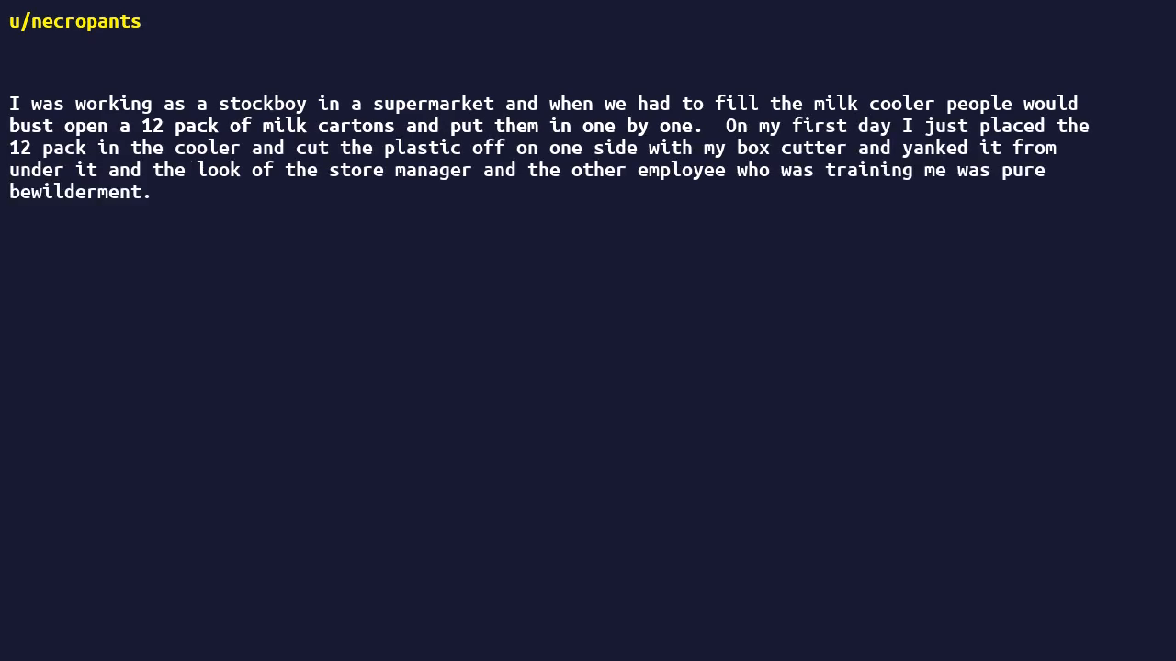
{"action": "type", "text": "From that day everyone did it my way."}
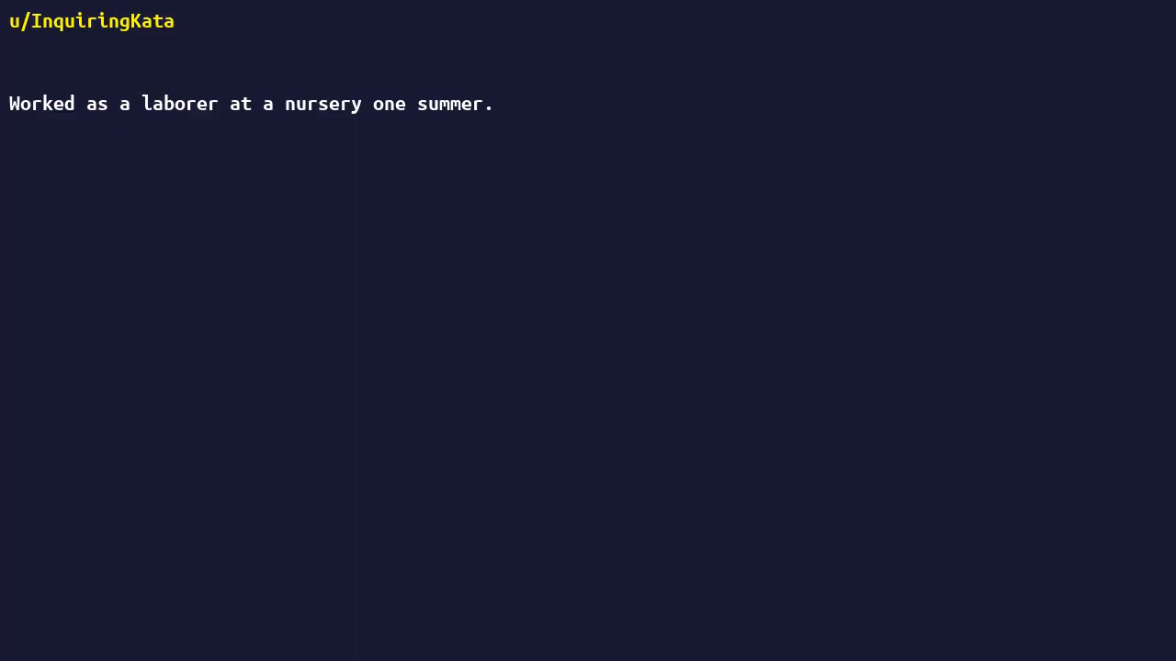
{"action": "type", "text": "Daily tasks included manually watering 15,000 plants each day."}
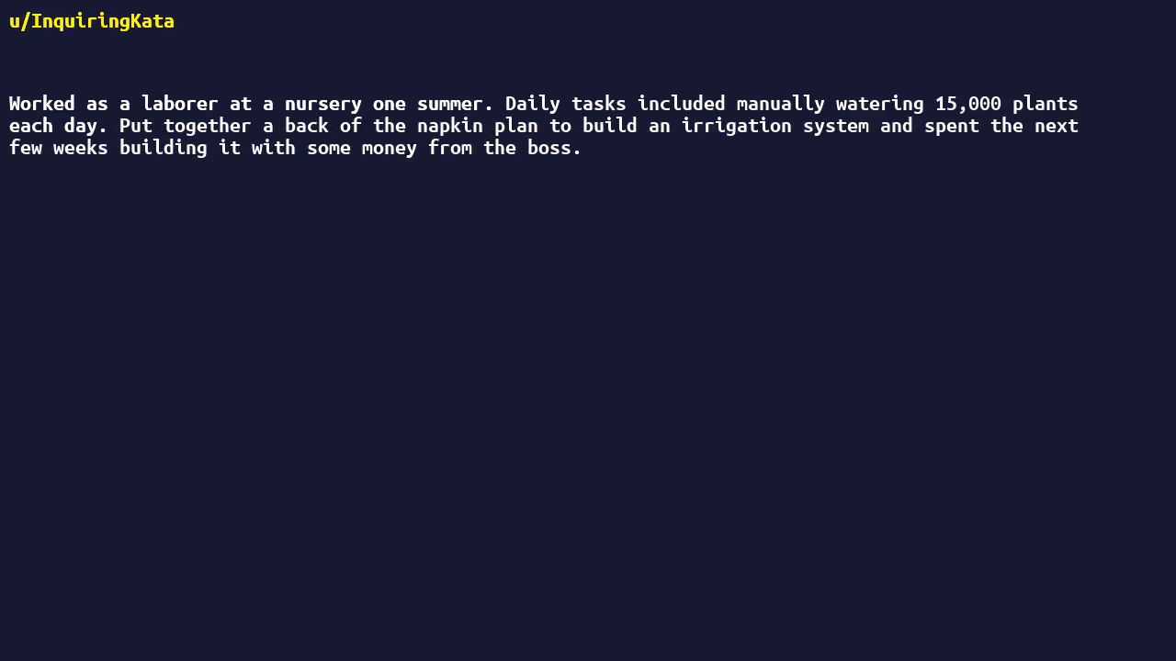
{"action": "type", "text": "That system is still running 15 years later and does all the work now."}
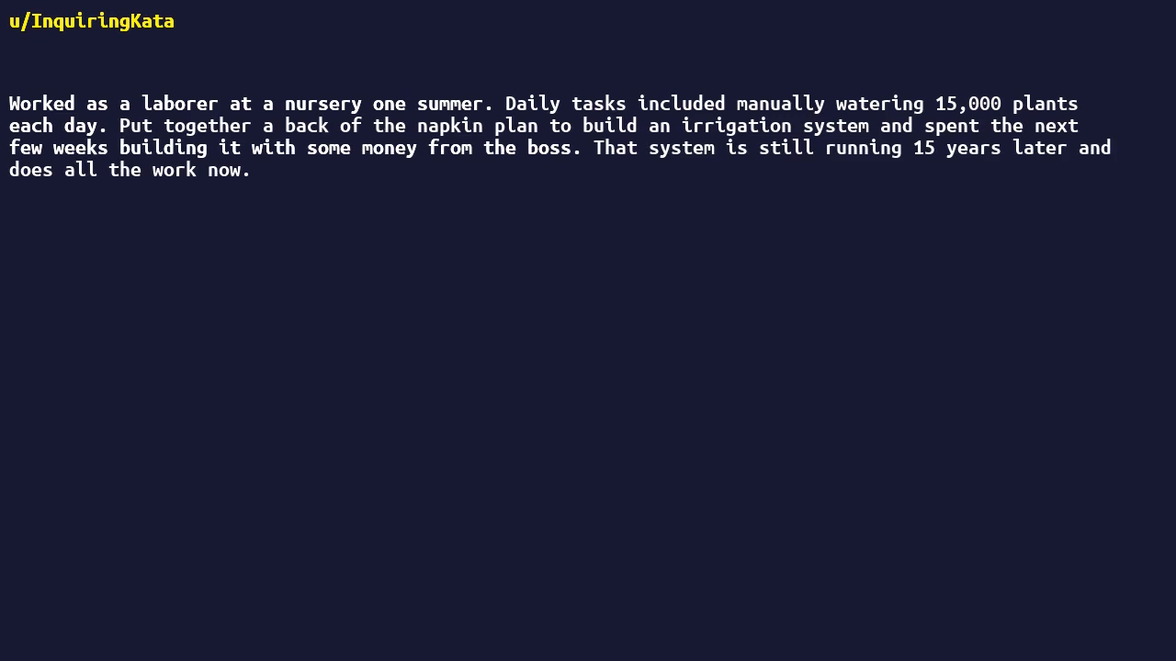
{"action": "type", "text": "I did automate myself out of the job and had to find another eventually."}
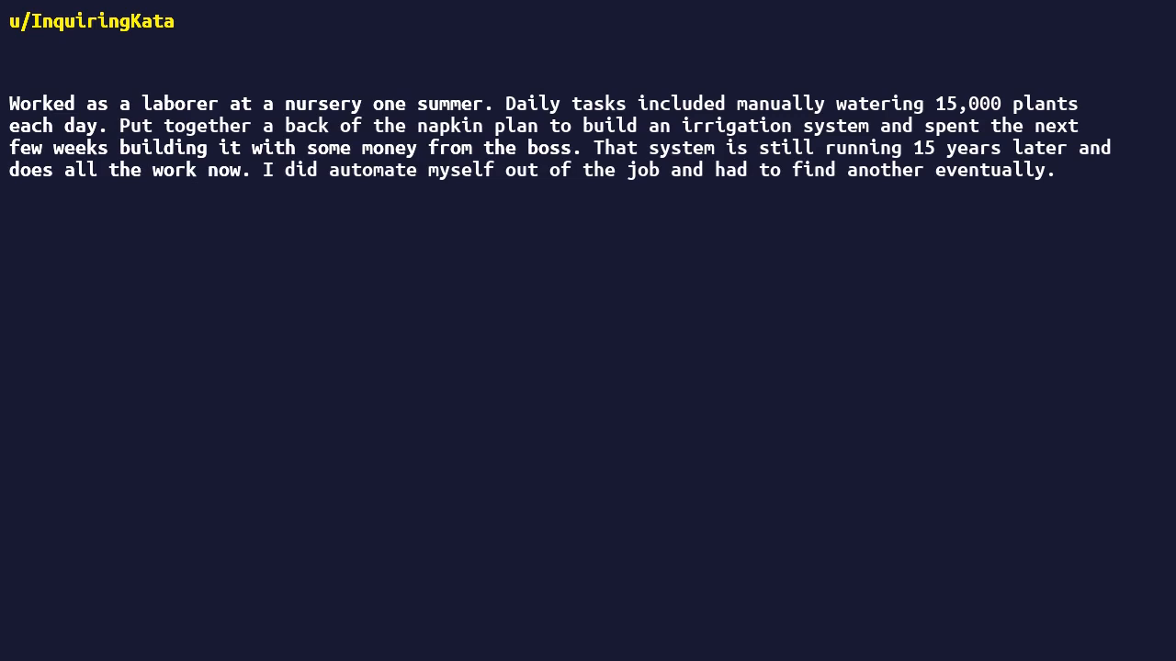
{"action": "type", "text": "Couple years later got my engineering degree."}
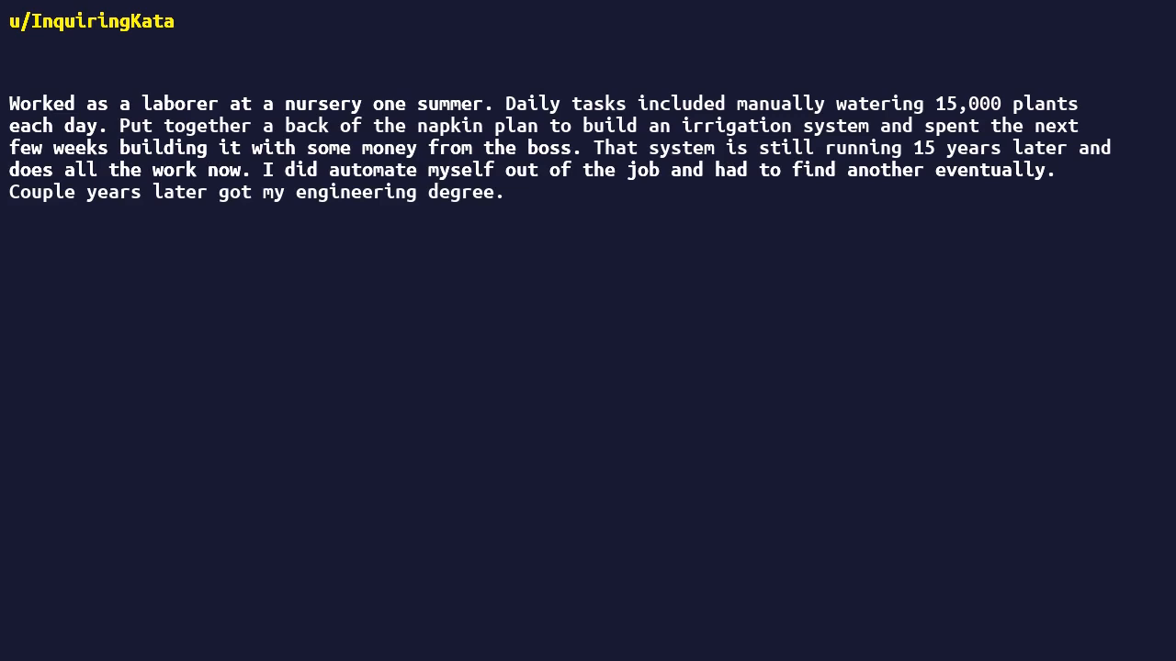
{"action": "type", "text": "I’m convinced Engineers are inherently lazy people that will spend a disproportionate effort to make things easier."}
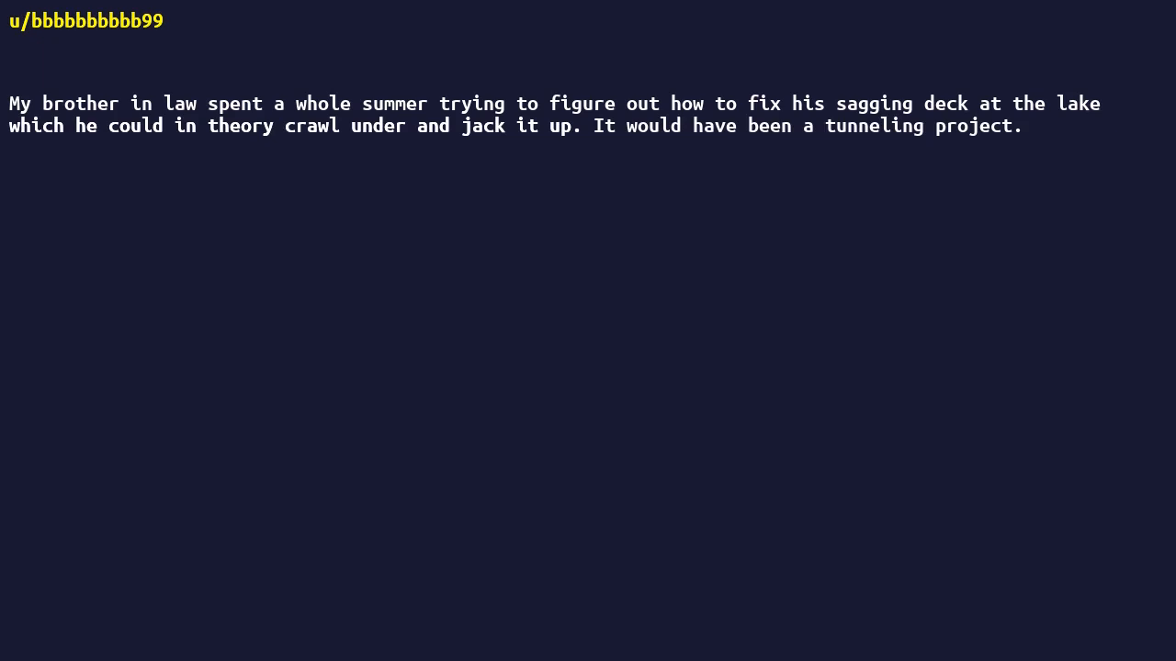
{"action": "type", "text": "It's a 60x60 area all long 2x6 boards."}
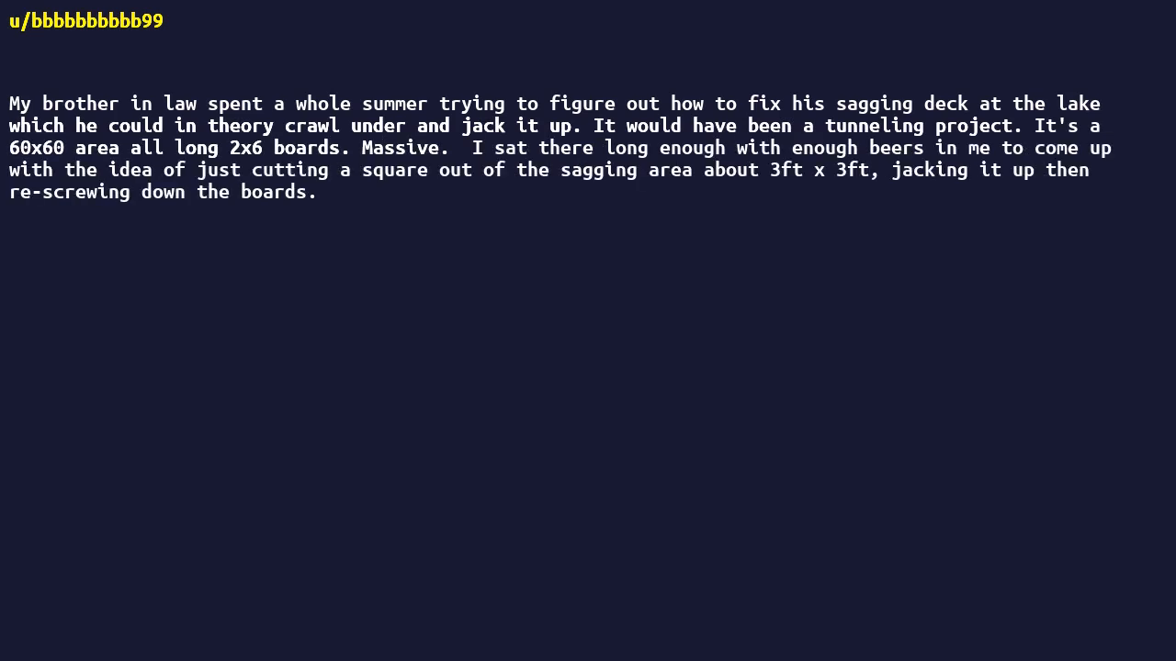
{"action": "type", "text": "He paints the thing every spring with a roller anyhow so it's not like the square cut shows up."}
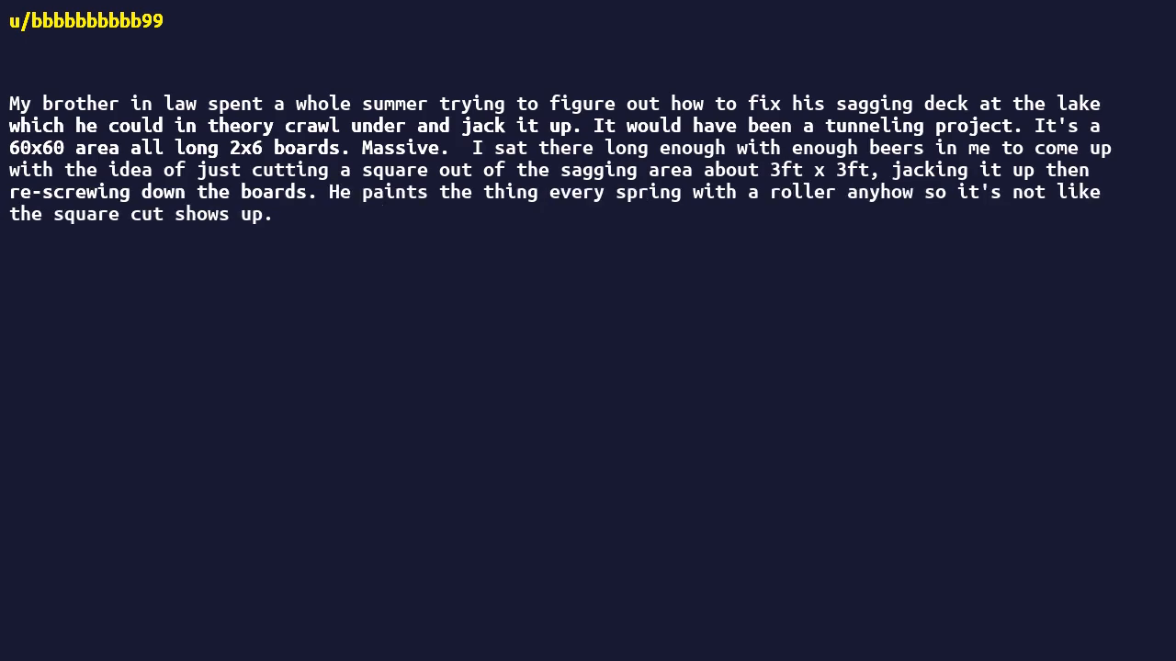
{"action": "type", "text": "He thought I was a genius."}
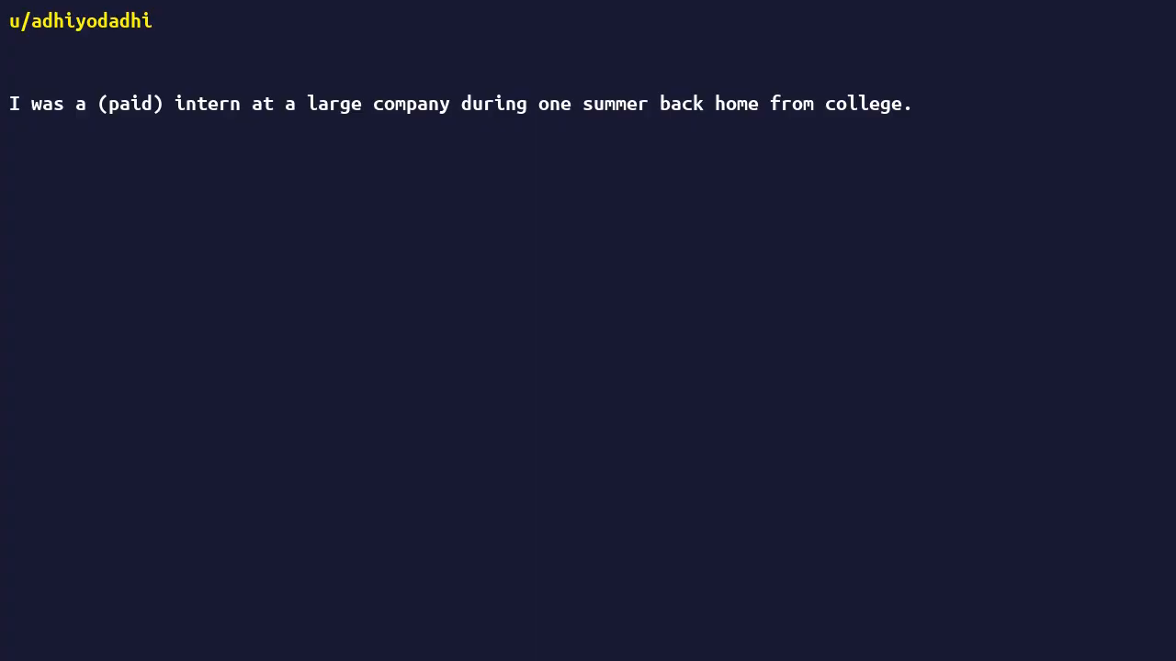
{"action": "type", "text": "My work 95% consisted of using SAP, import to Excel, clean data and generate reports (occasionally create some tool someone needed)."}
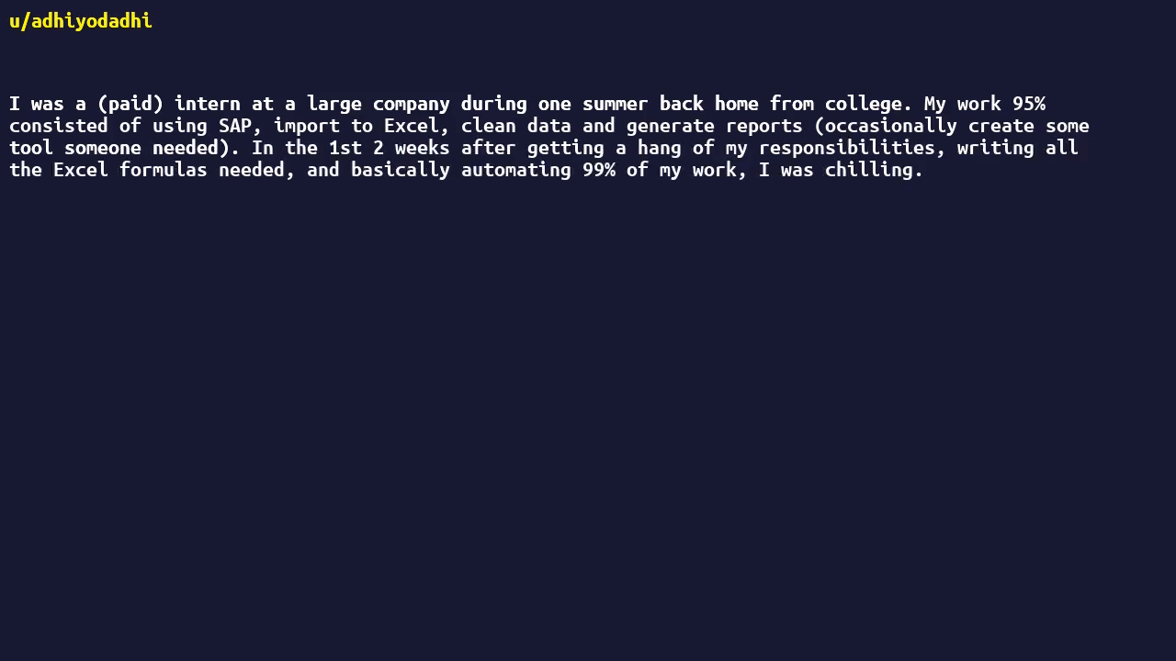
{"action": "type", "text": "I went from actually working from 9-5 to maybe 1 hour tops a day."}
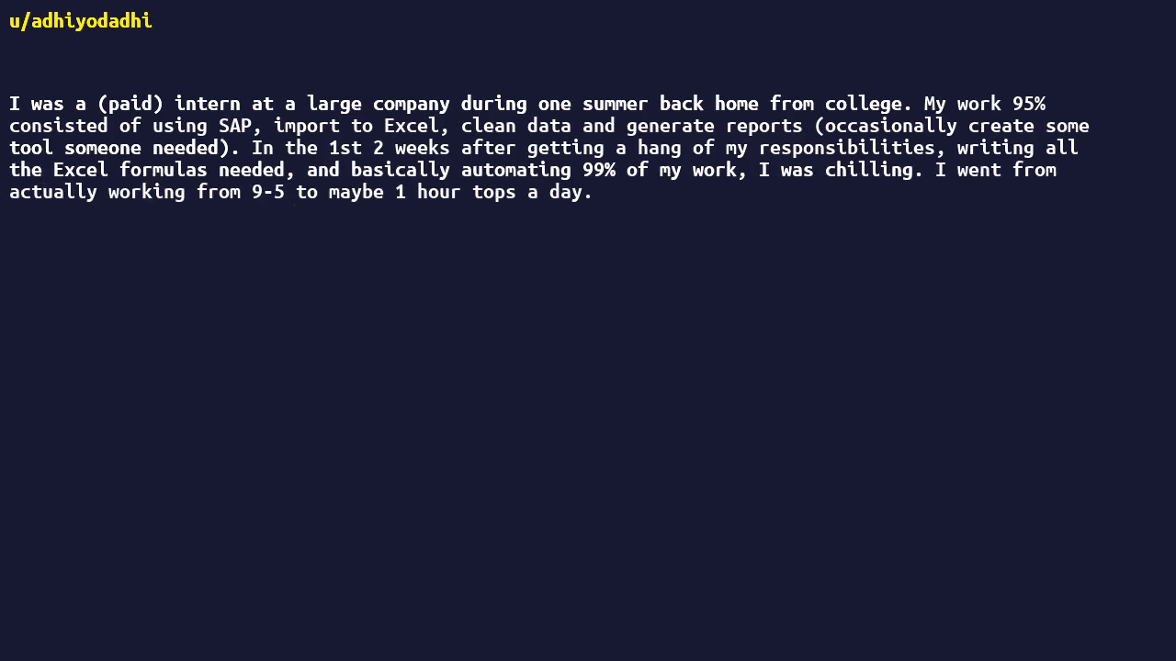
{"action": "type", "text": "Finding, importing, cleaning, and reporting usually took hours but with all the formulas it took 2 minutes of clicking."}
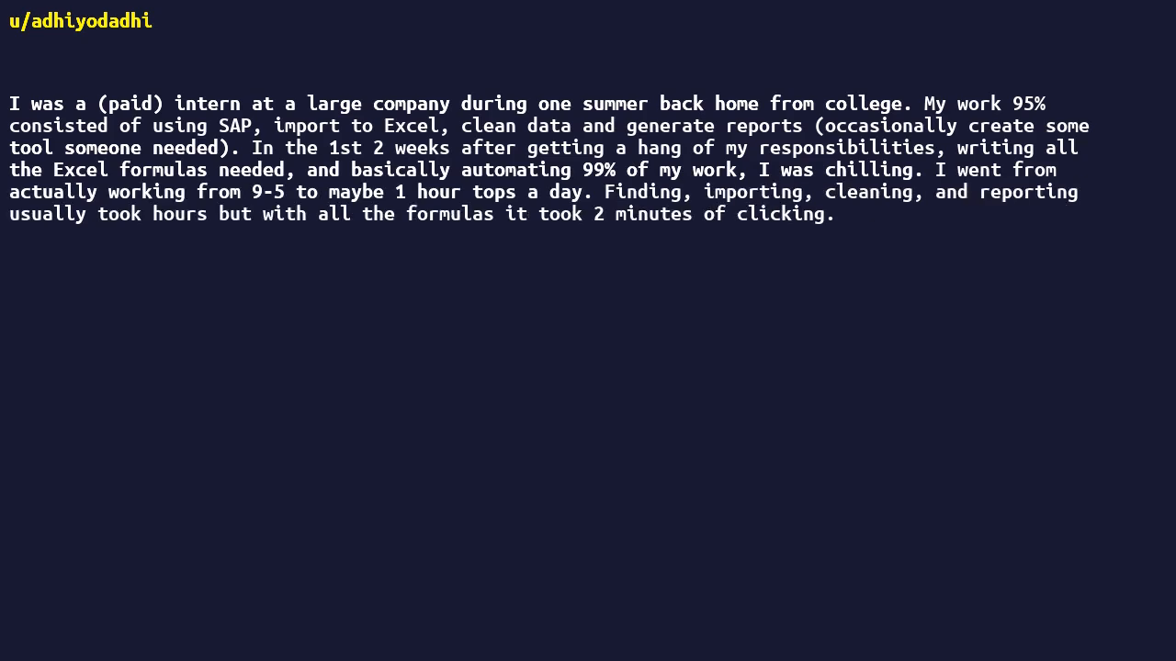
{"action": "type", "text": "I then helped the other cool intern get his shit set up so we could both just chill."}
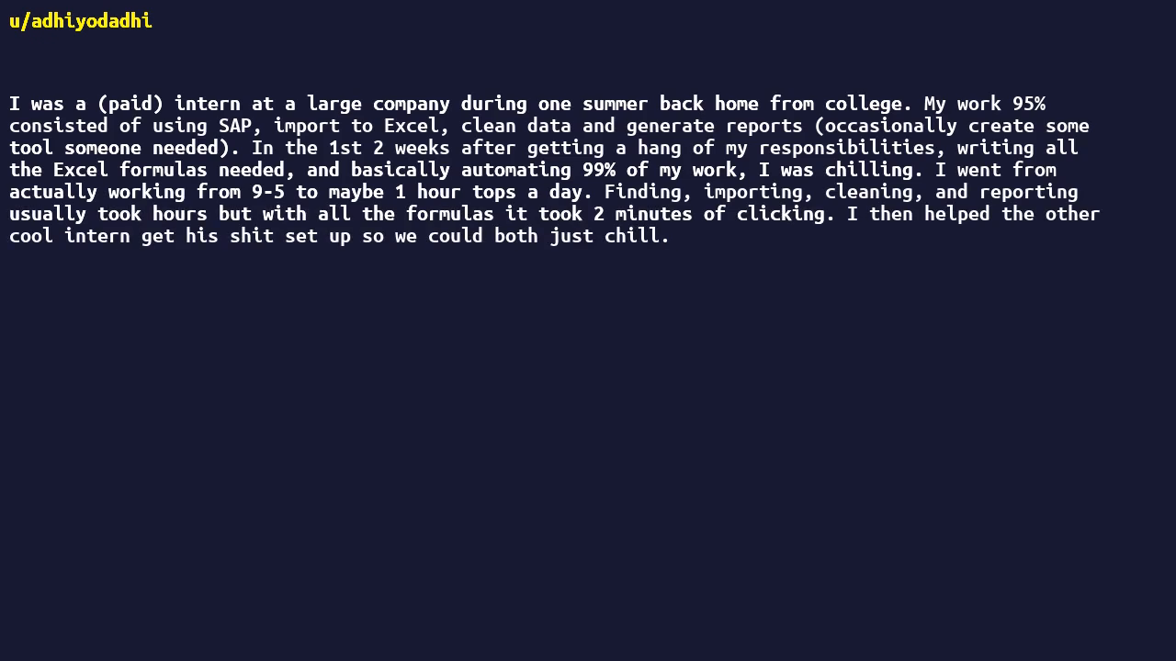
{"action": "type", "text": "We could take 2-hour lunches (paid for by the company) and nobody said anything cause we were just getting so much more done than the other interns."}
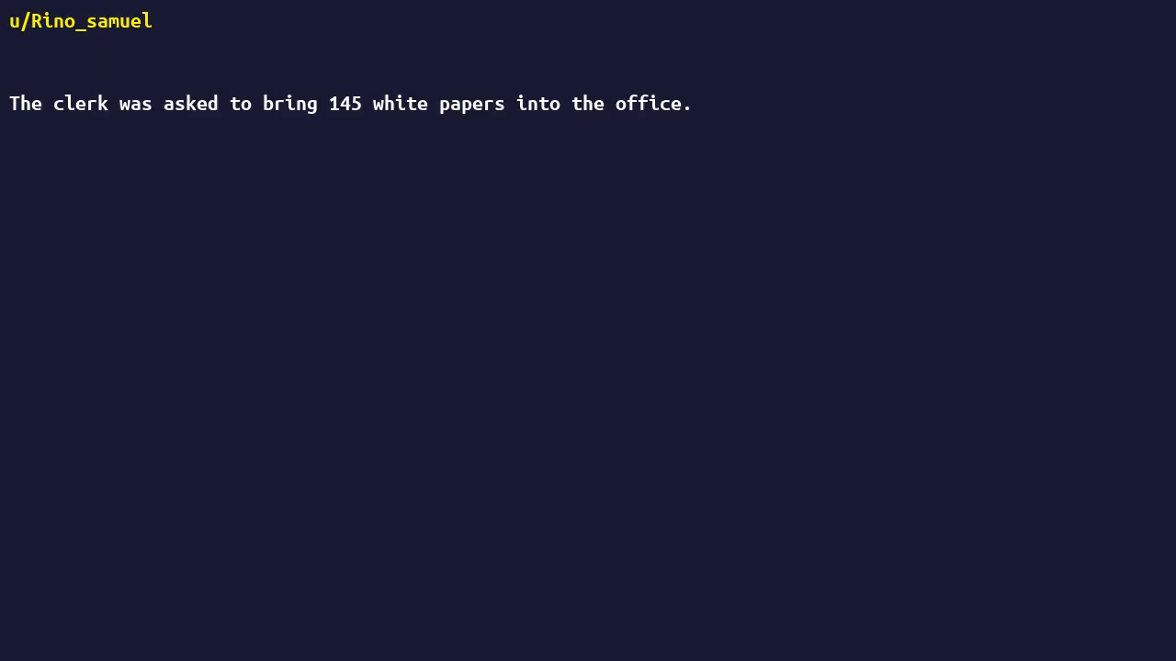
{"action": "type", "text": "He doesn't want to count the papers manually so he printed 145 blank sheets and took them in."}
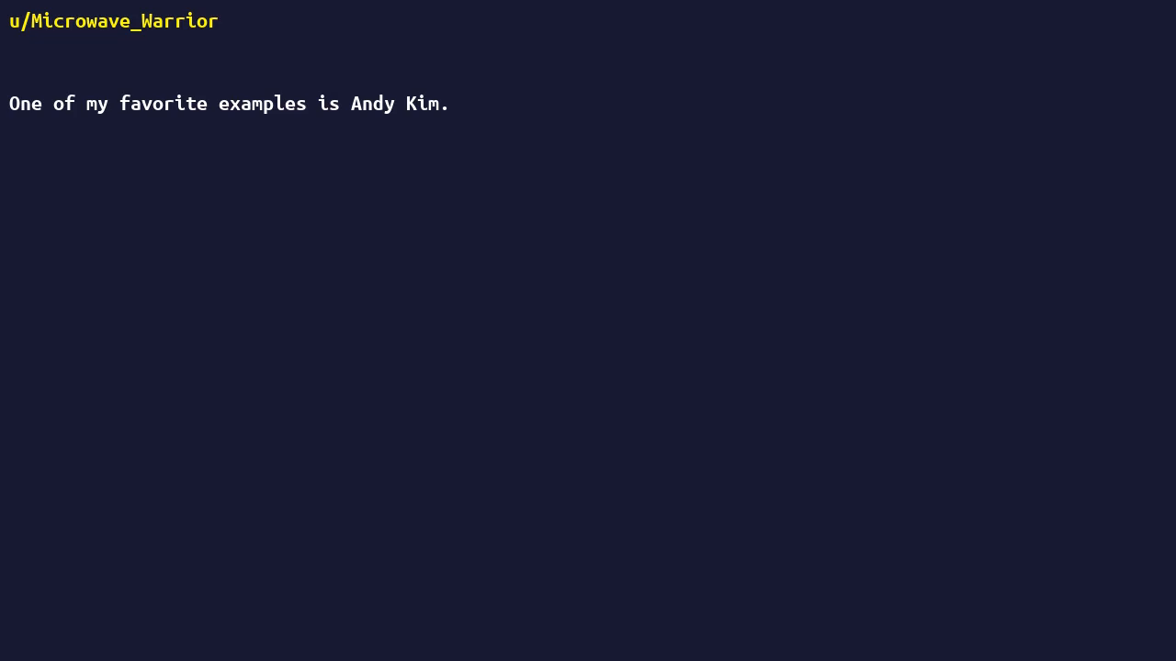
{"action": "type", "text": "And I'd like to preface this by saying that I don't think Kim is lazy so much as a genius."}
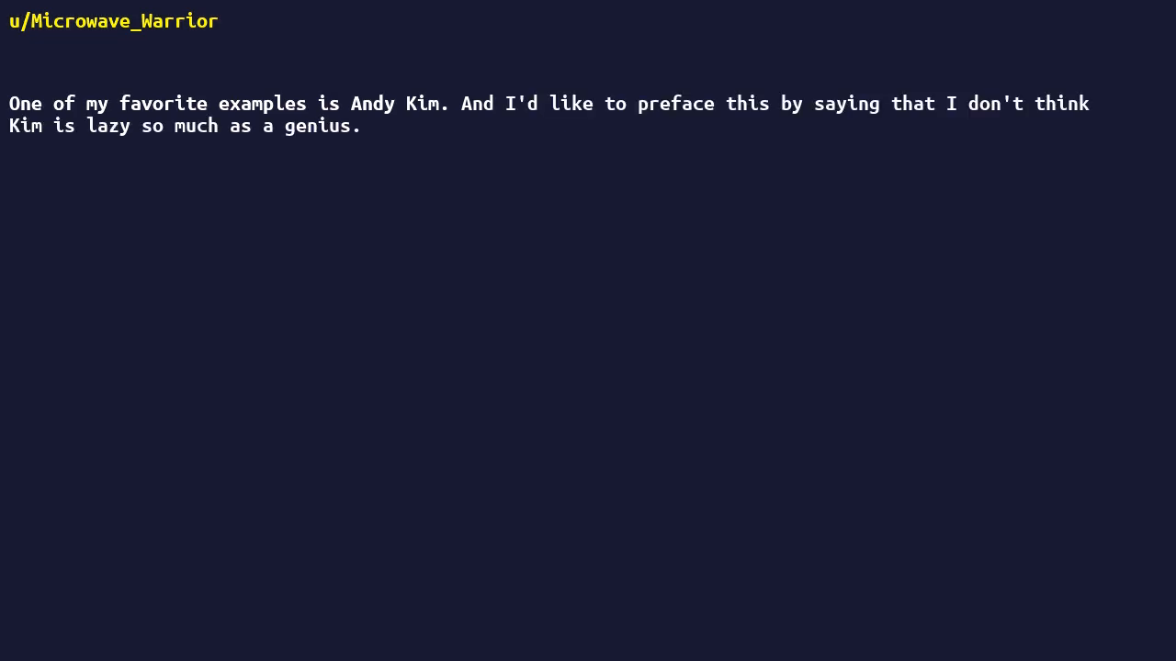
{"action": "type", "text": "Andrew Youakim was a singer/songwriter who became famous under the stage name Andy Kim."}
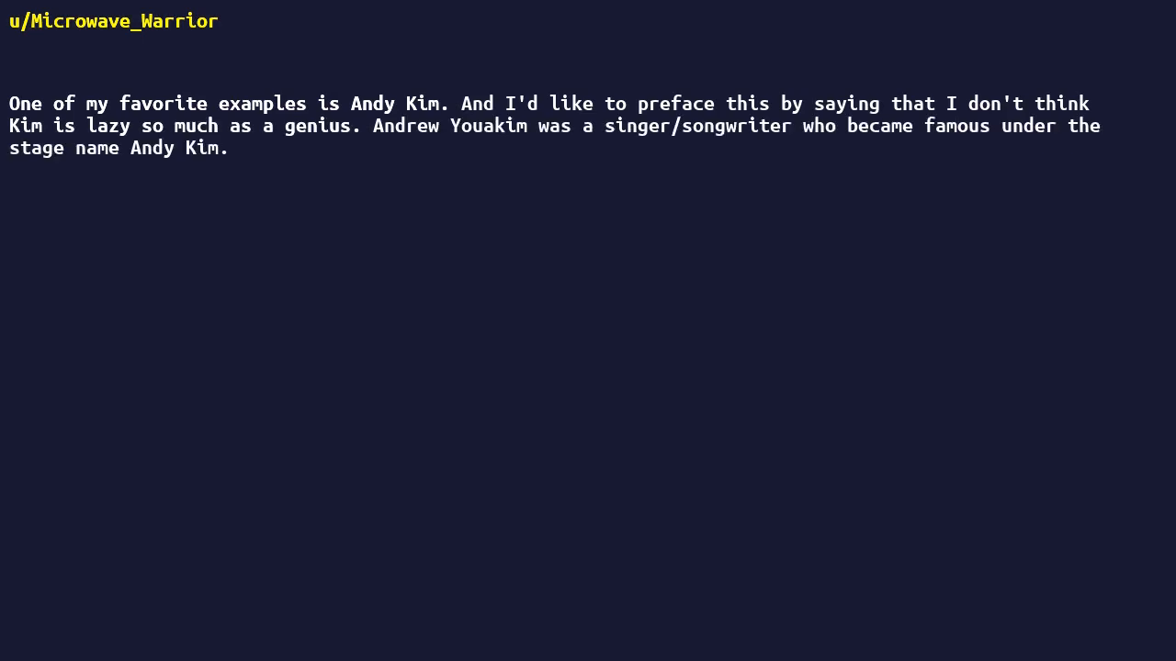
{"action": "type", "text": "He achieved success writting songs for bands like the Archies, possibly most notably \"Sugar, Sugar.\" After his success he coasted for awhile until his record label dropped him for lack of output."}
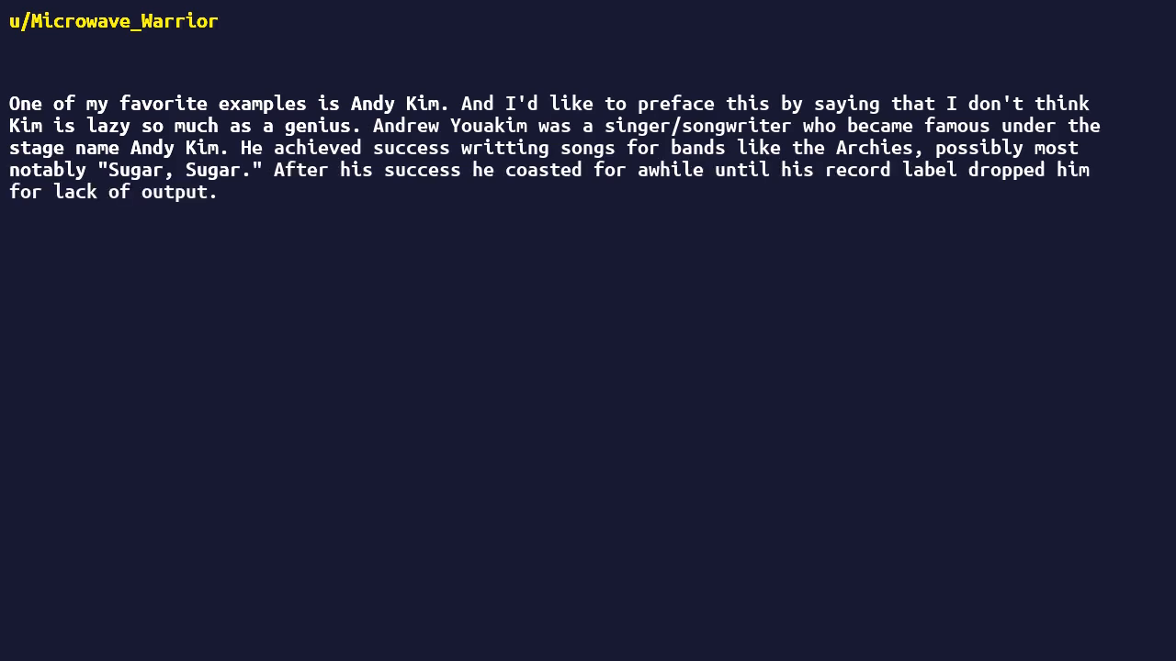
{"action": "type", "text": "At that point he created his own label and cranked out hits like \"Rock Me Gently."}
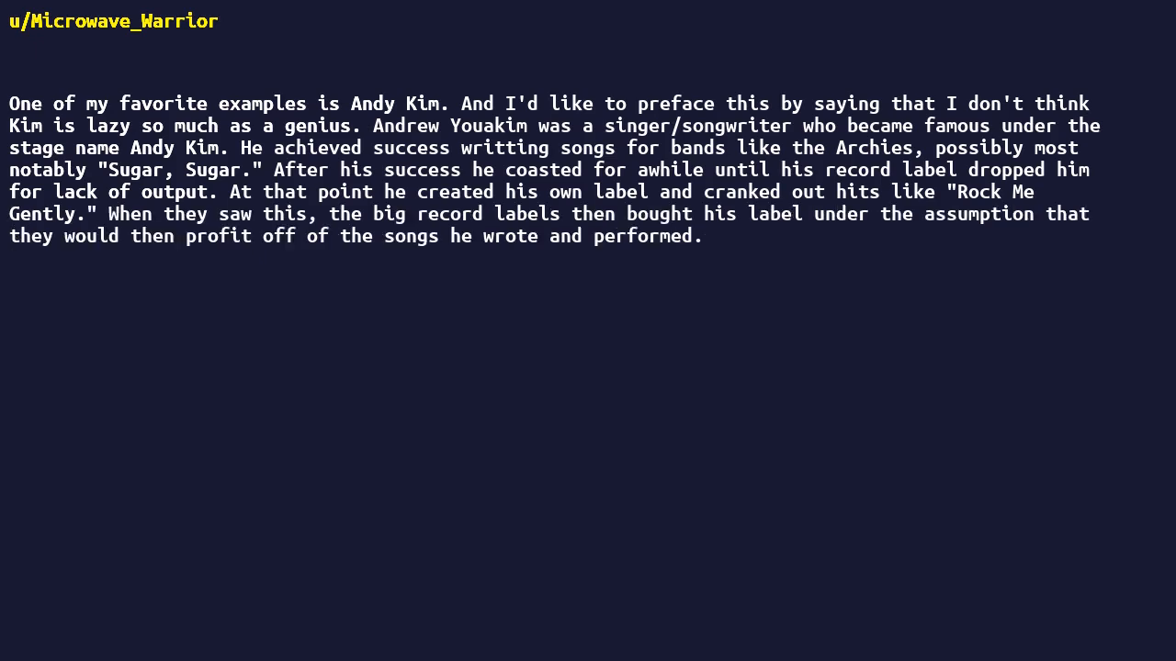
{"action": "type", "text": "He then very shortly stopped writing songs and largely lived off the sale of his label."}
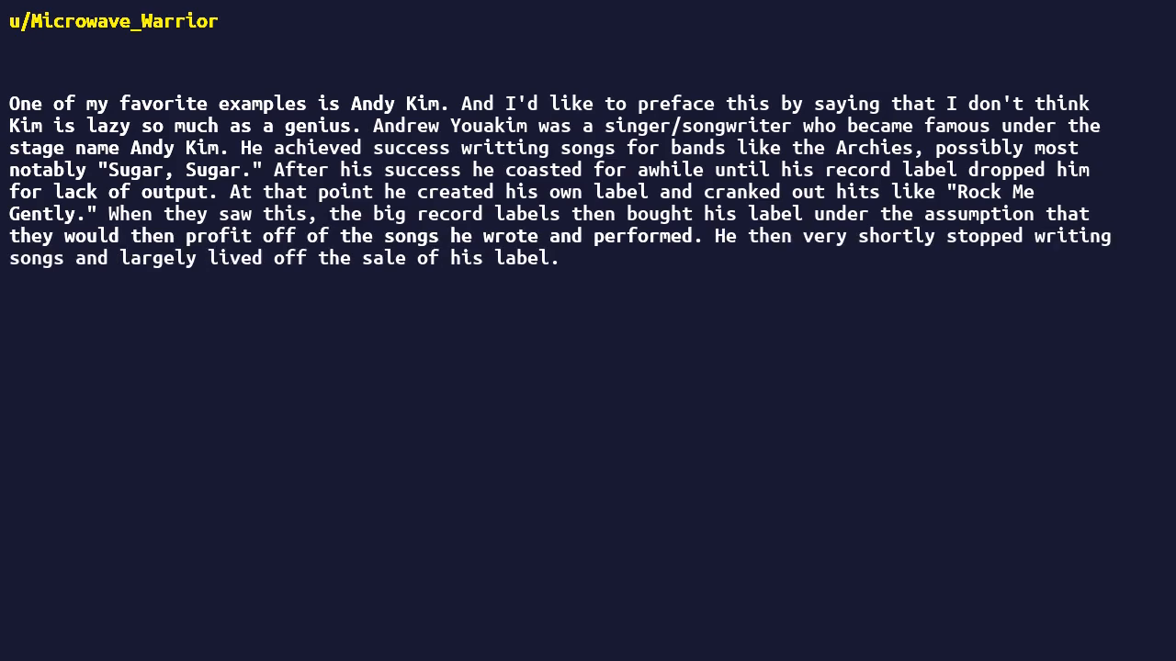
{"action": "type", "text": "Work smarter not harder."}
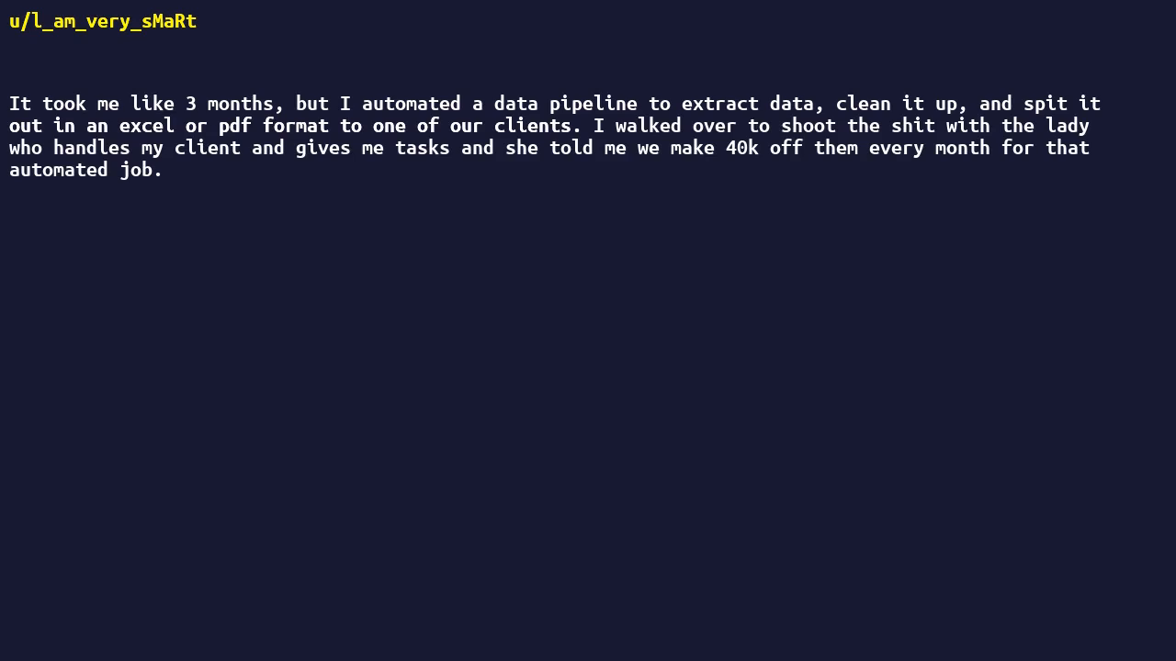
{"action": "type", "text": "Fuck, I need to go start my own business."}
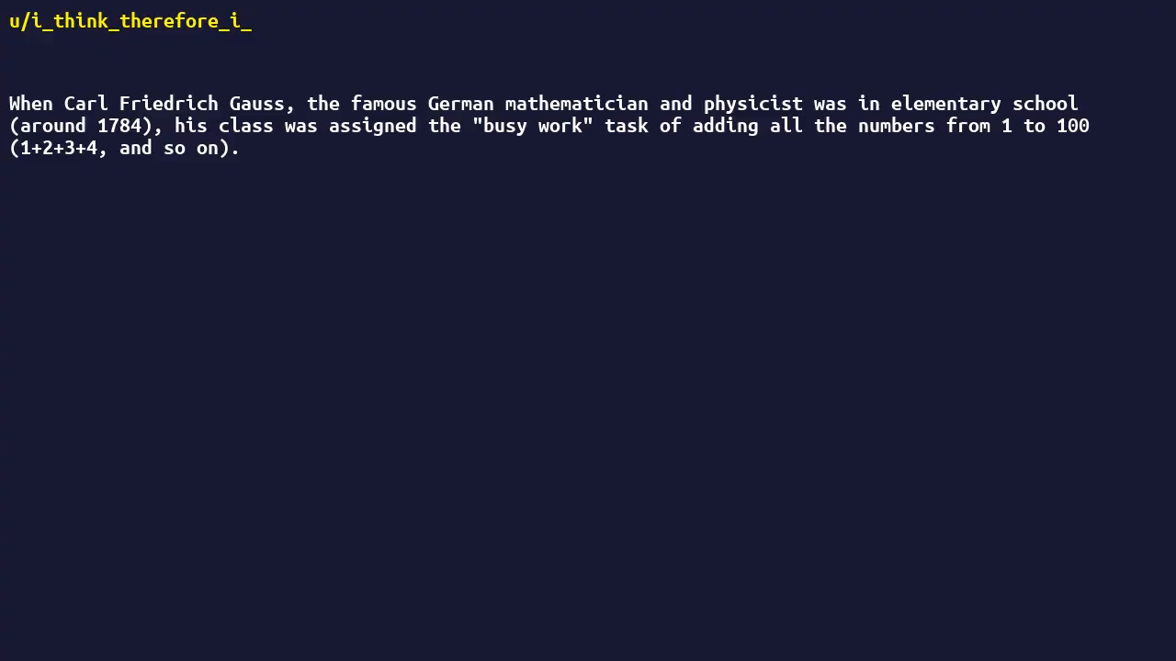
{"action": "type", "text": "This usually kept the class quiet for half an hour or so."}
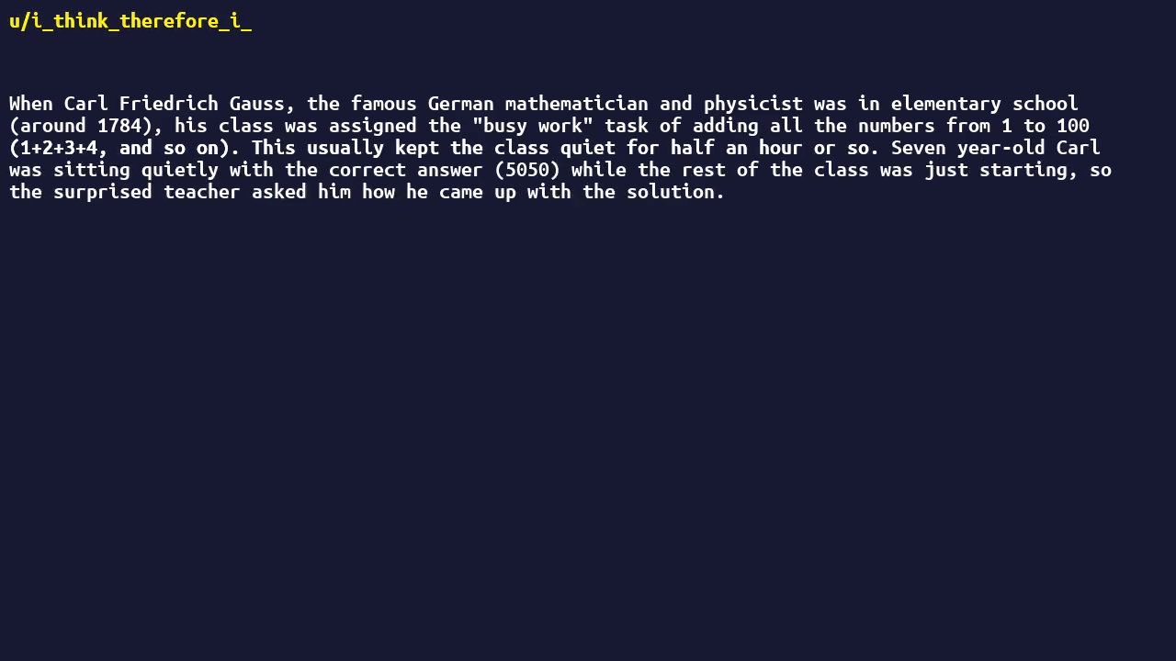
{"action": "type", "text": "He replied that he added 1 and 100 and got 101."}
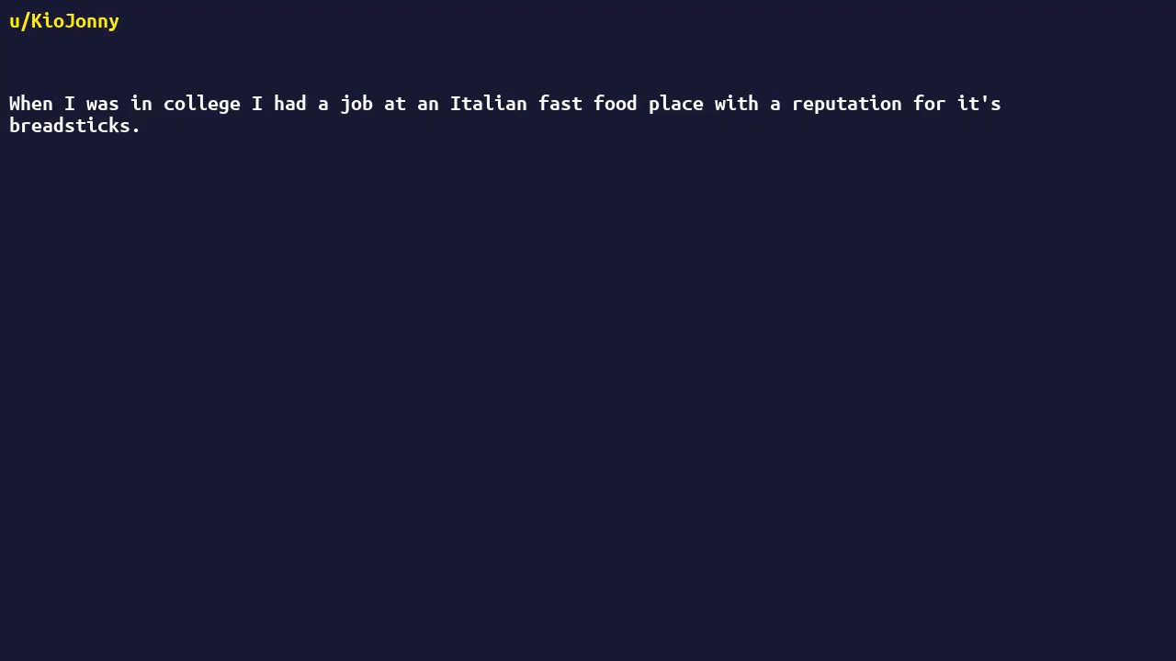
{"action": "type", "text": "They came in frozen and needed a bit to thaw, so we'd take a giant 3x4ft aluminum baking sheet, spread them out in a single layer with no spaces and cover it with a plastic bag, then leave it sit in the walk-in overnight."}
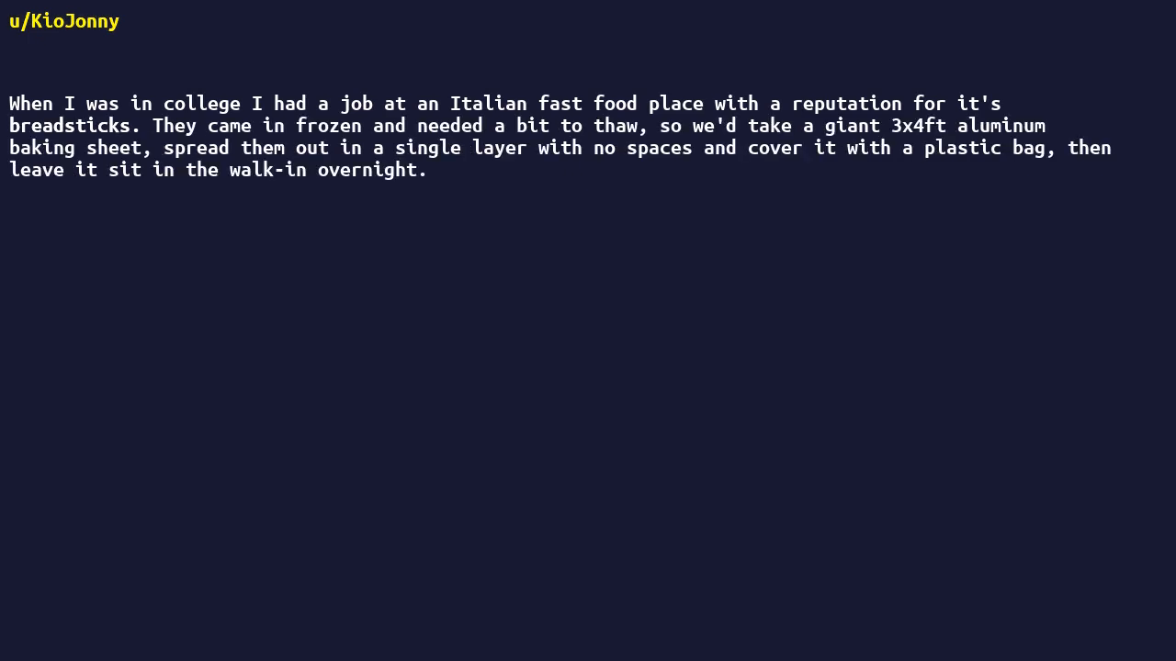
{"action": "type", "text": "The next day you'd have to get a pair of tongs and move each stick to a new tray, turning them over, then cover the new tray with the bag and let them sit on racks for a couple of hours before brushing on the garlic butter sauce."}
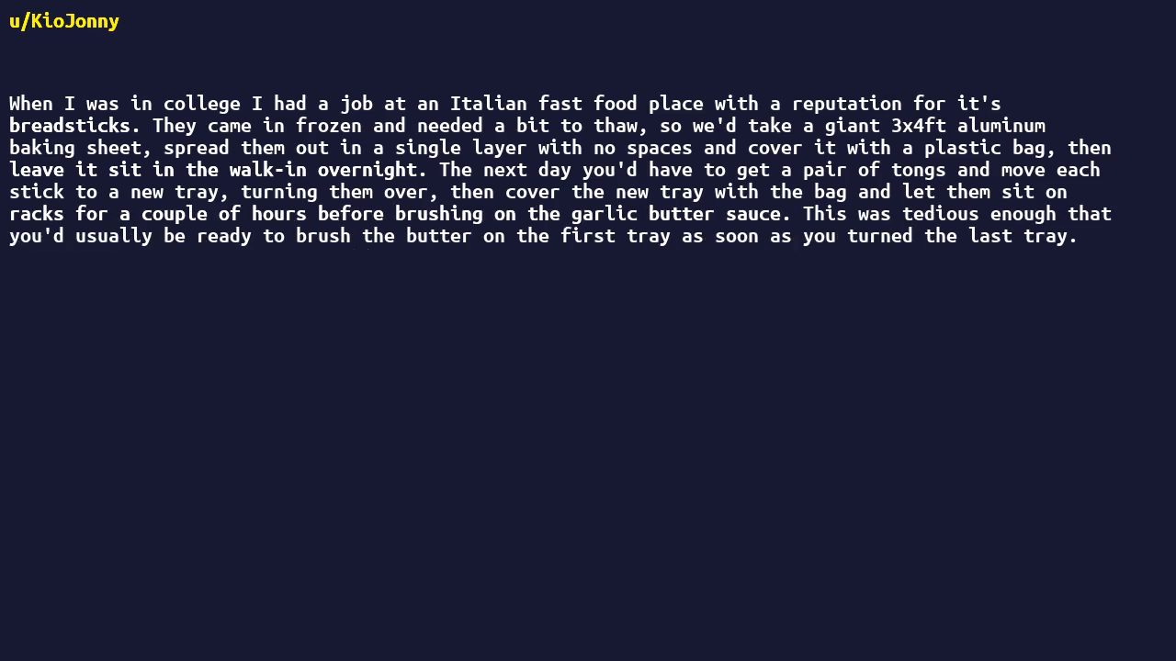
{"action": "type", "text": "I was given this task for the first time one morning and just did not want to deal with it."}
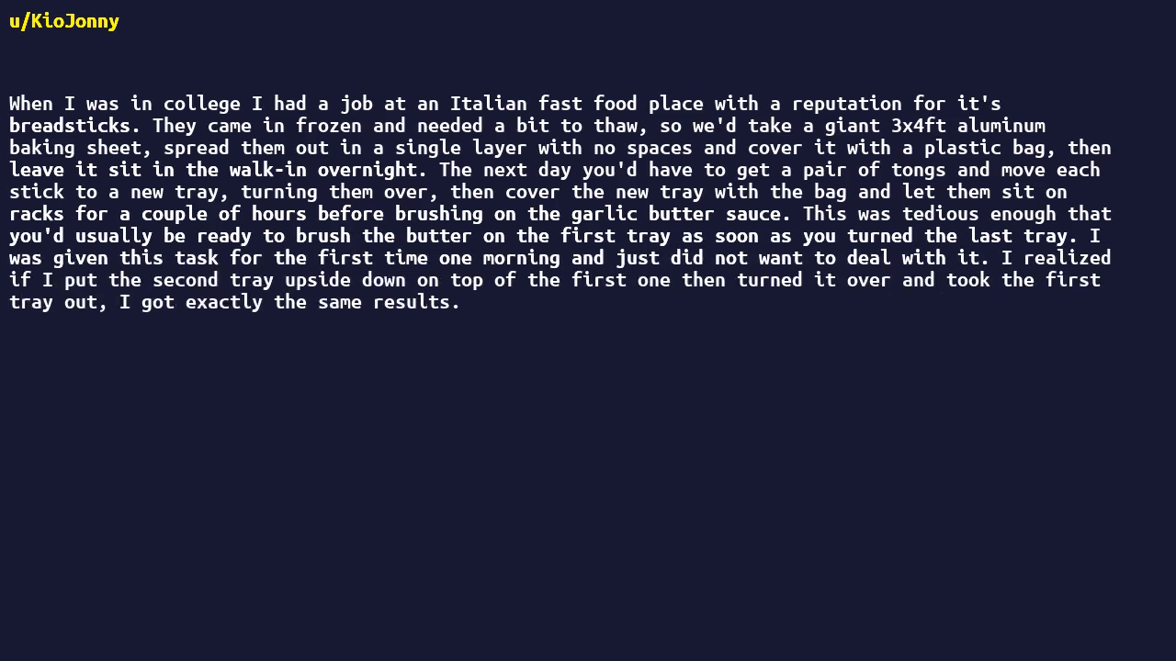
{"action": "type", "text": "Blew the boss's mind when I did the 3 hour job in about 15 minutes."}
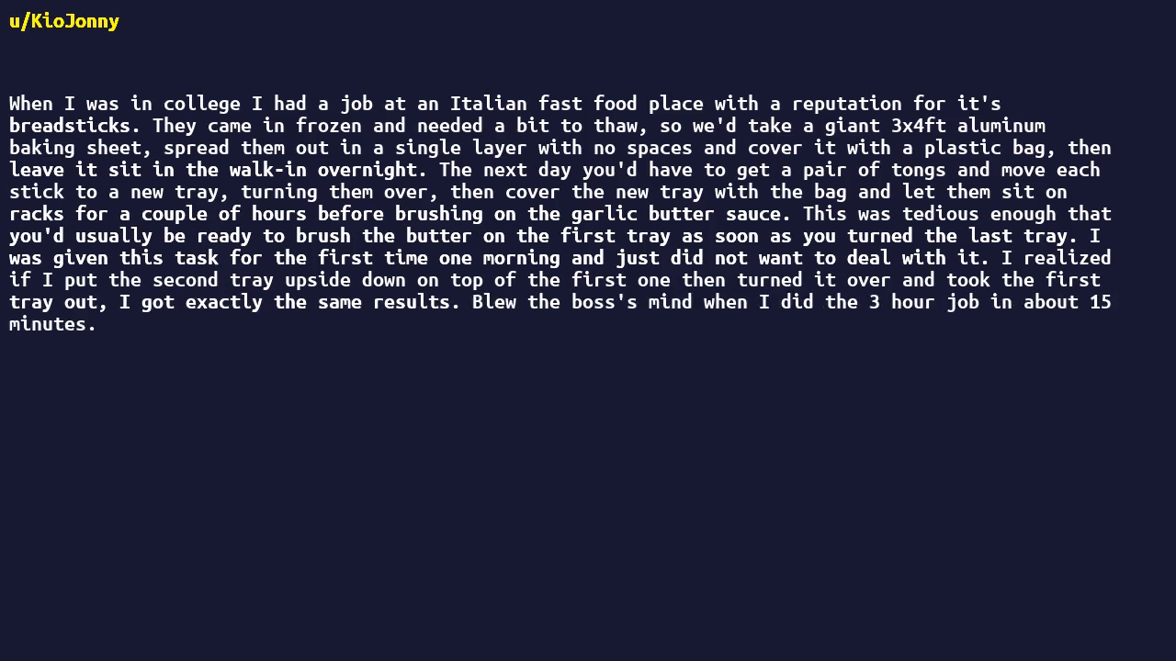
{"action": "type", "text": "I was given a $0."}
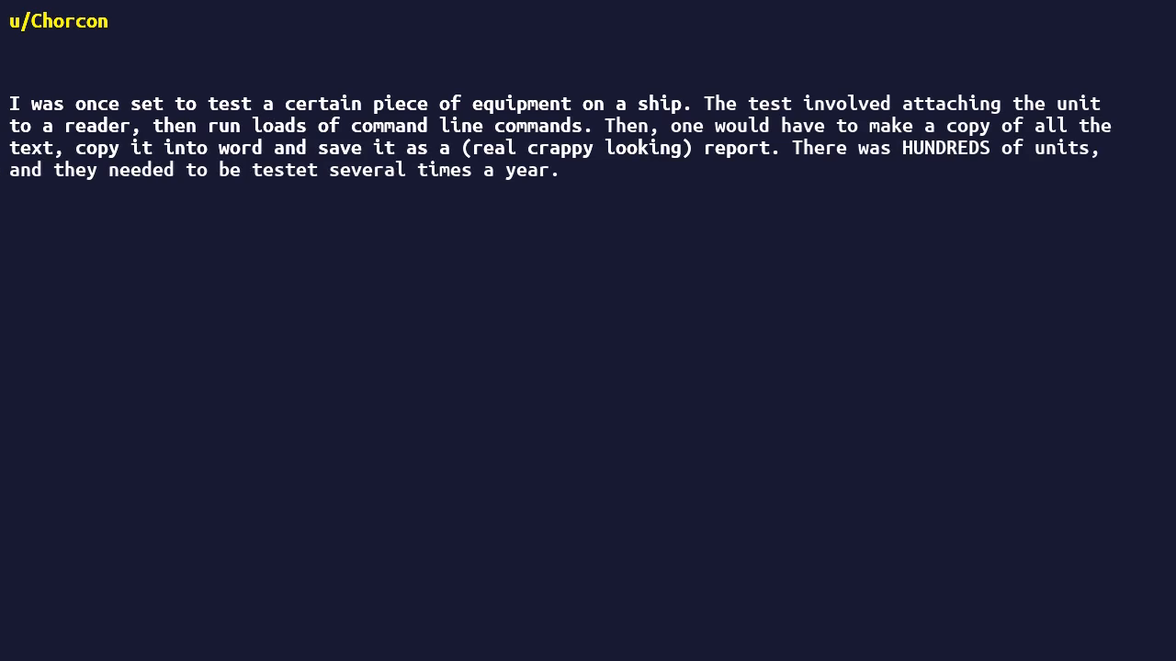
{"action": "type", "text": "We did about 20-30 a day."}
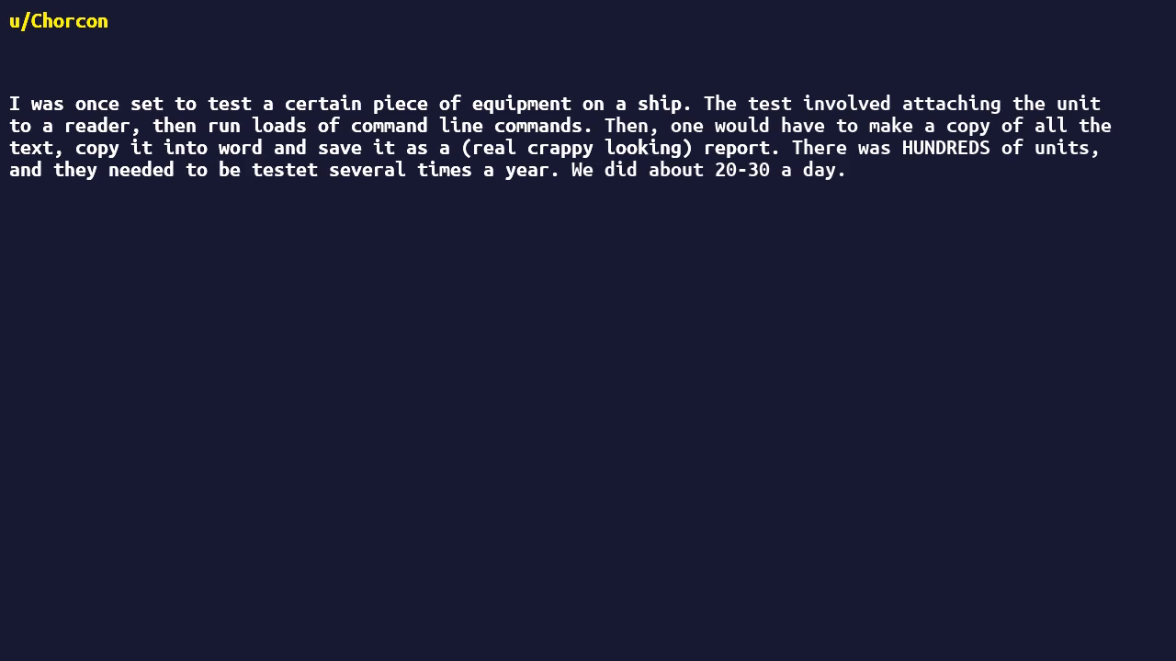
{"action": "type", "text": "It would take several weeks to finish."}
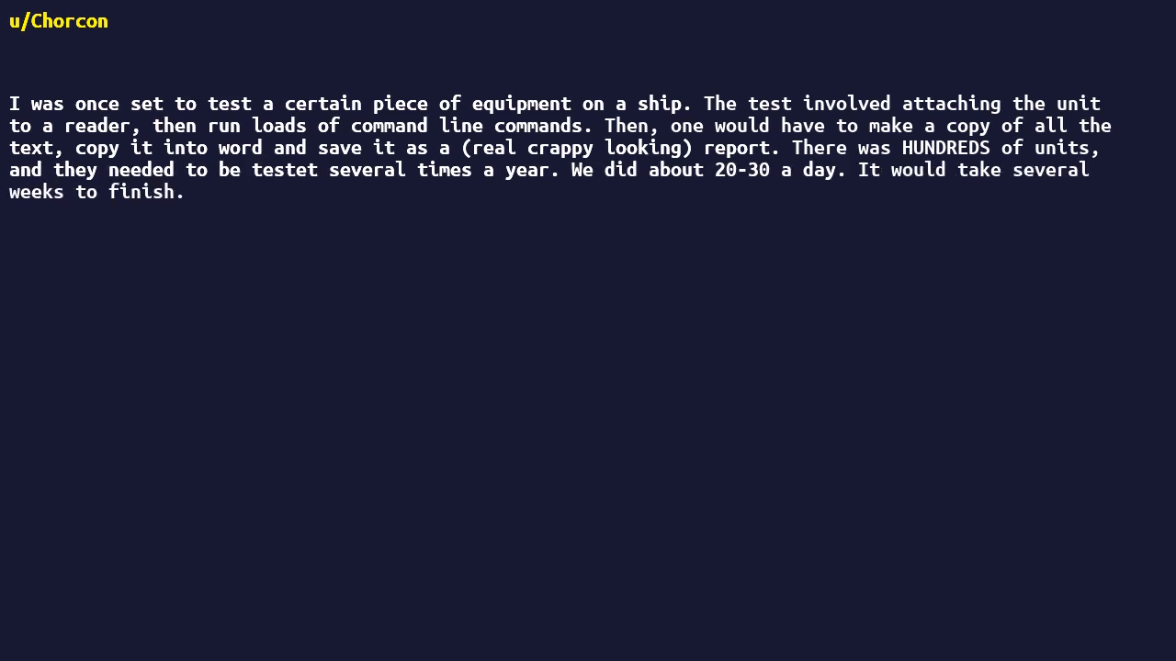
{"action": "type", "text": "I didn't know coding at the time, but always wanted to learn it."}
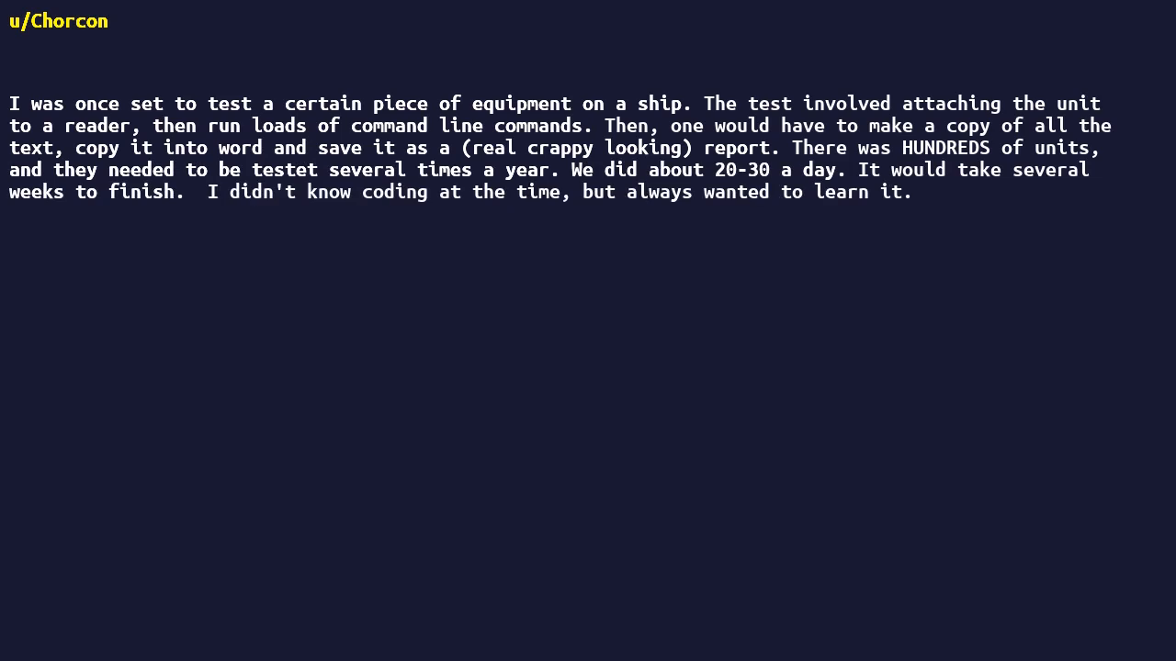
{"action": "type", "text": "Within two months, I had made a program, even with a GUI (to spot faults with ease, instead of having to actually READ the reports)."}
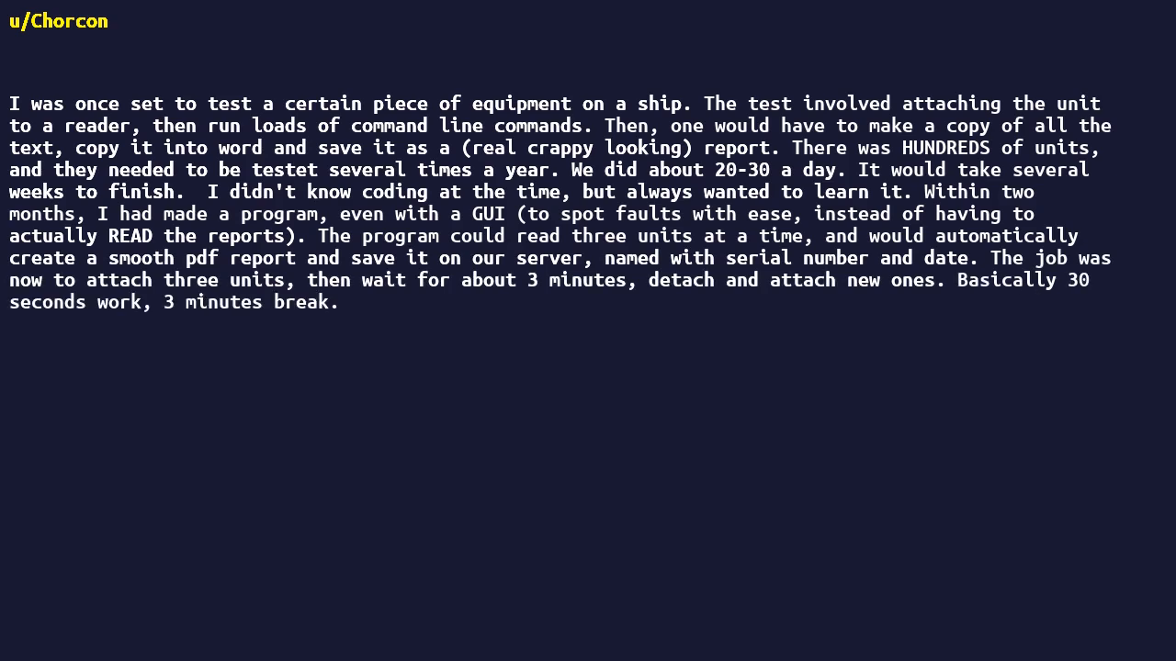
{"action": "type", "text": "I could now test all units in a day, though I would typically spread it out over a couple more days."}
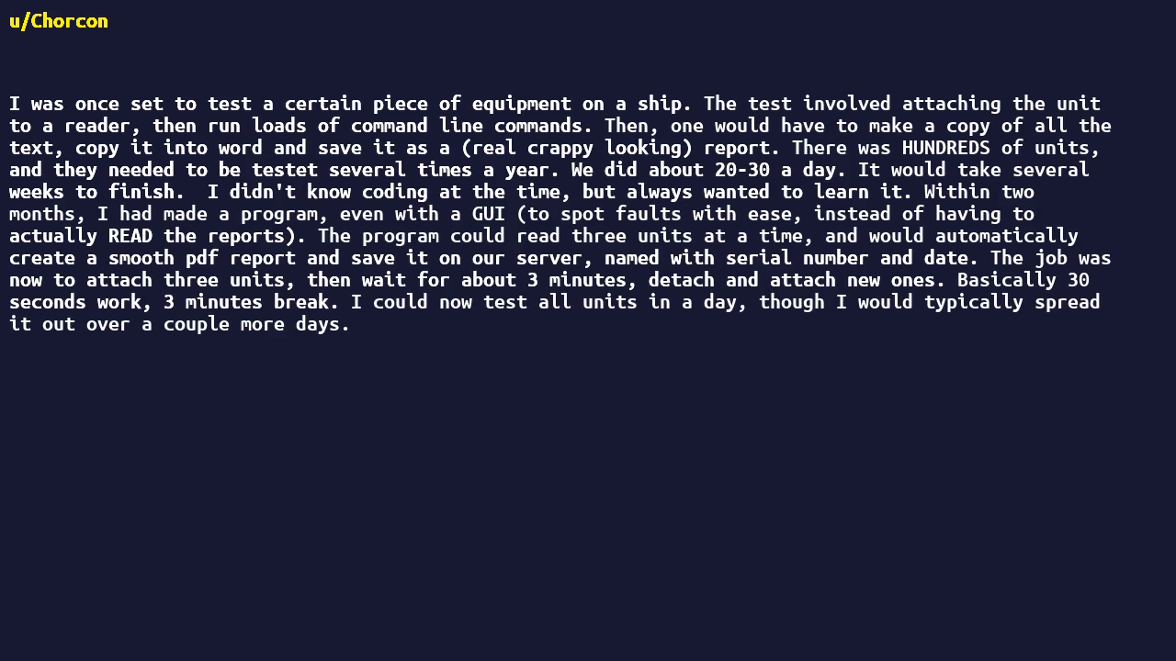
{"action": "type", "text": "When I left the company, I left the program on the test computer. I got an email from an ex colleague a few months later, saying they were using the program on several ships now."}
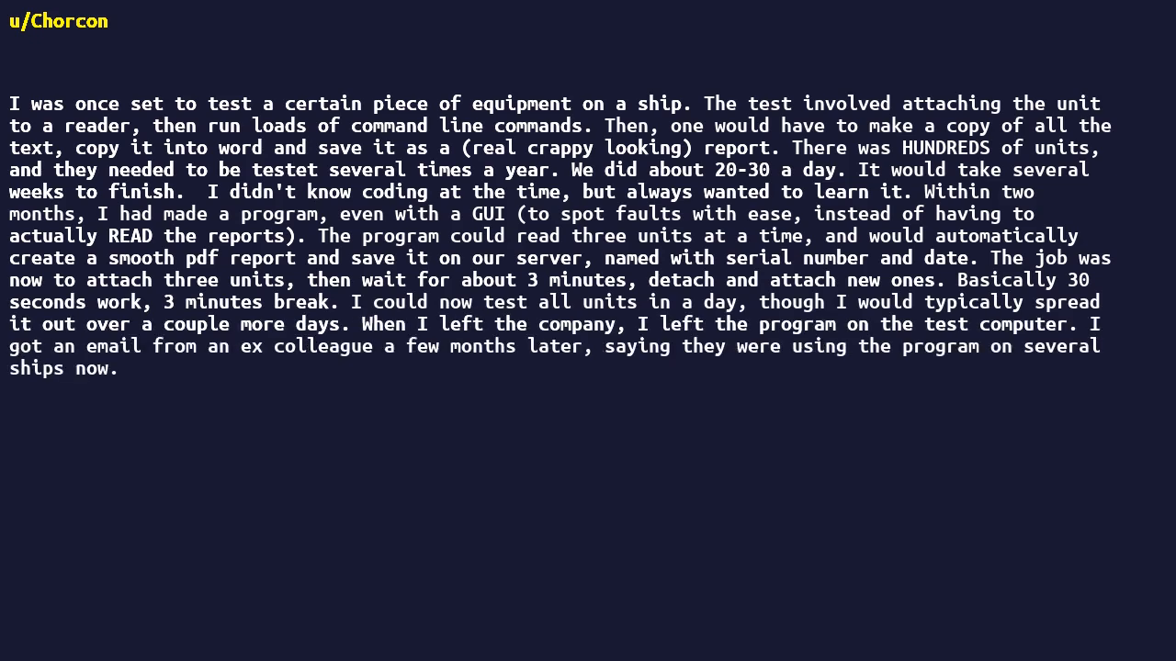
{"action": "type", "text": "There wasn't any manual for the program, of course, but it was so straight forward that it wasn't needed."}
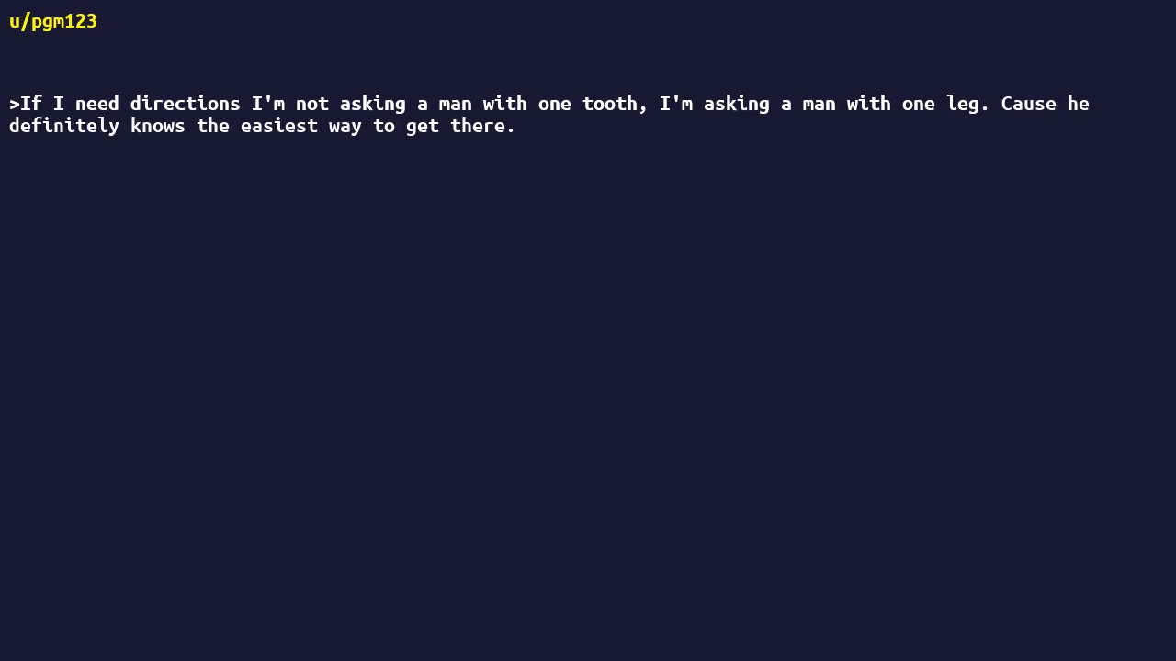
{"action": "type", "text": "Yup, if there's a shortcut that one legged fucker knows where it is."}
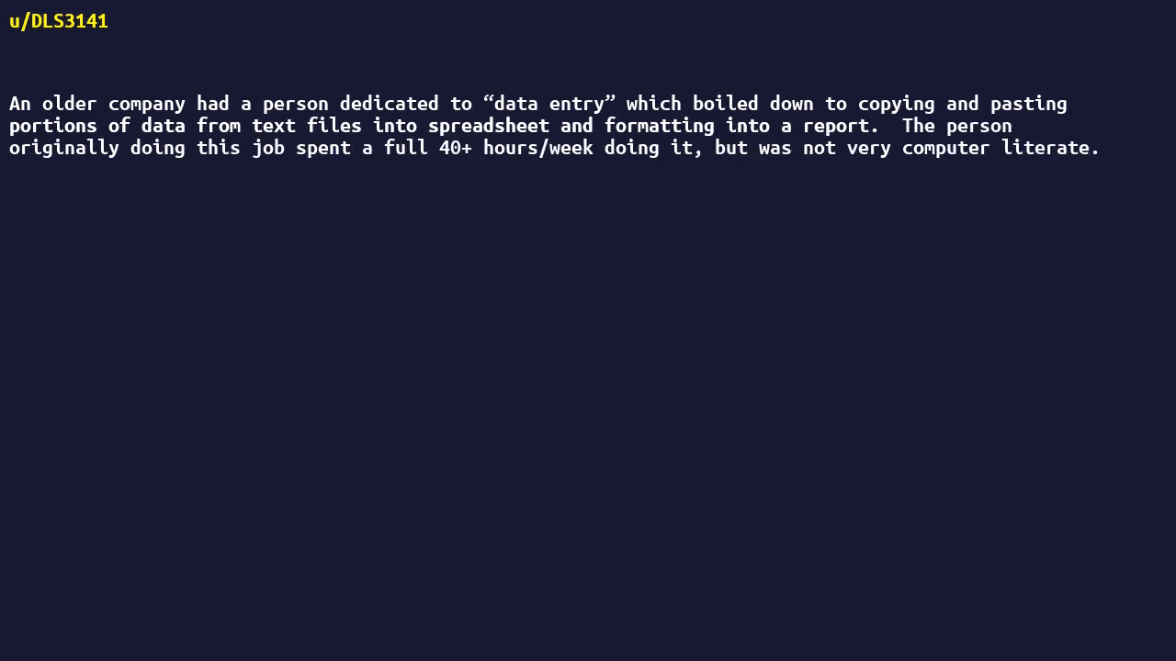
{"action": "type", "text": "When they retired, the company hired someone with actual skills. The new hire convinced management"}
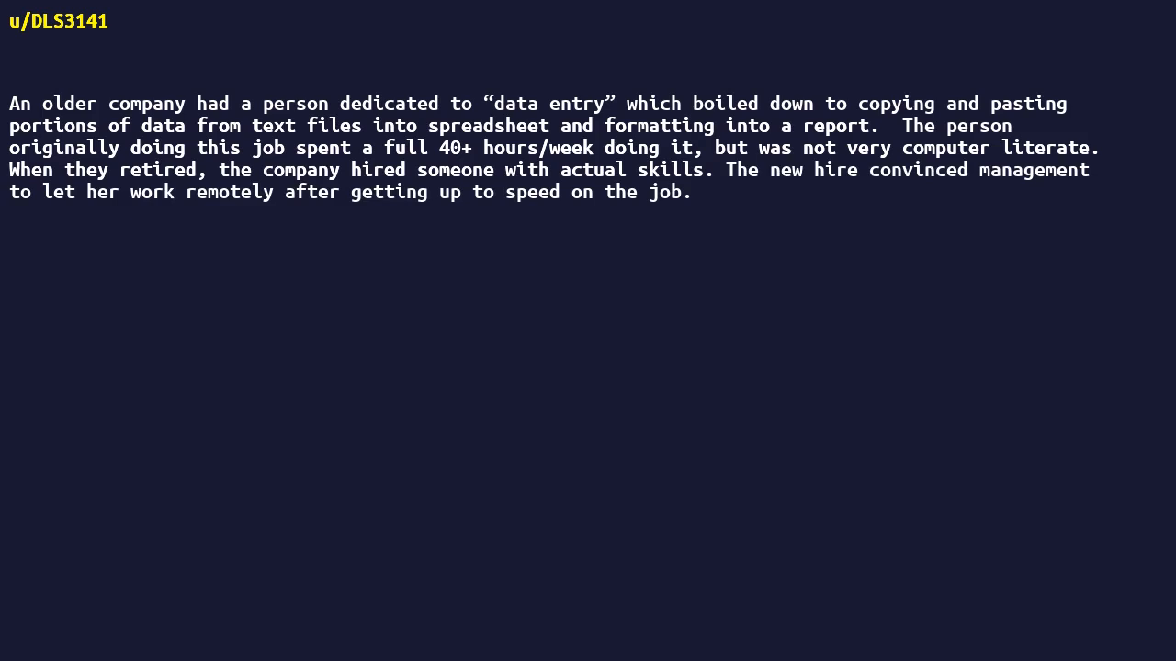
{"action": "type", "text": "The first week at home was spent automating the entire job."}
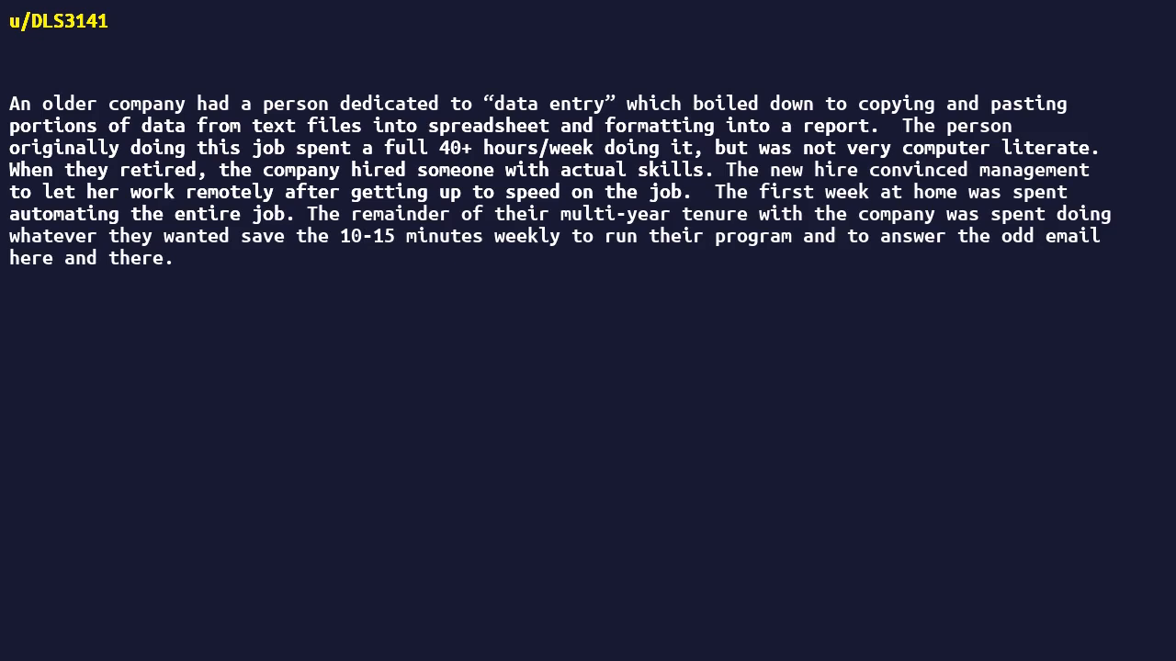
{"action": "type", "text": "All while getting paid full salary and benefits."}
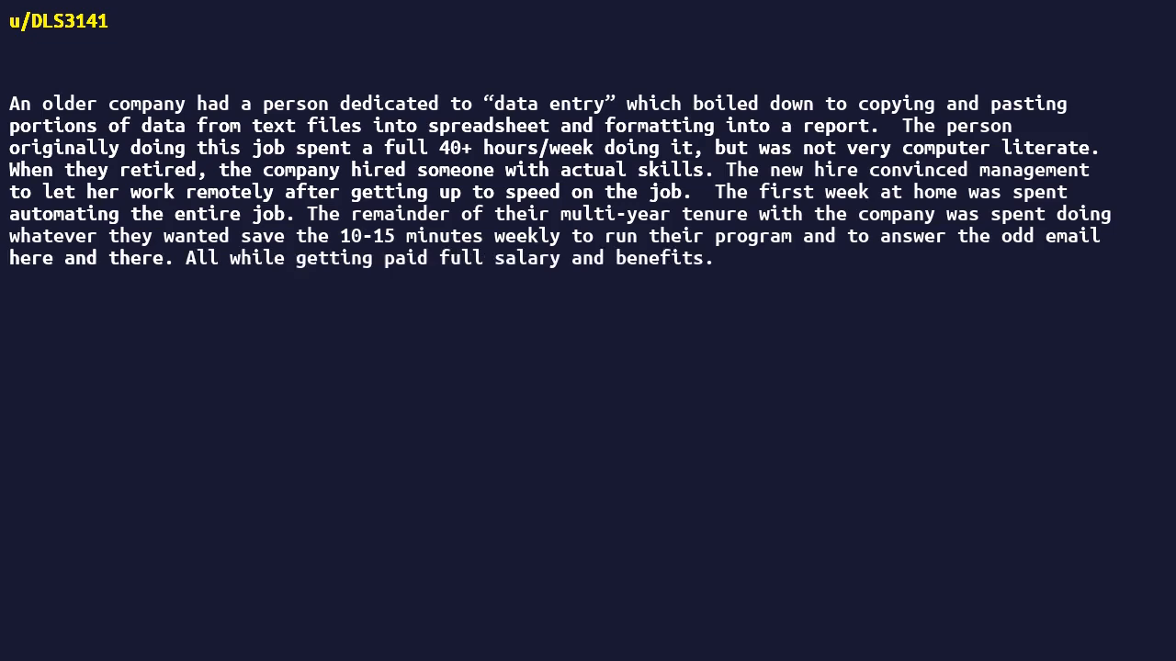
{"action": "type", "text": "They actually had to add in a few errors now and then to make it seem realistic."}
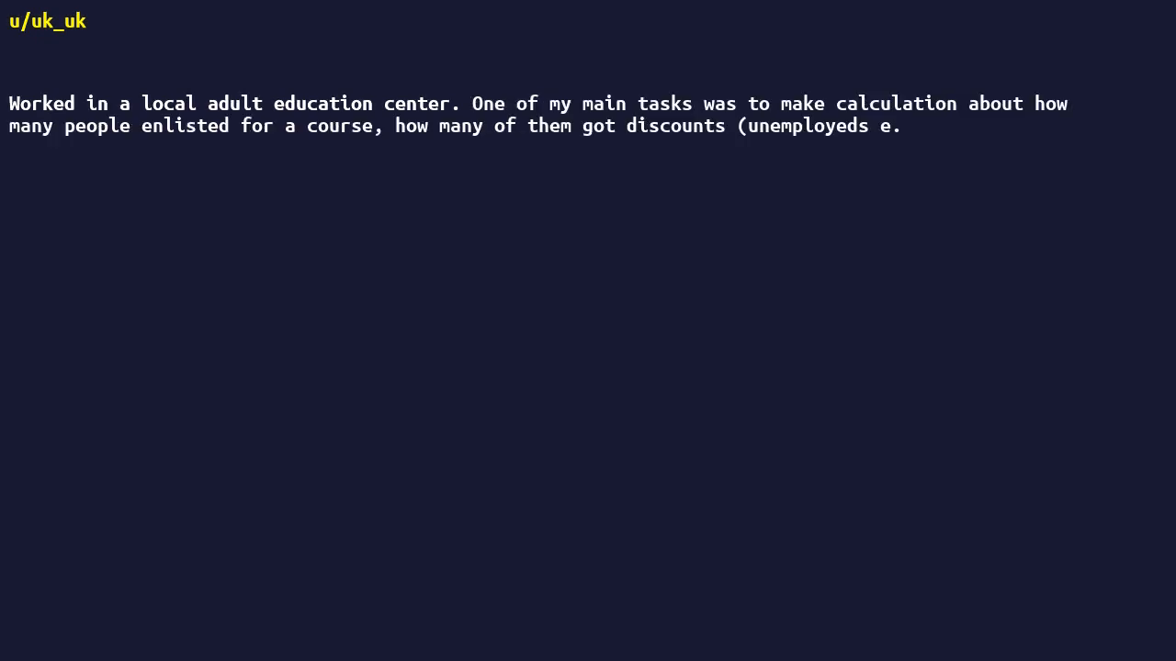
{"action": "type", "text": "g.), how many"}
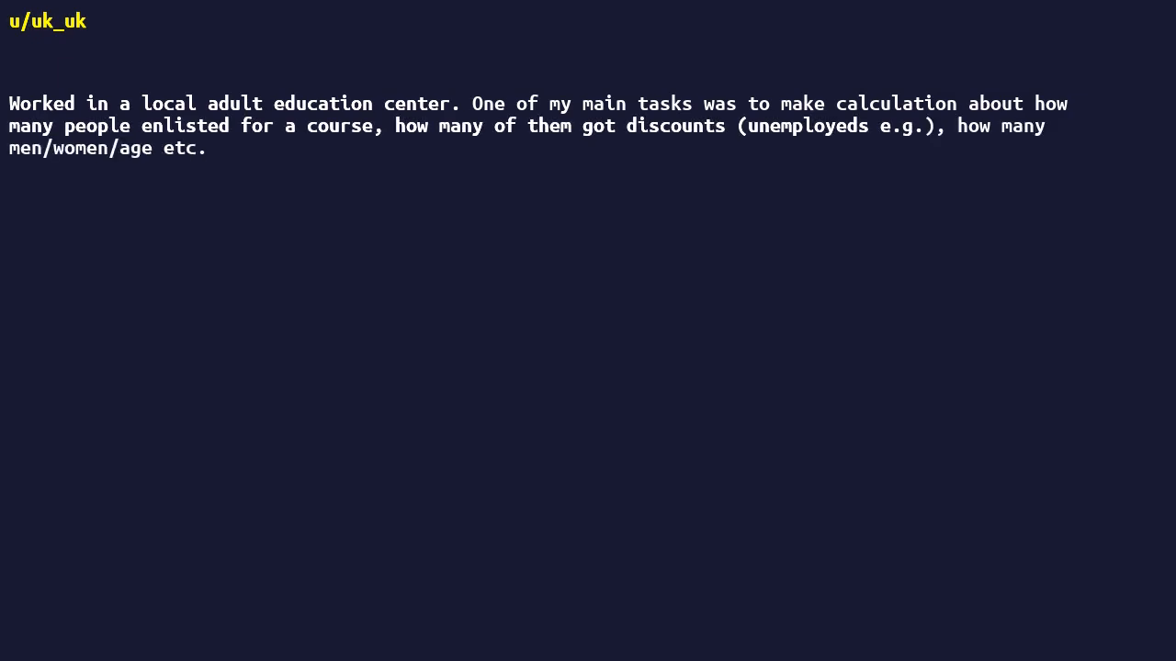
{"action": "type", "text": "That was needed to calculate upcoming courses fees etc. That was my only work there and I hated it."}
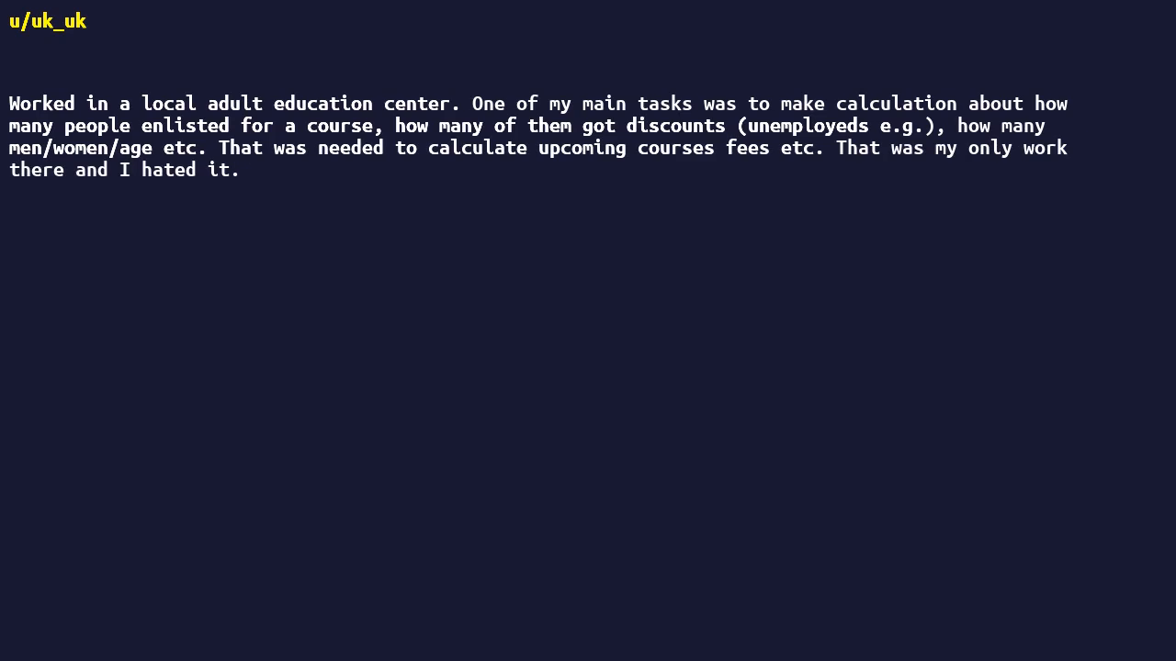
{"action": "type", "text": "This was in early 90s, so PCs were a thing in our offices but I had no idea how to write a program or use a database to use this informations."}
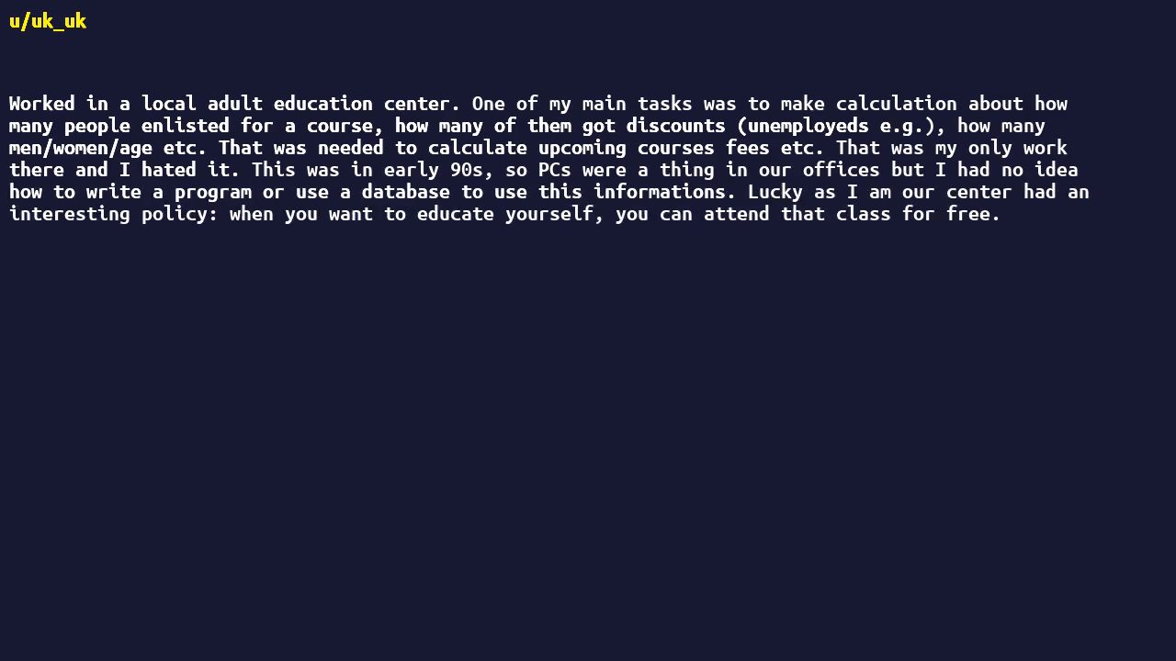
{"action": "type", "text": "And when it's during the worktime, then this is worktime - as long as my supervisor is ok with that."}
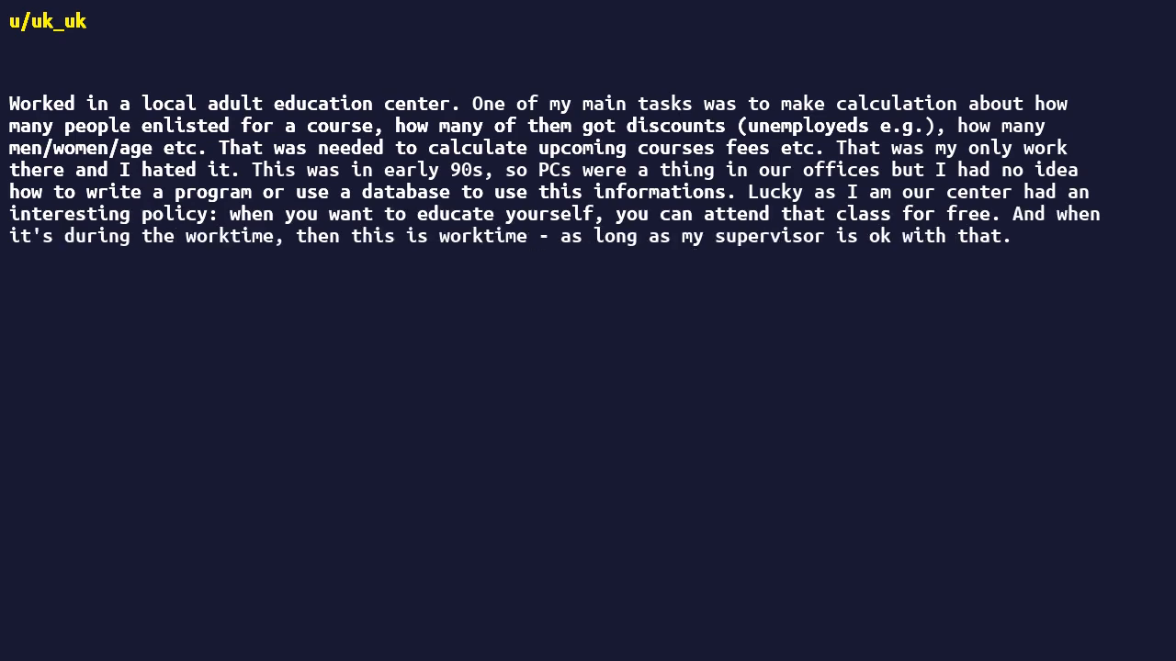
{"action": "type", "text": "She was. So I spent 3 months \"studying\" database structures, scripting, coding etc."}
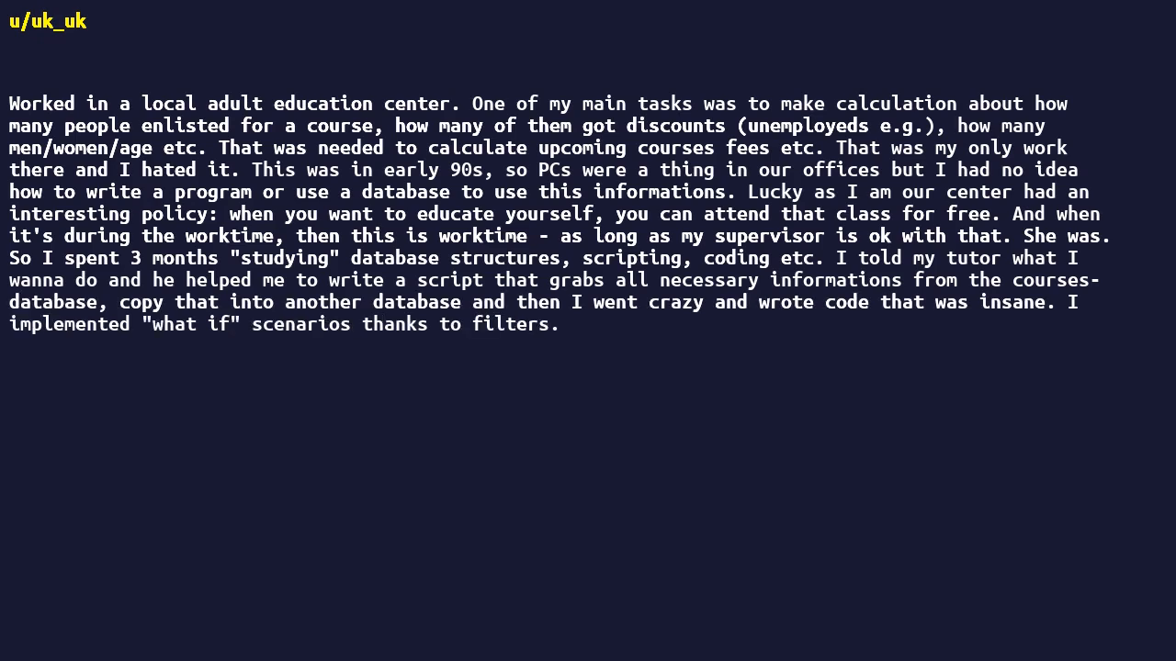
{"action": "type", "text": "At the end I was able to do my work, that needed 6hrs a day within 15 minuntes."}
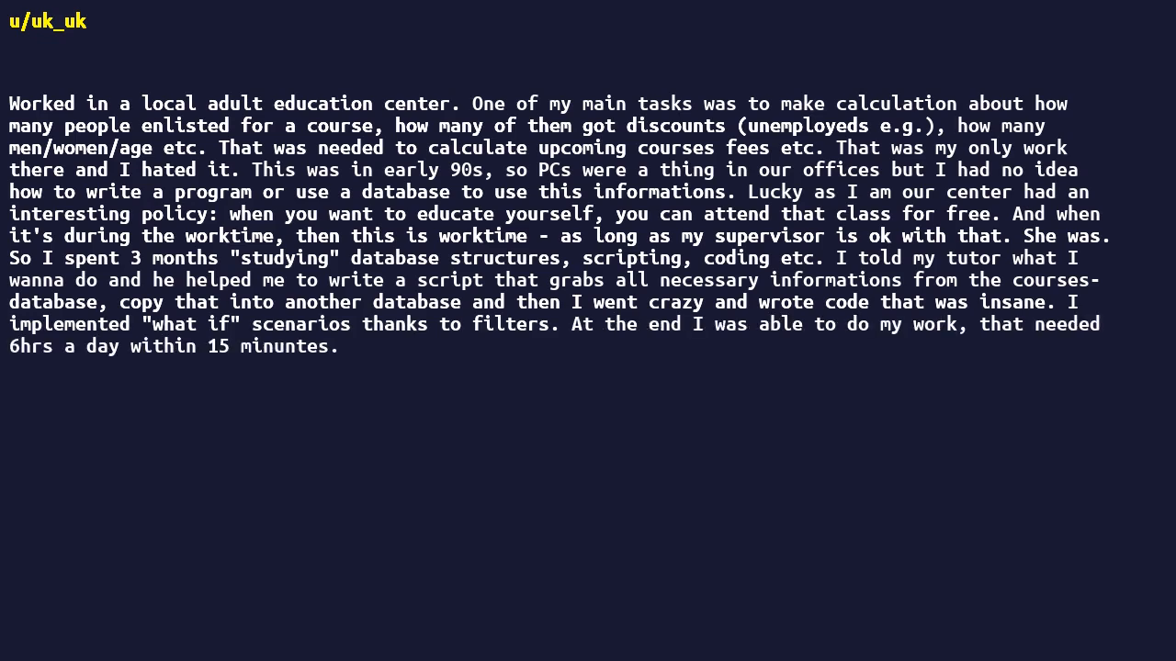
{"action": "type", "text": "I mean, before that it took e.g."}
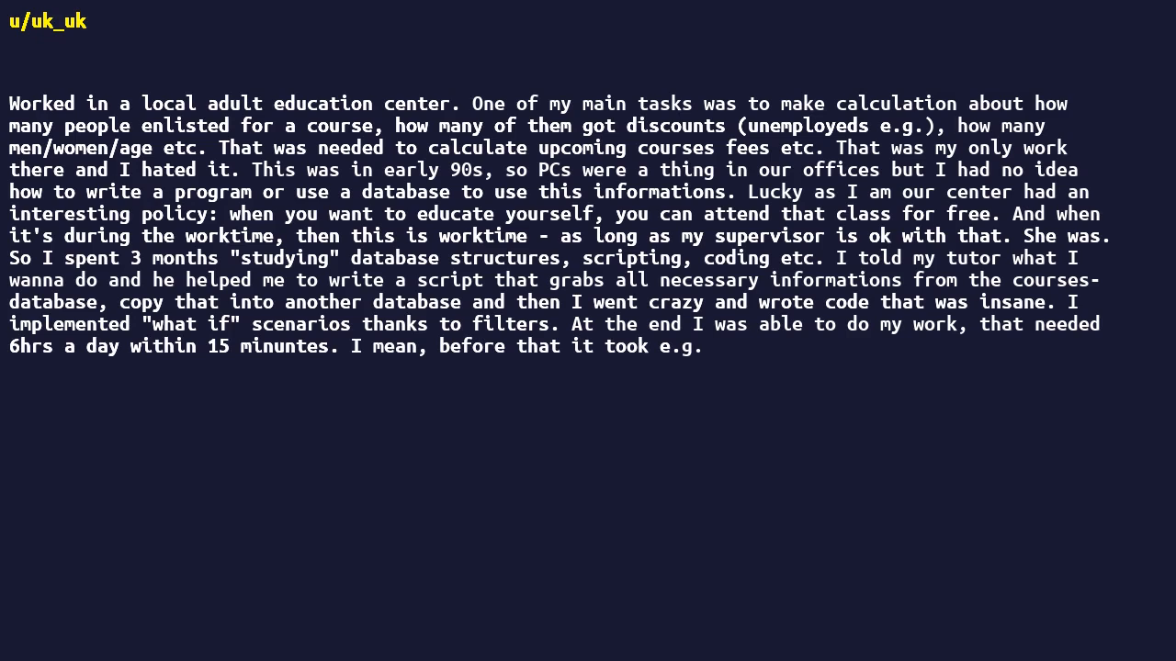
{"action": "type", "text": "an hour to have all the necessary informations to have a \"how many unemployed single parent women does it need to make the costs of that course even."}
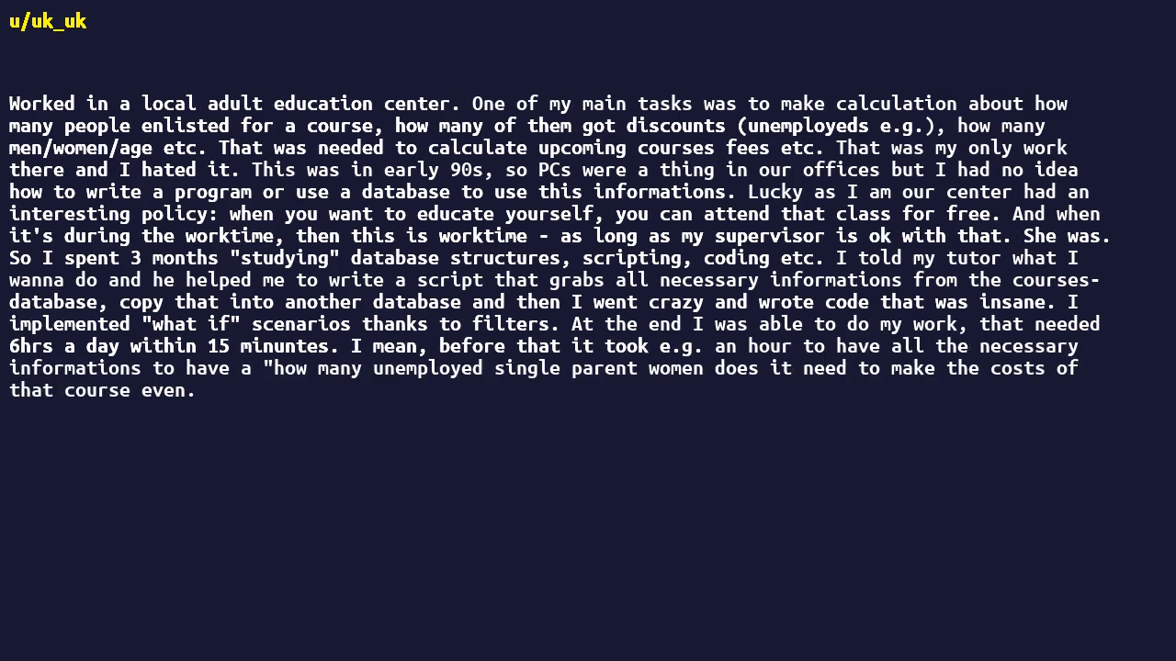
{"action": "type", "text": "I had EVERYTHING back then."}
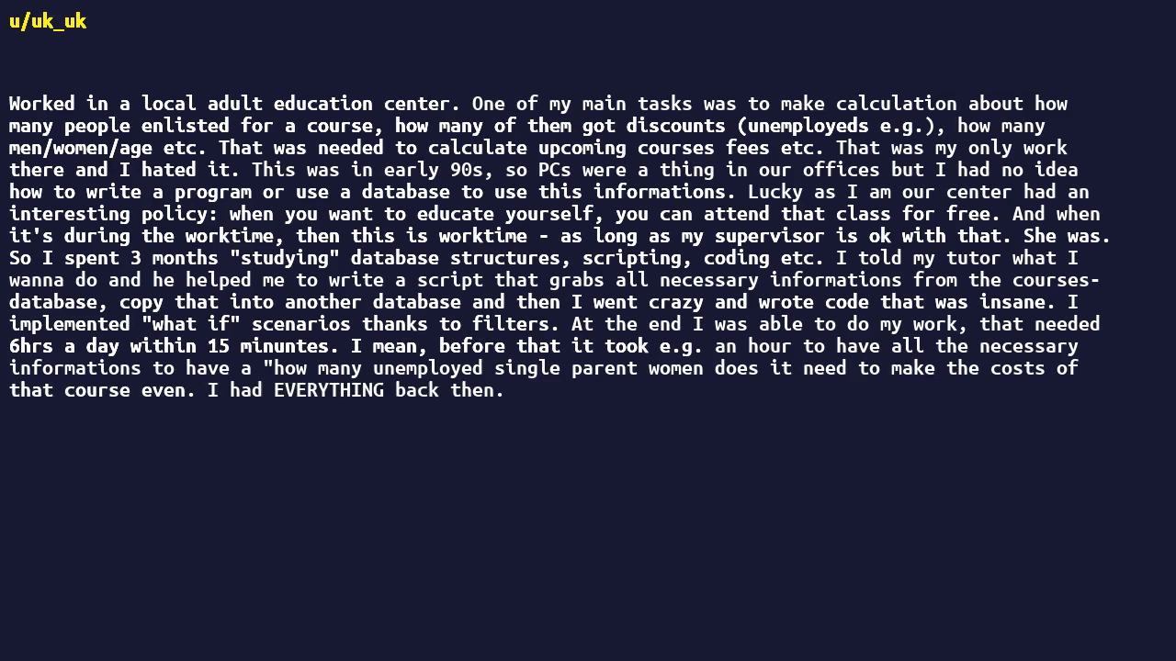
{"action": "type", "text": "Now you want statistics how many single parent disabled foreign women at the age of 80-90 are needed for the next 2 years to keep the ornithology course running?"}
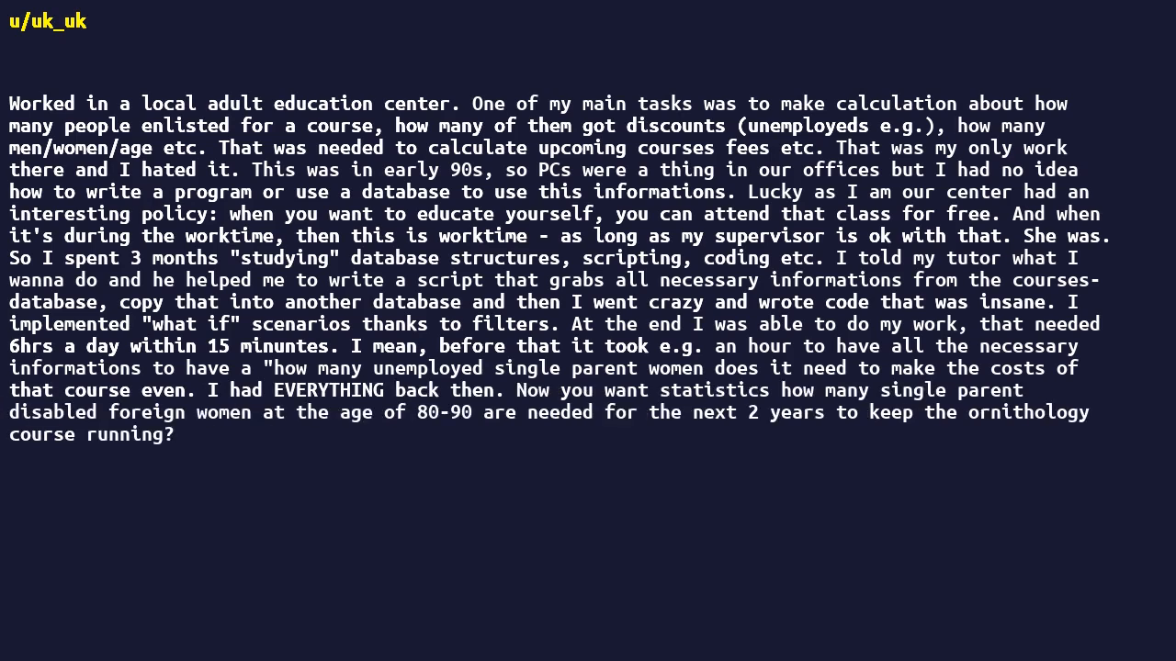
{"action": "type", "text": "Sure, no problem."}
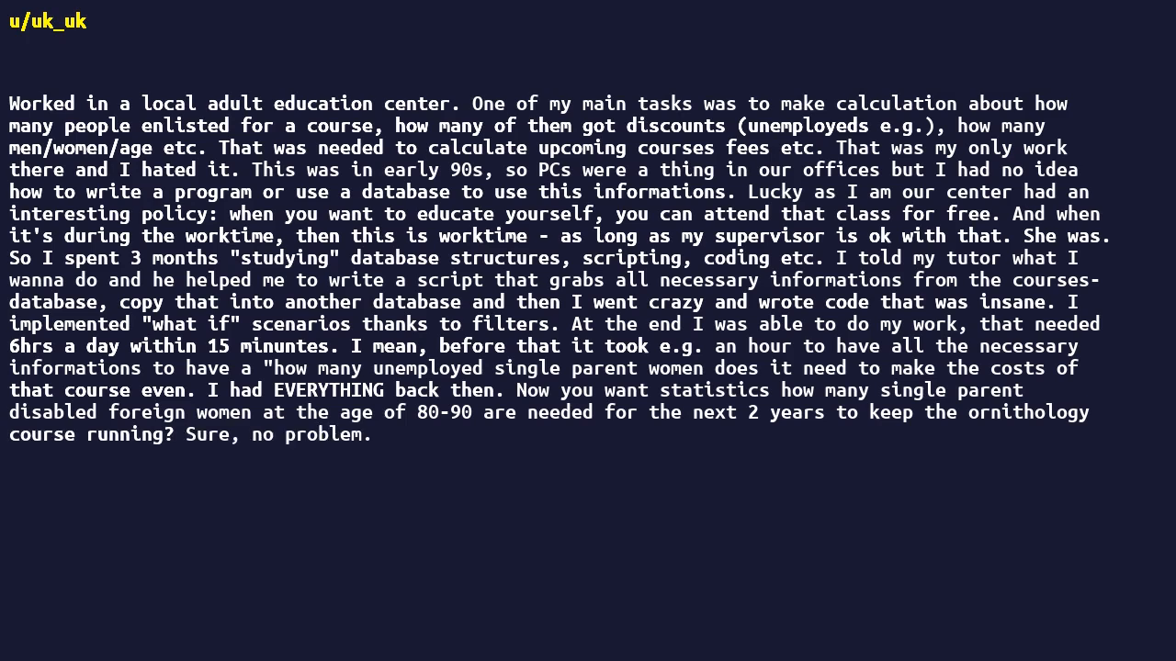
{"action": "type", "text": "Clickety-Click, done."}
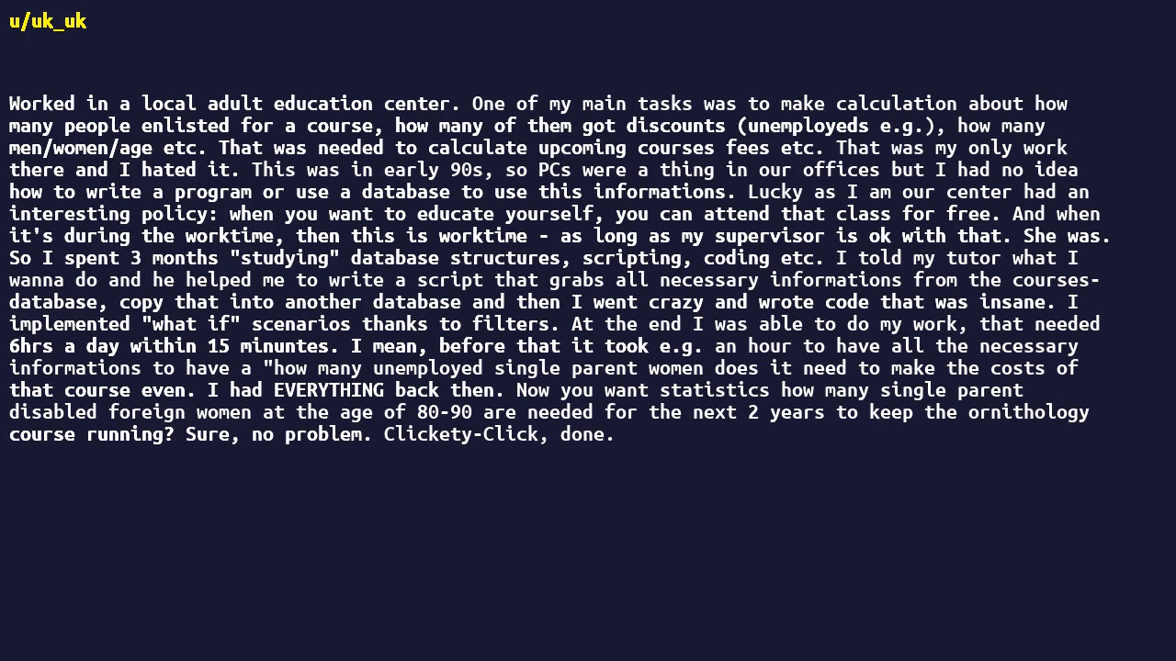
{"action": "type", "text": "After that, I started the PC in the morning, grabbed all the data, ran my script, was done within 15 mins and then read the book I brought from home."}
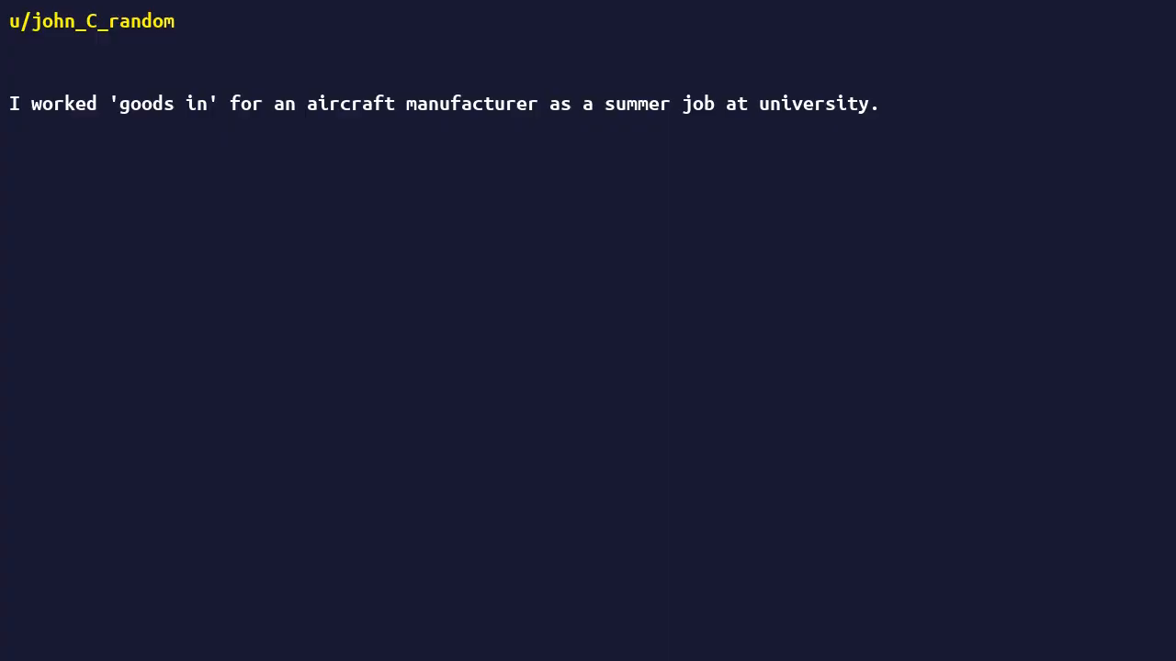
{"action": "type", "text": "Parts would arrive, we'd open them and key in all the details into a terminal."}
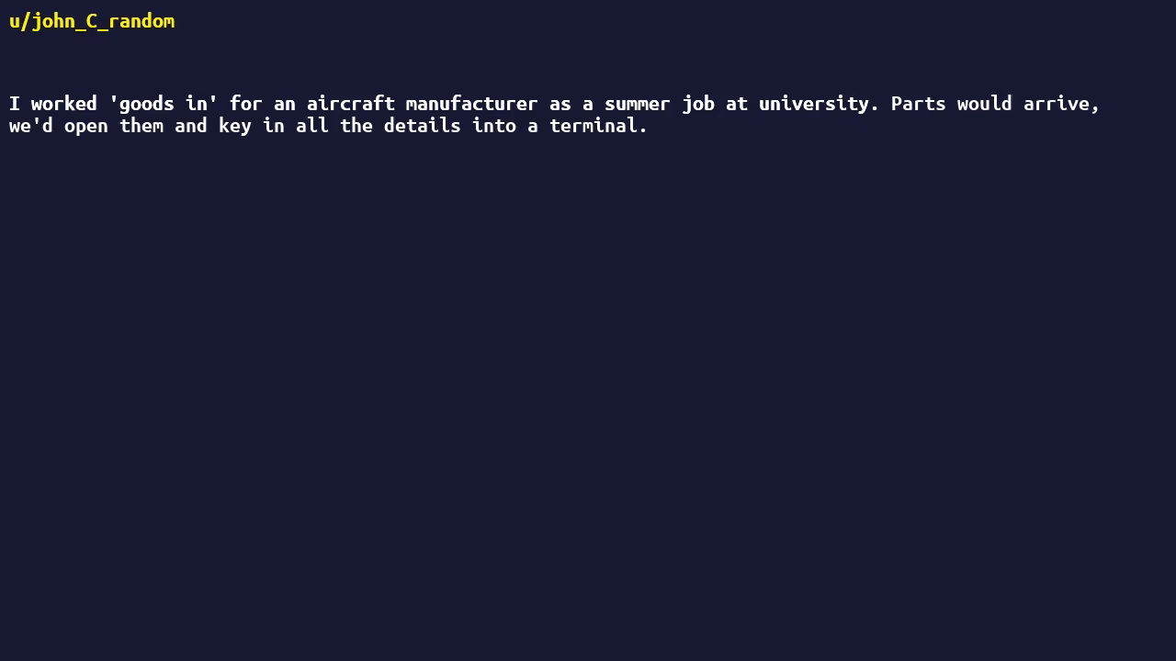
{"action": "type", "text": "That bit was long winded."}
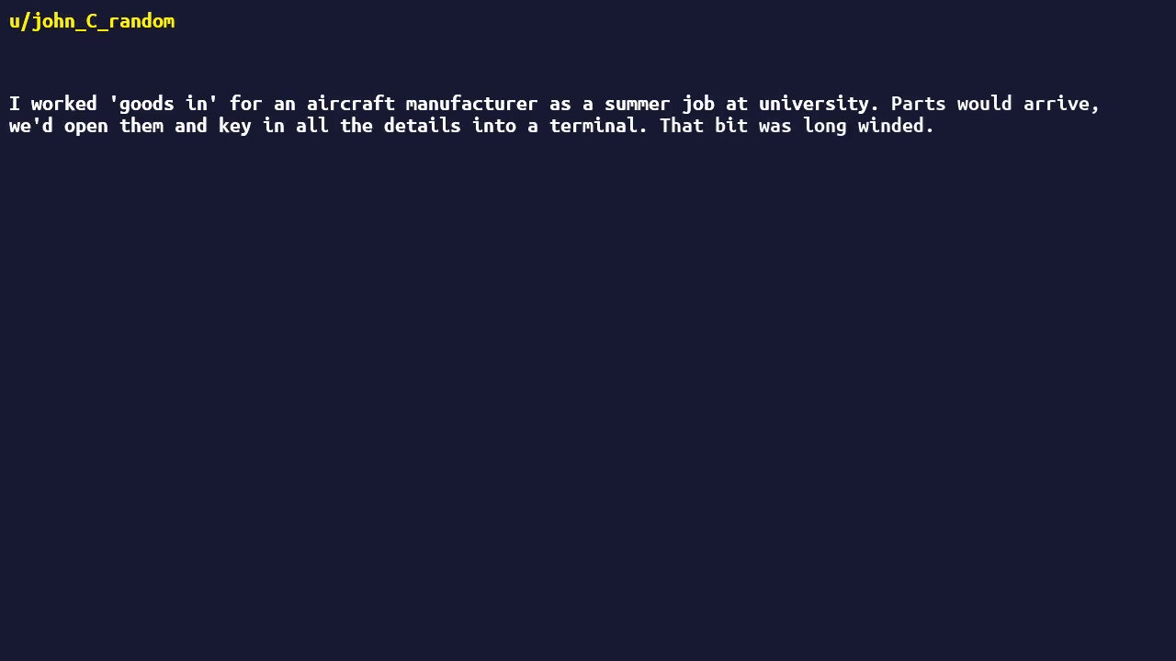
{"action": "type", "text": "I discovered the terminal keyboard has assignable shortcuts, and set up a bunch of them for all the boilerplate such that keying in an item was about six keystrokes."}
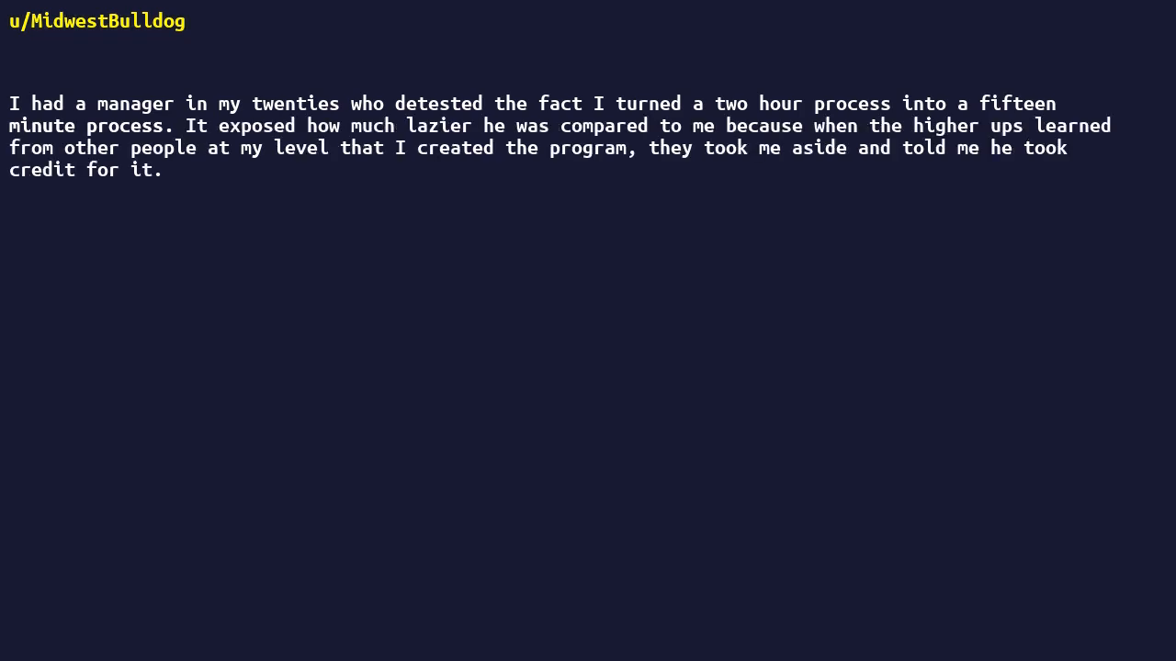
{"action": "type", "text": "They asked me how I felt about that."}
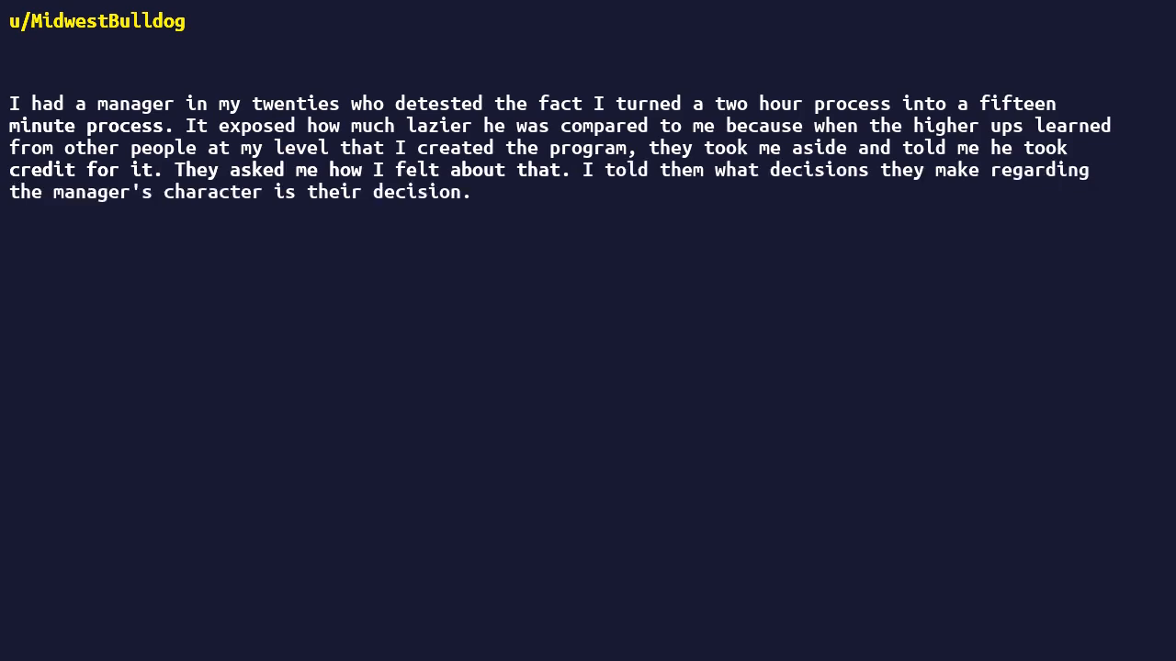
{"action": "type", "text": "Just put yourselves in my shoes and consider it from that angle."}
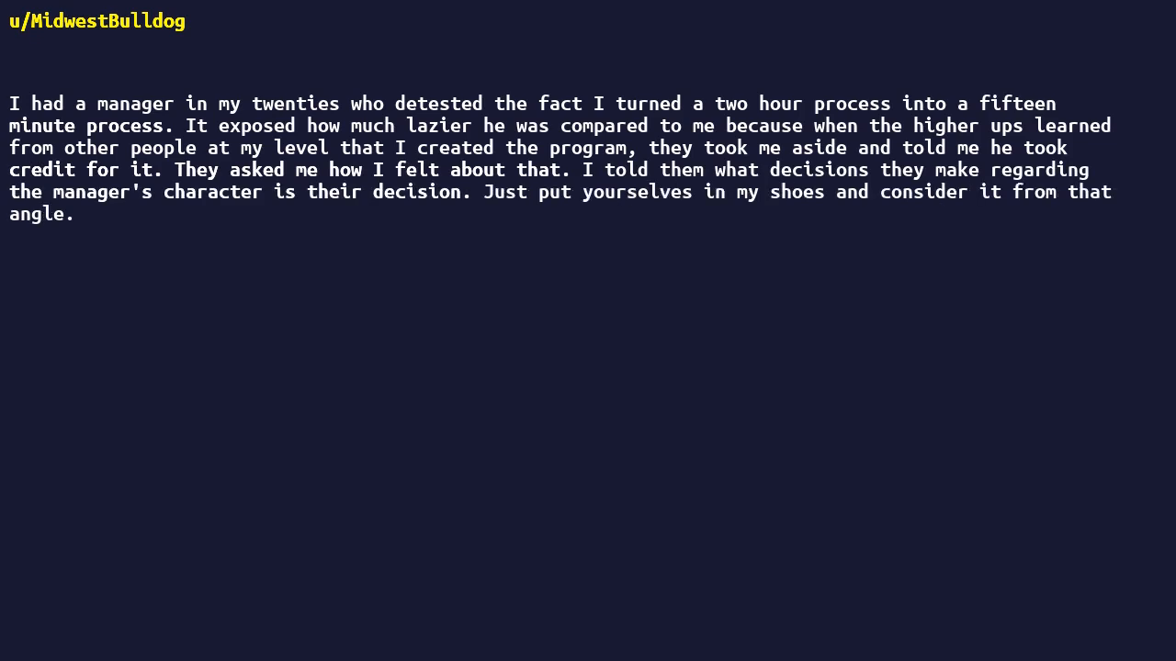
{"action": "type", "text": "They did nothing and I took the concept to a competitor who invested the money into making the program more robust and proprietary."}
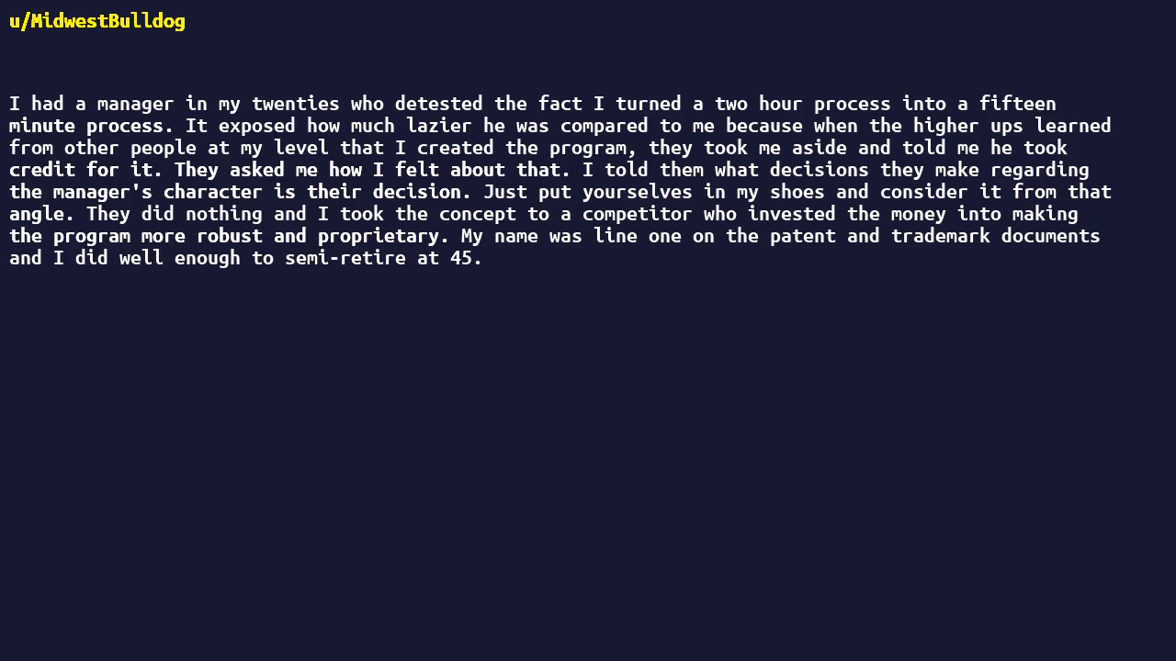
{"action": "type", "text": "I credit Lee Iacocca for the inspiration."}
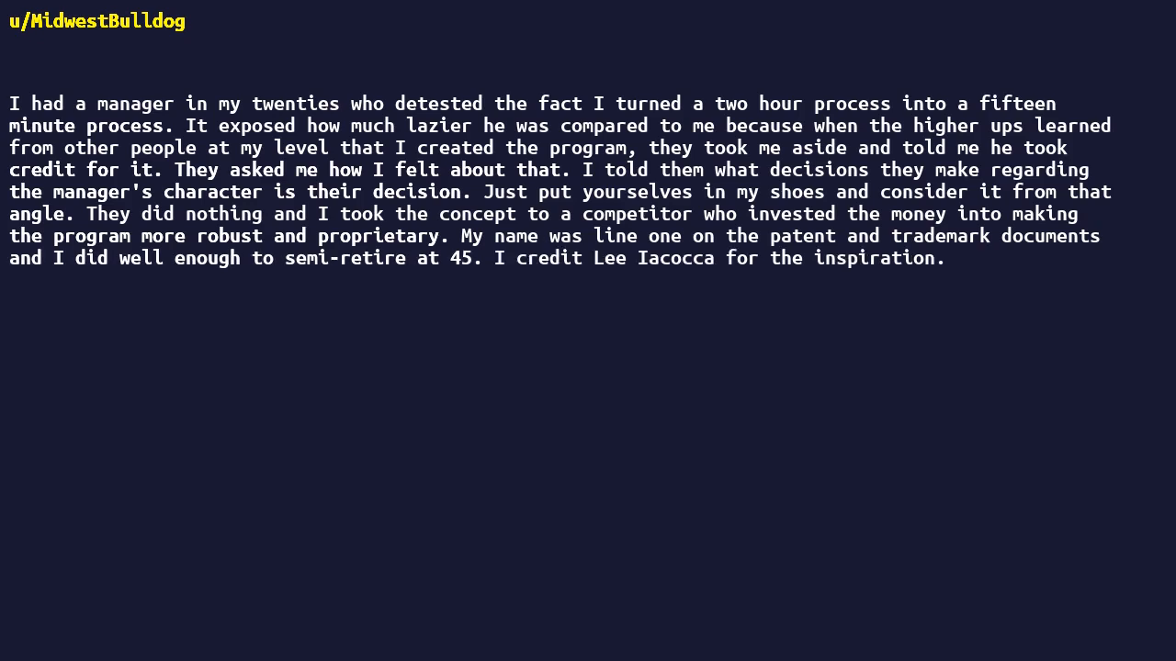
{"action": "type", "text": "He went through a similar problem with higher ups at Ford and his answer was to take his brain to Chrysler who would value it."}
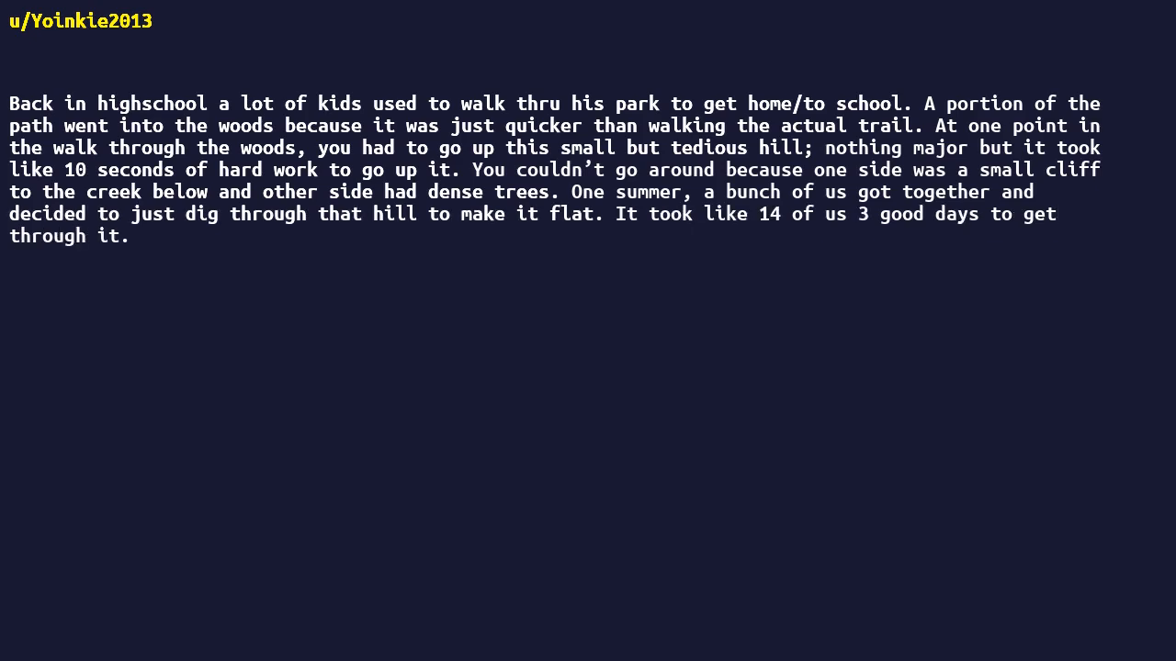
{"action": "type", "text": "It was a hard 3 days but it was definitely worth it."}
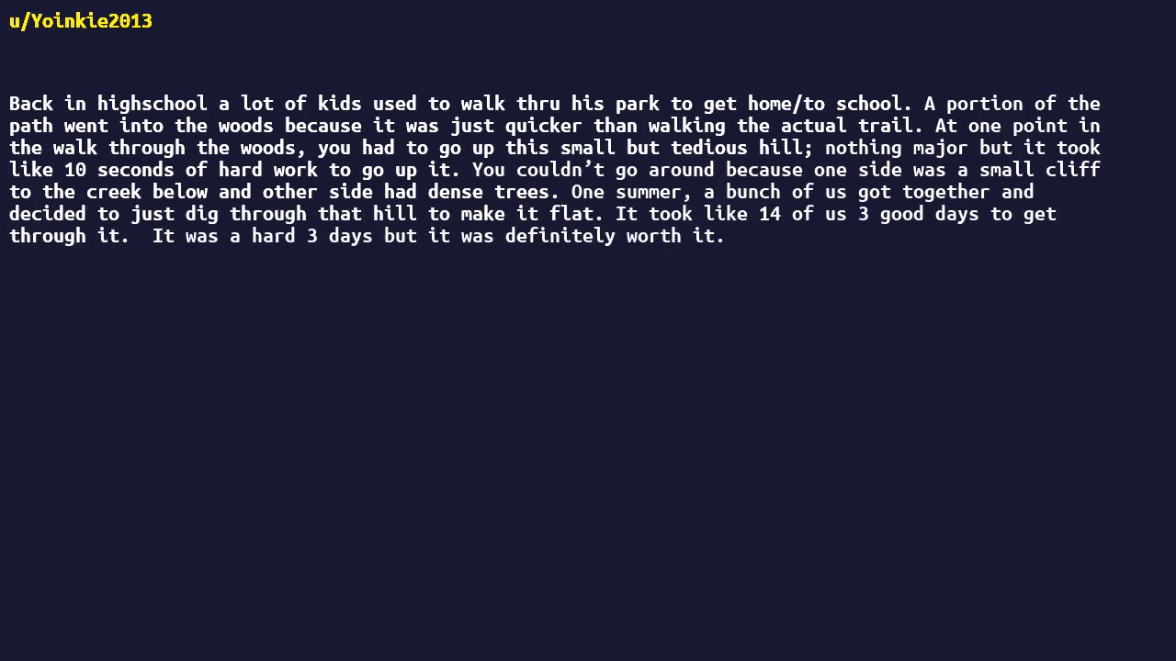
{"action": "type", "text": "Saved 10 second of hill climbing every morning and afternoon, 150+ days of the year."}
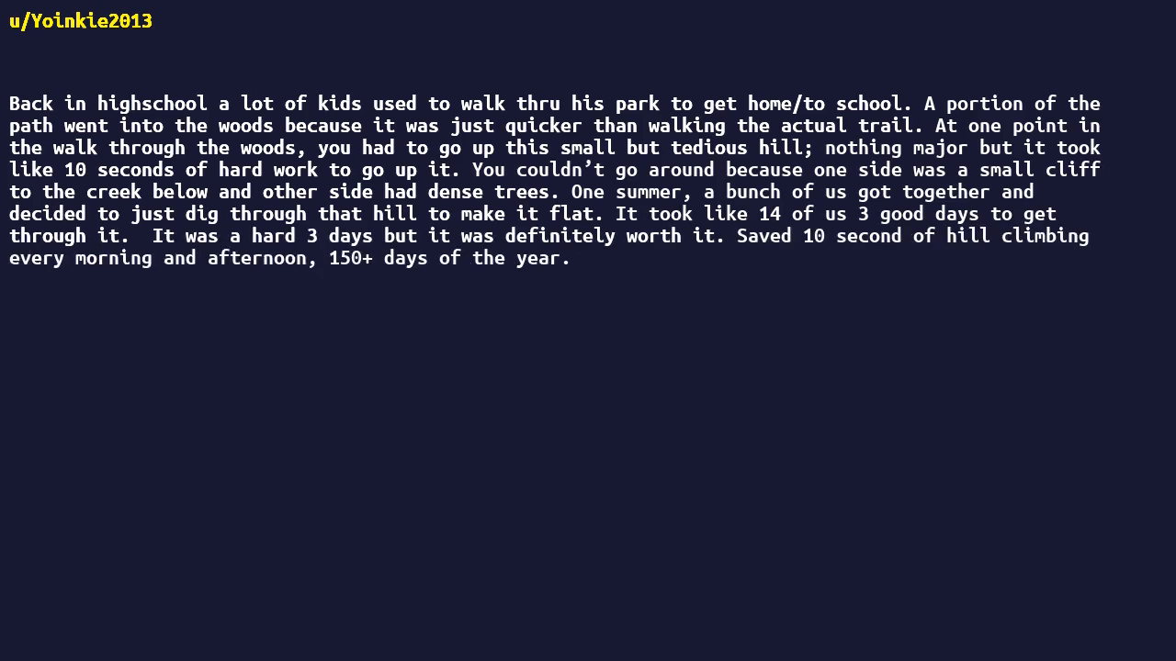
{"action": "type", "text": "And it wasn't just us, but hundreds of other kids who took the same party every day."}
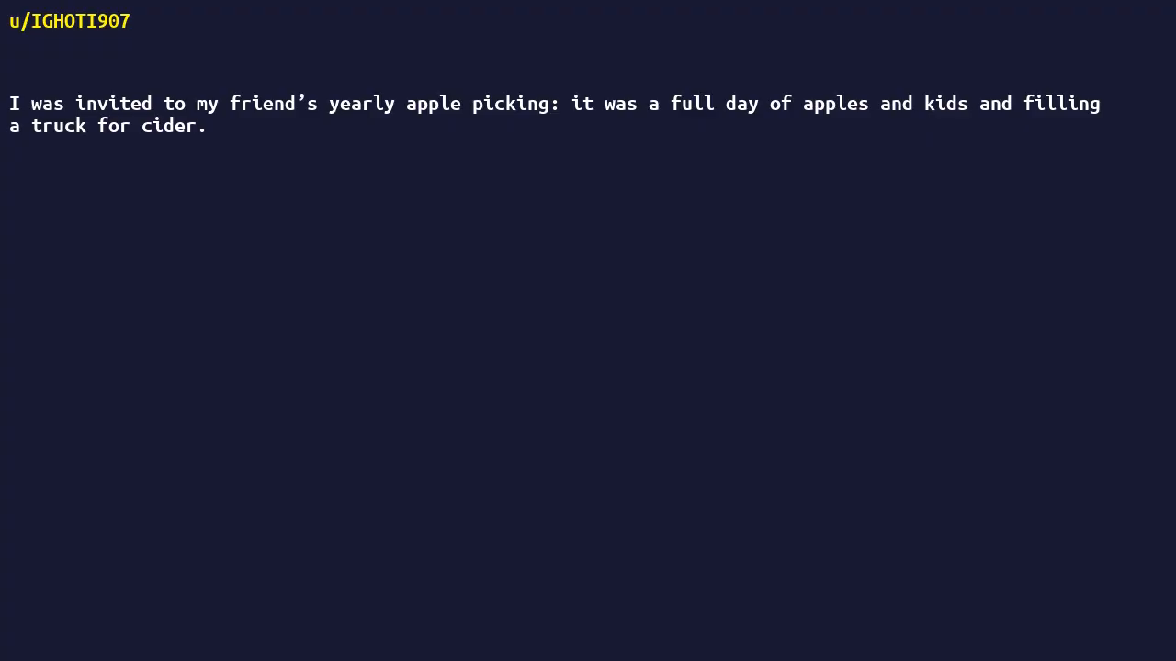
{"action": "type", "text": "I'm lazy and suggested we make the process more efficient with tarps on the ground."}
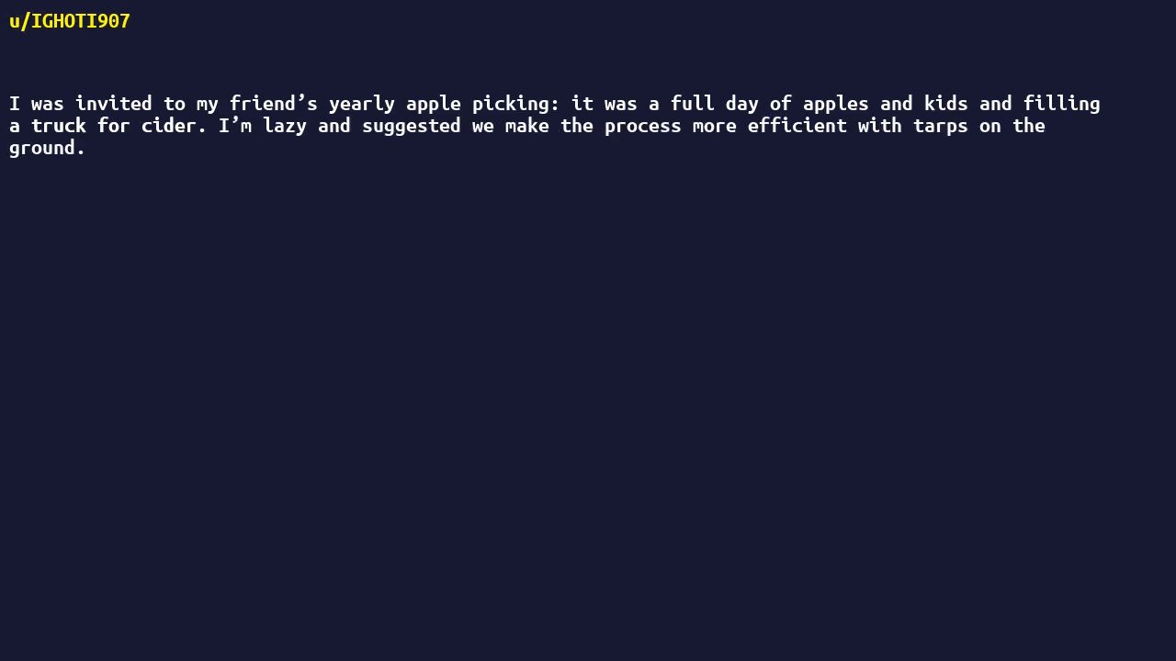
{"action": "type", "text": "We managed in 2 hours what historically took all day."}
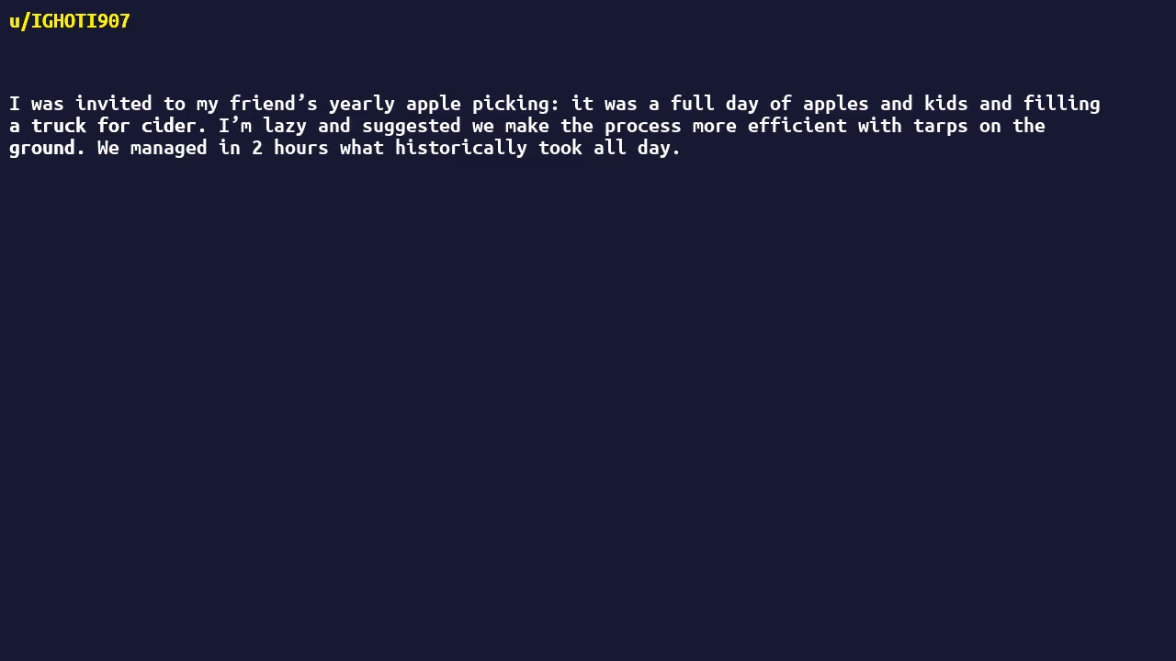
{"action": "type", "text": "We didn't even get to the picnic lunch."}
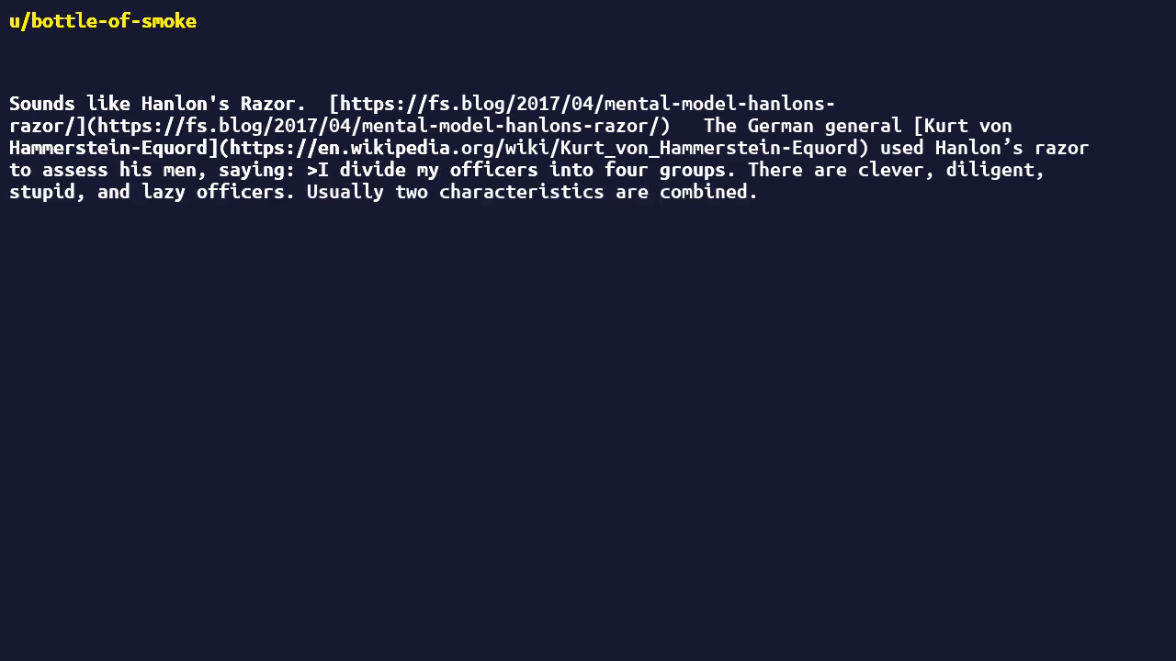
{"action": "type", "text": "Some are clever and diligent – their place is the General Staff."}
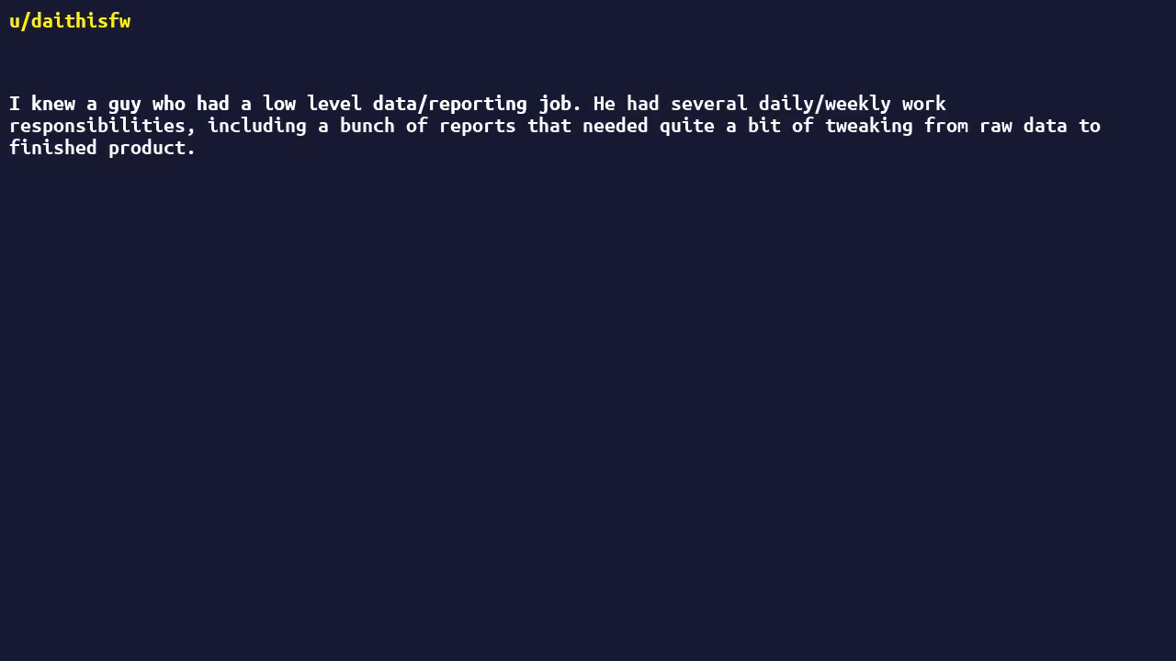
{"action": "type", "text": "But like I said, low level."}
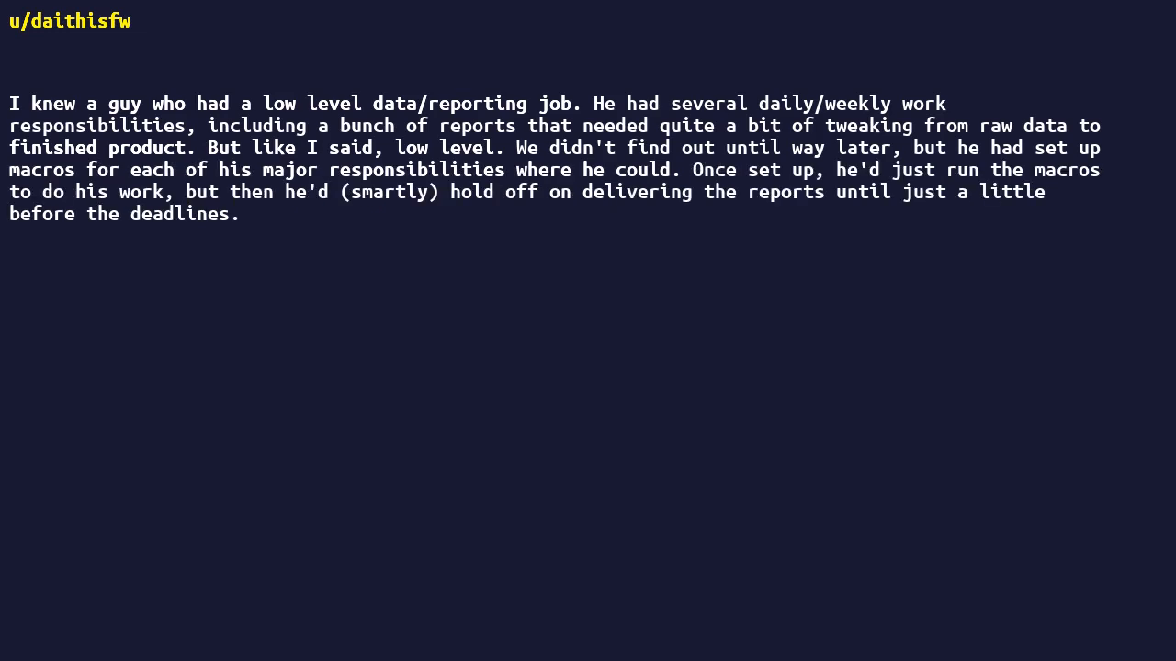
{"action": "type", "text": "He'd hit every assignment and was seen as reliable. He also would complain"}
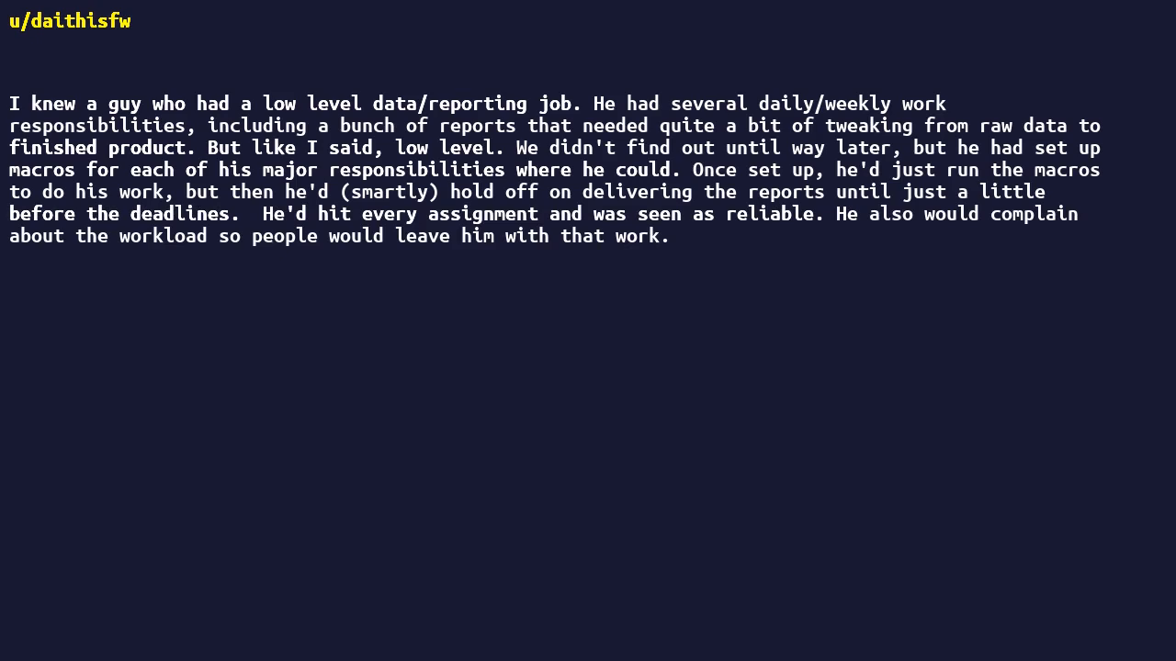
{"action": "type", "text": "I doubt he did a full hour of work a day after he set up what he did."}
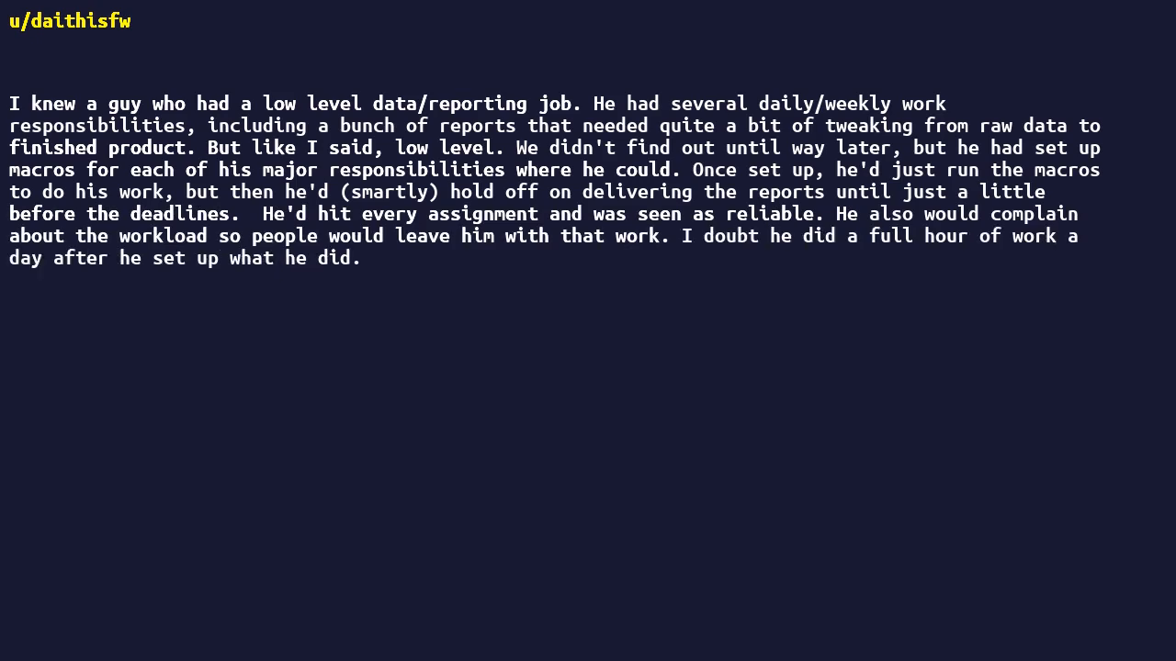
{"action": "type", "text": "Eventually he left the job for one with better pay."}
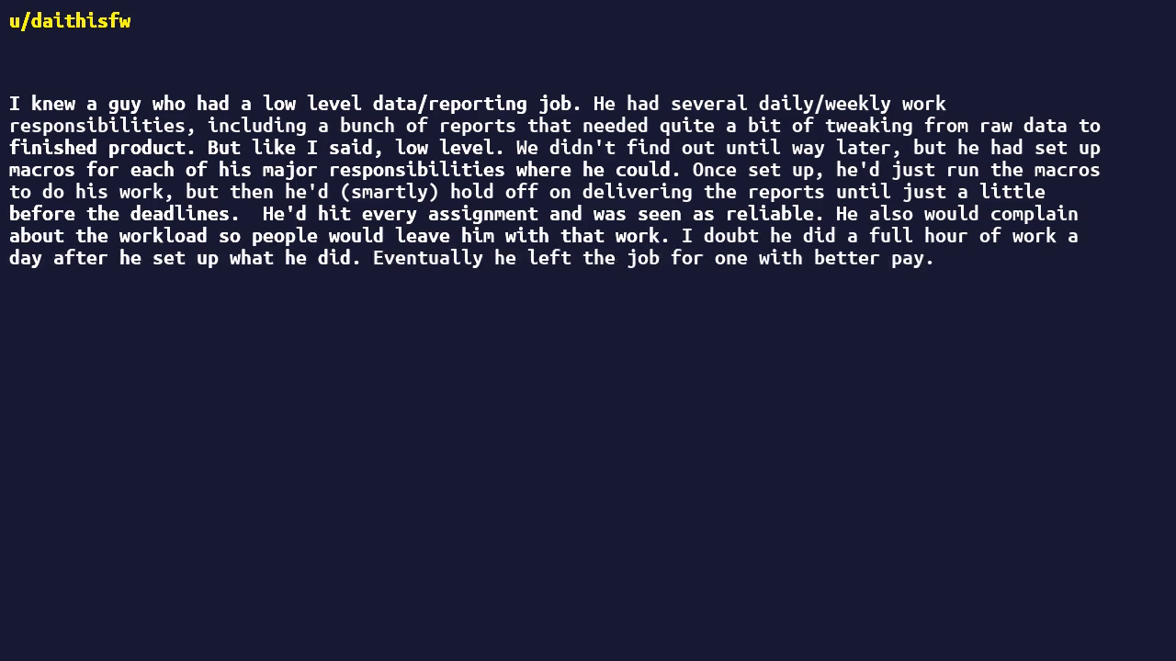
{"action": "type", "text": "But damn did he work lazy."}
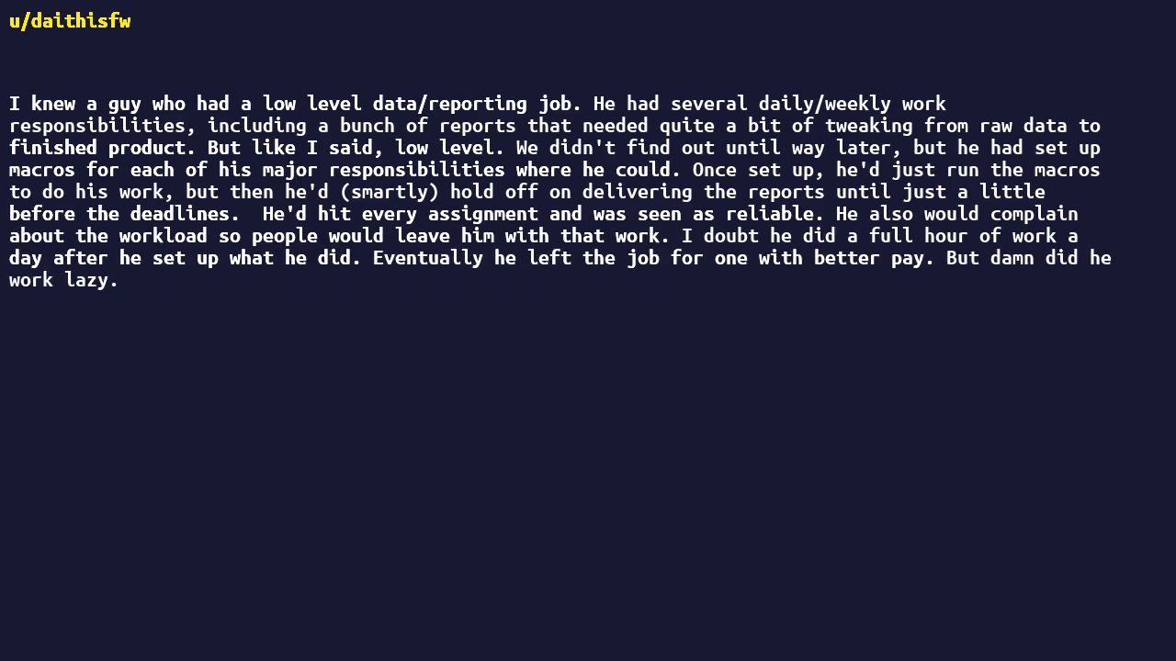
{"action": "type", "text": "Also, he was smart not to reveal until the end, because had he told them about it he would have gotten a pat on the back and would have been given a whole other workload, on top of maintaining those macros/etc."}
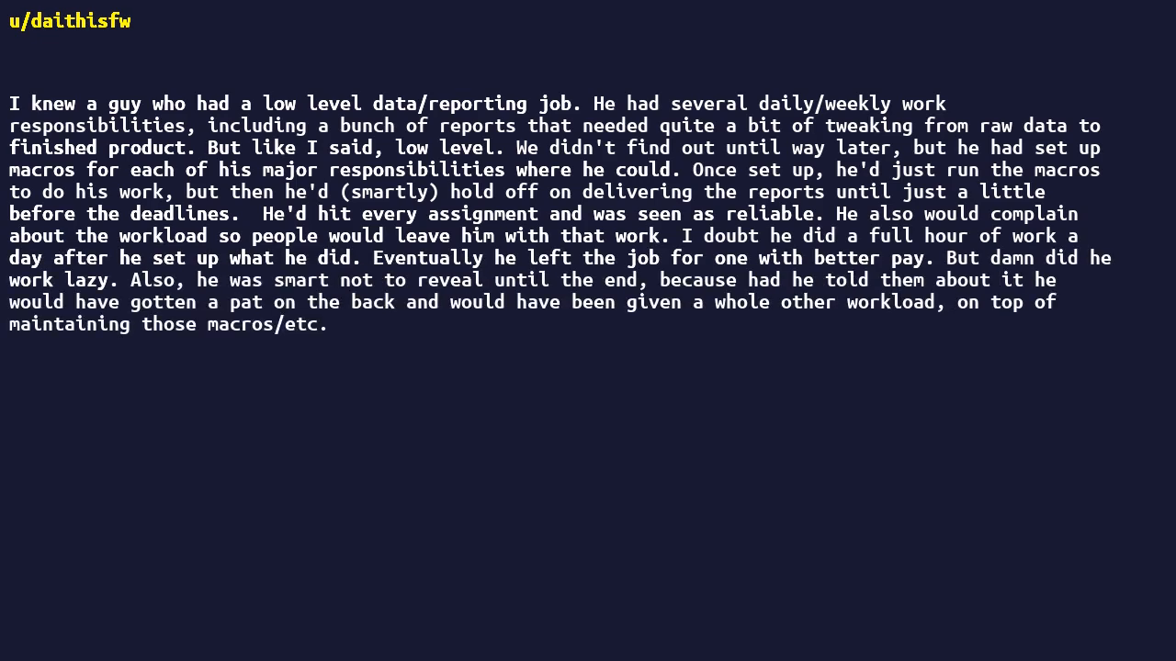
{"action": "type", "text": "Dude milked the job, not the other way around."}
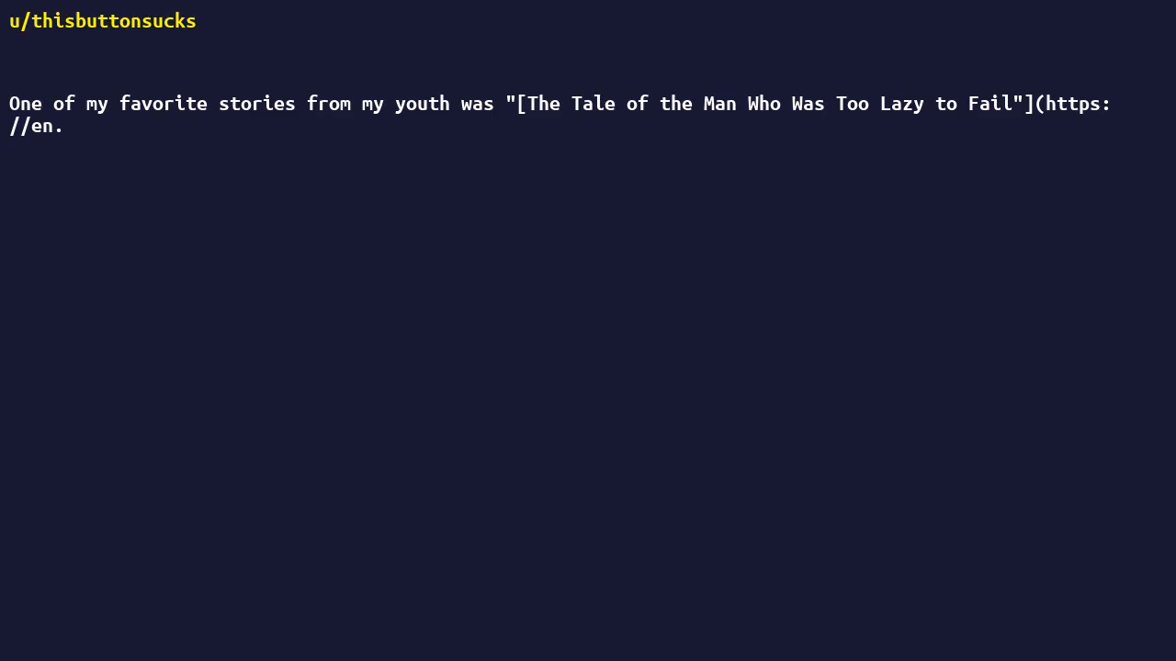
{"action": "type", "text": "wikipedia.org/wiki/Time_Enough_for_Love#%22The_Tale_of_the_Man_Who_Was_Too_Lazy_to_Fail%22)."}
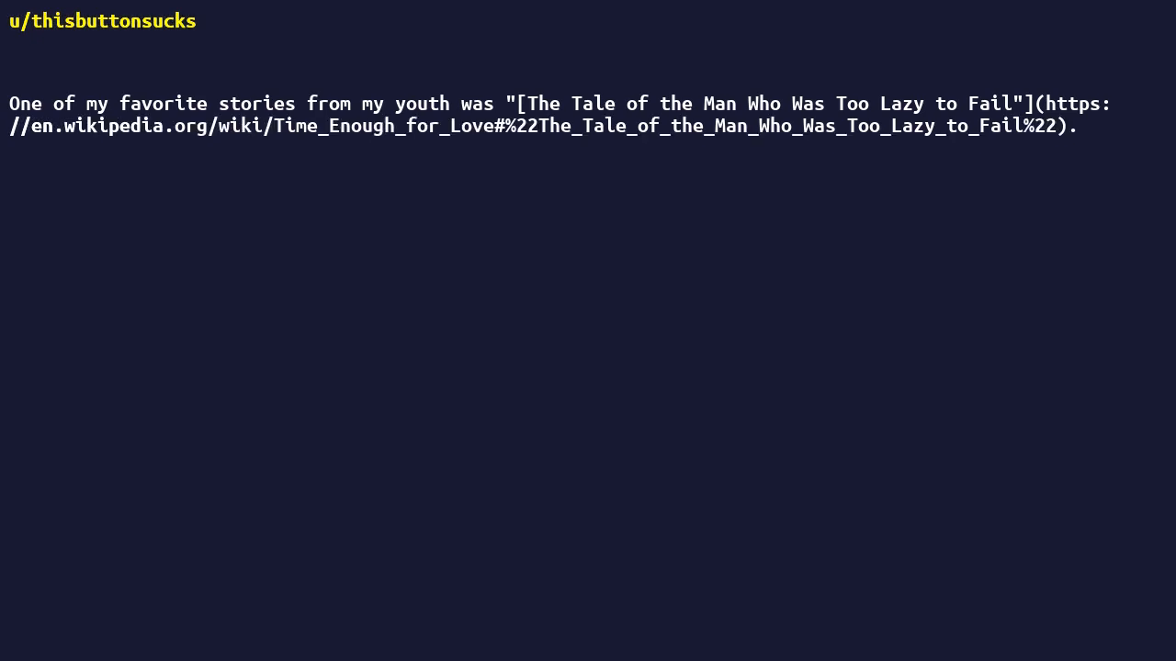
{"action": "type", "text": "I got fed-up with hand writing itemized sub-orders at work, so I set up a spreadsheet that you can just fill out."}
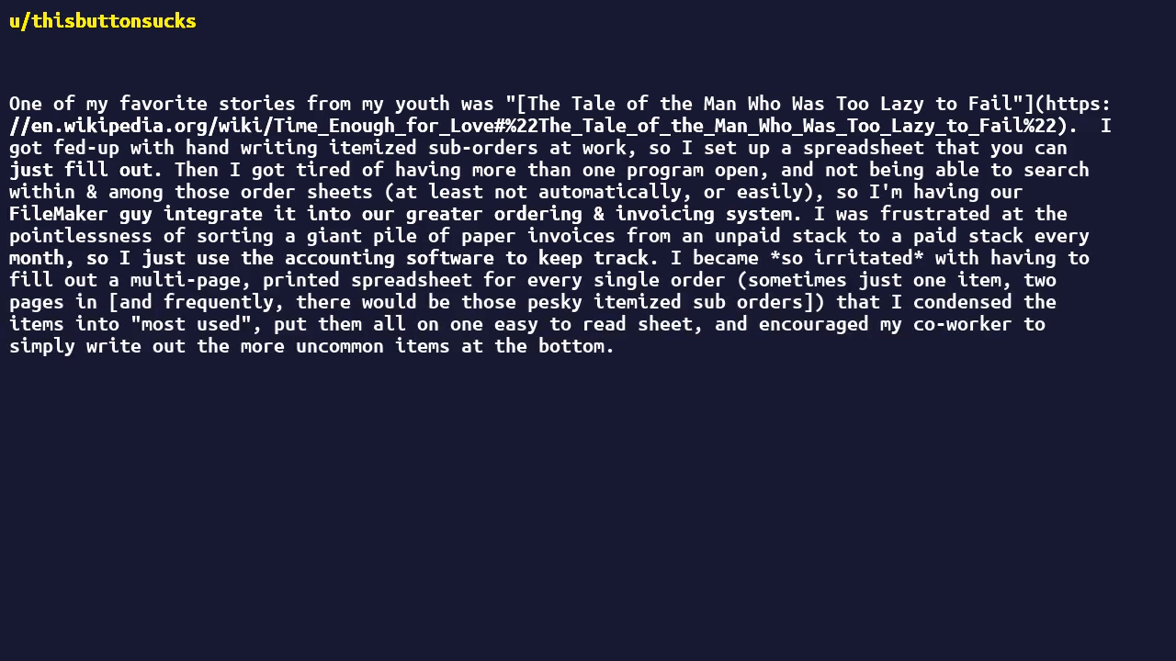
{"action": "type", "text": "Basically, I hate busy work, and paper invariably leads to busy work."}
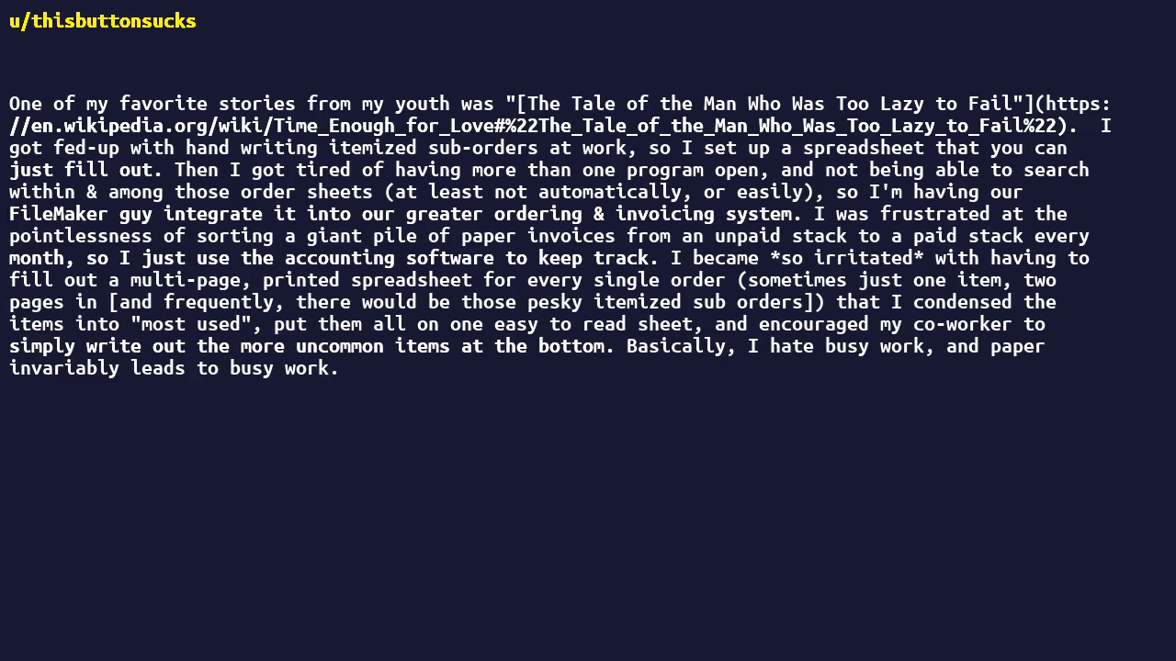
{"action": "type", "text": "I have tried to reduce the use of paper in our office, but have not been entirely successful."}
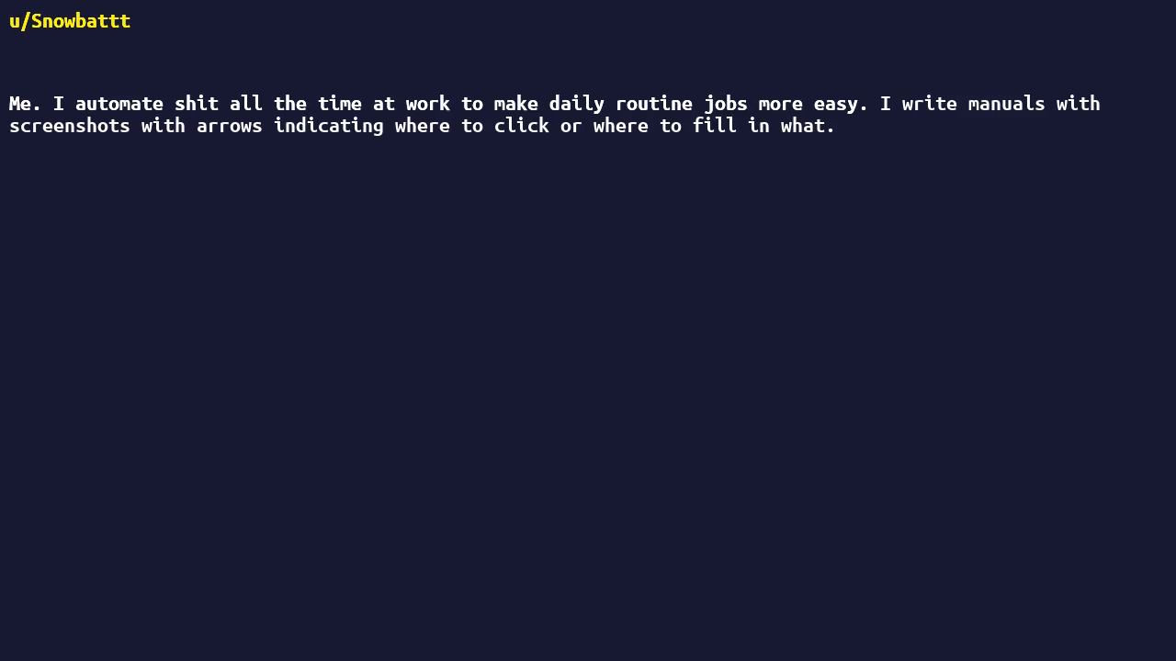
{"action": "type", "text": "Whenever I write a manual, I assume that whoever reads it is a complete idiot so that whenever customers call for the same questions again, I just send them to the online manual I created."}
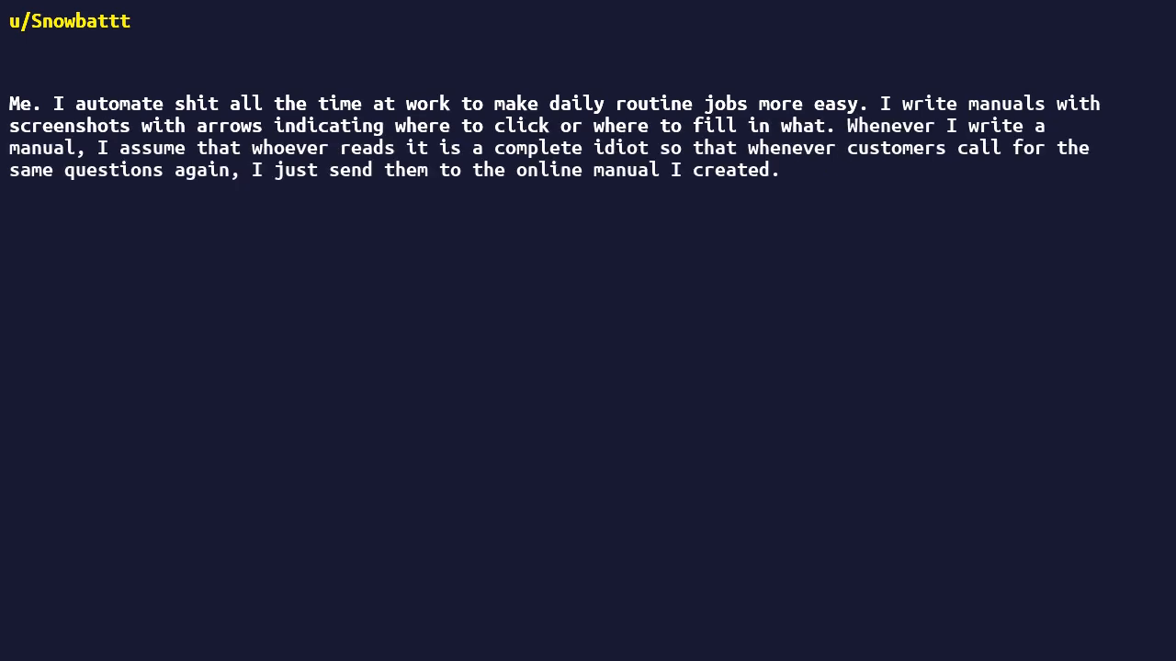
{"action": "type", "text": "No need to type it out again by email or explain it again by phone."}
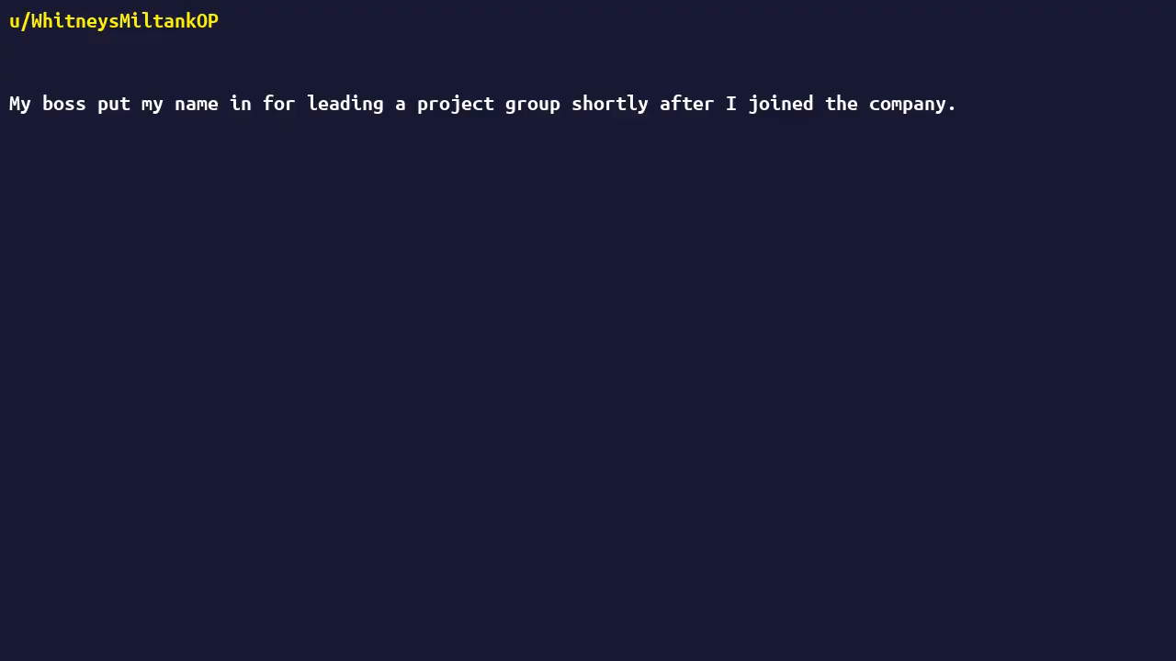
{"action": "type", "text": "I had no experience whatsoever about project managing yet he still demanded that I lead the group of 12 people."}
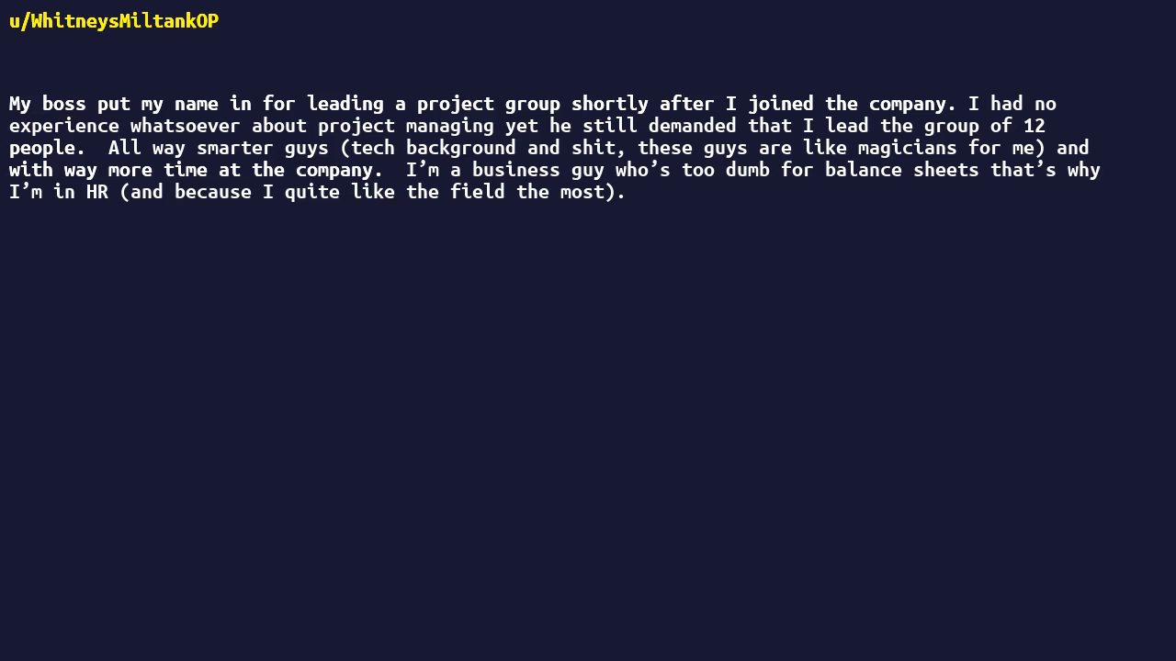
{"action": "type", "text": "So we started the first meeting, I asked for everyone's plan, experience and ideas, gathered the different pros and cons, cross checked with the budget we had, put on a time frame with milestones to reach (around 6 months), put in valuable people to consult at different steps."}
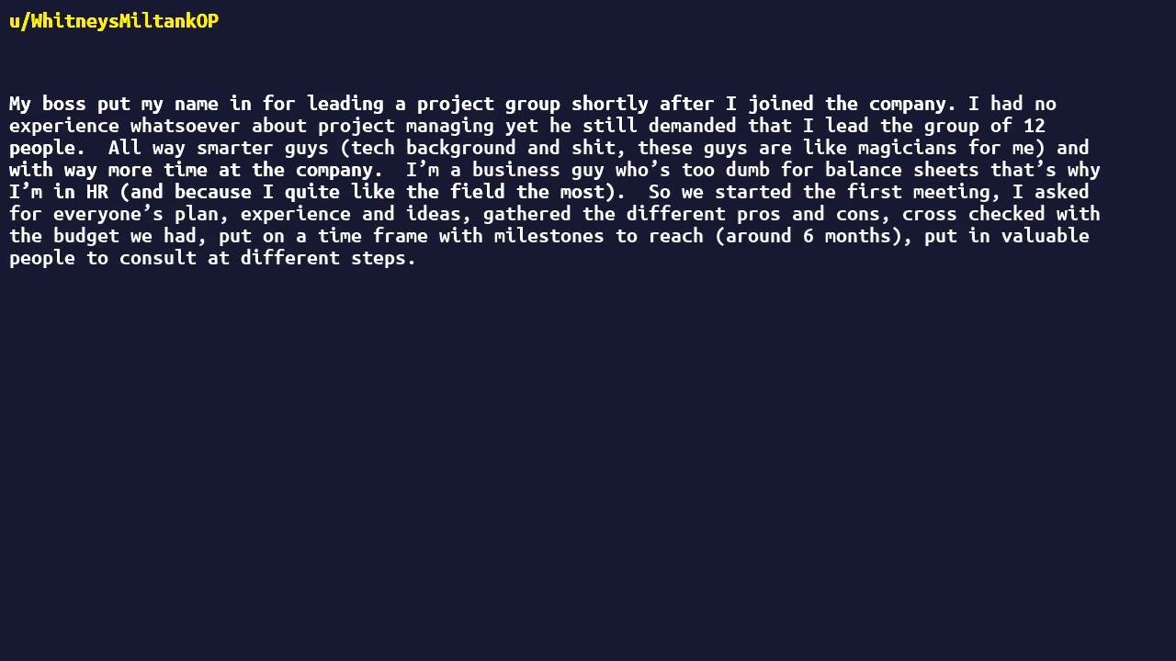
{"action": "type", "text": "Why did I do that?"}
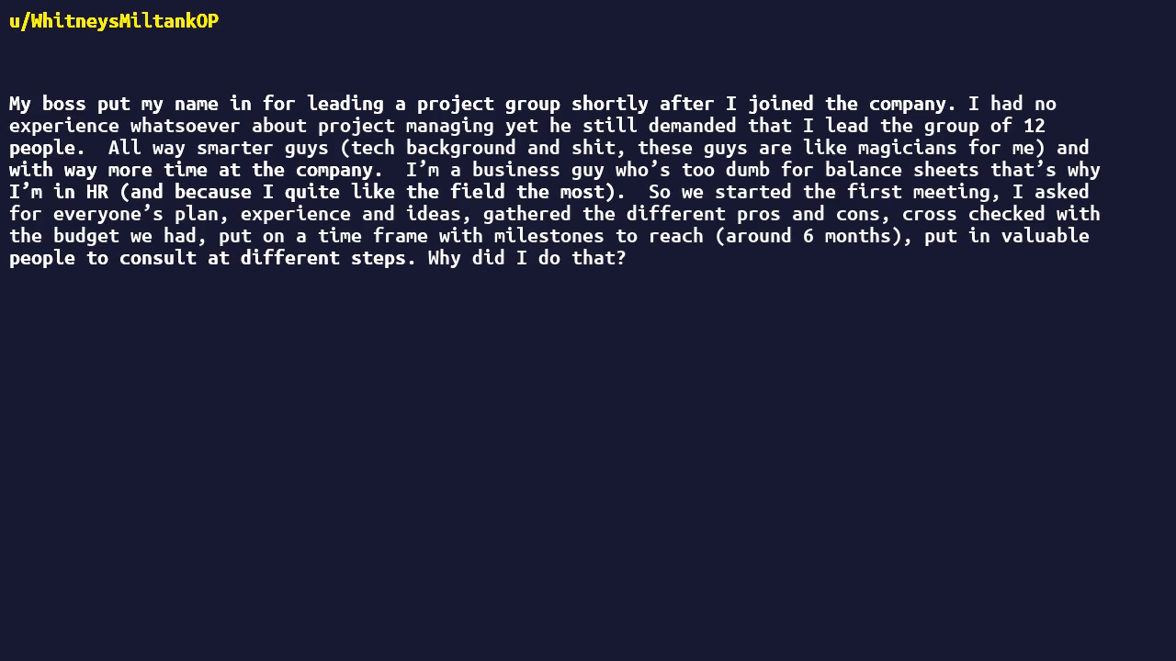
{"action": "type", "text": "Because I like organizing stuff and keep everyone on the same page and delegate to-dos."}
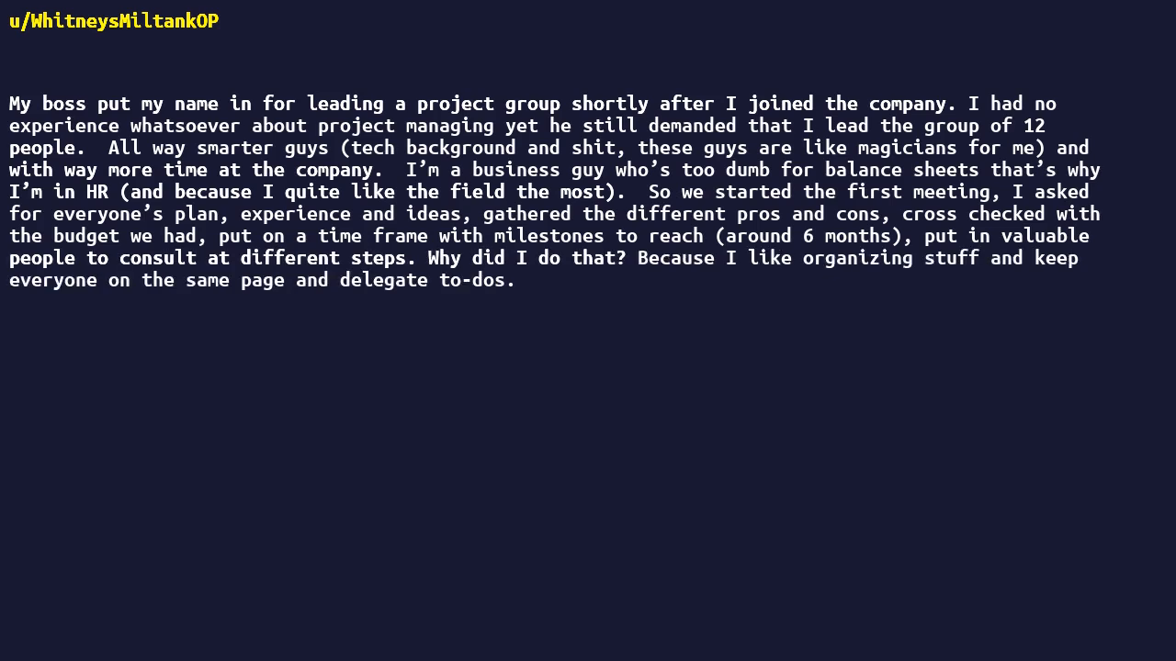
{"action": "type", "text": "Got promoted because of the success of the project."}
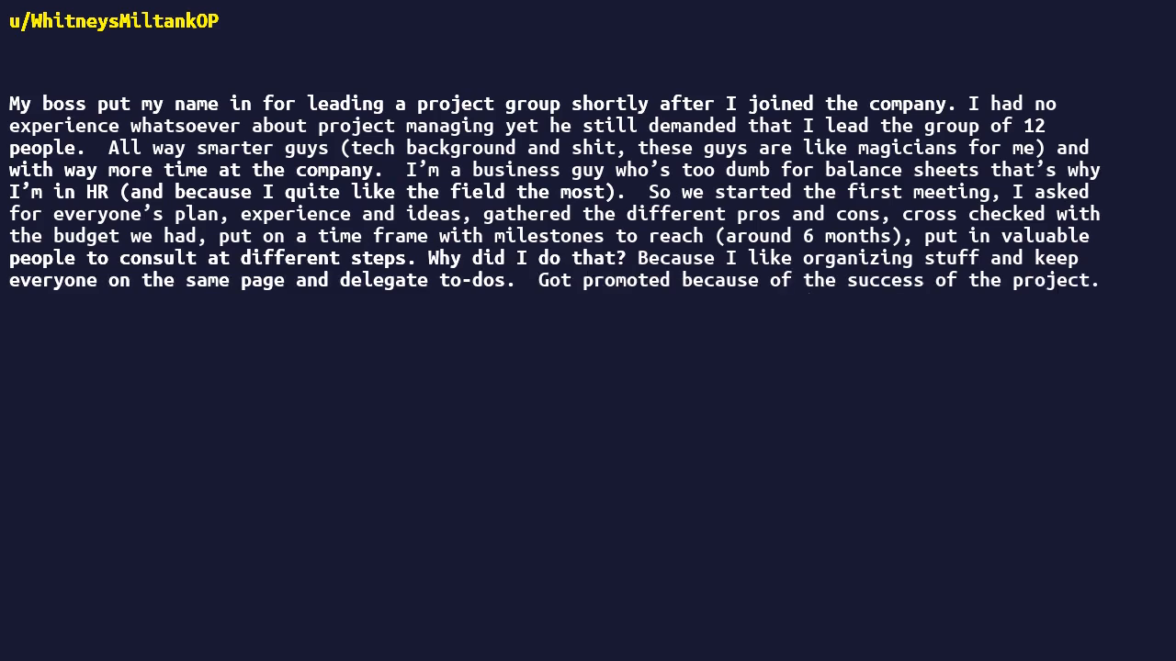
{"action": "type", "text": "I asked my boss why he put me in for it since I never done anything like that."}
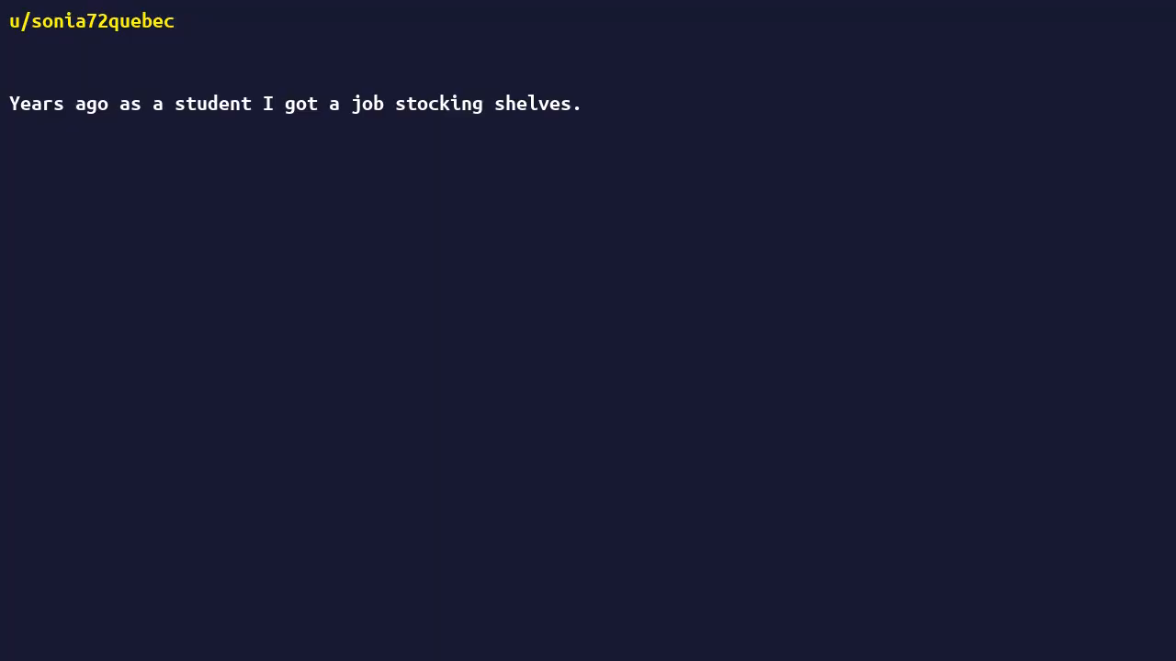
{"action": "type", "text": "Guys were carrying the heavy boxes, put them on the floor and bend each time to pick up the items to put on the shelves."}
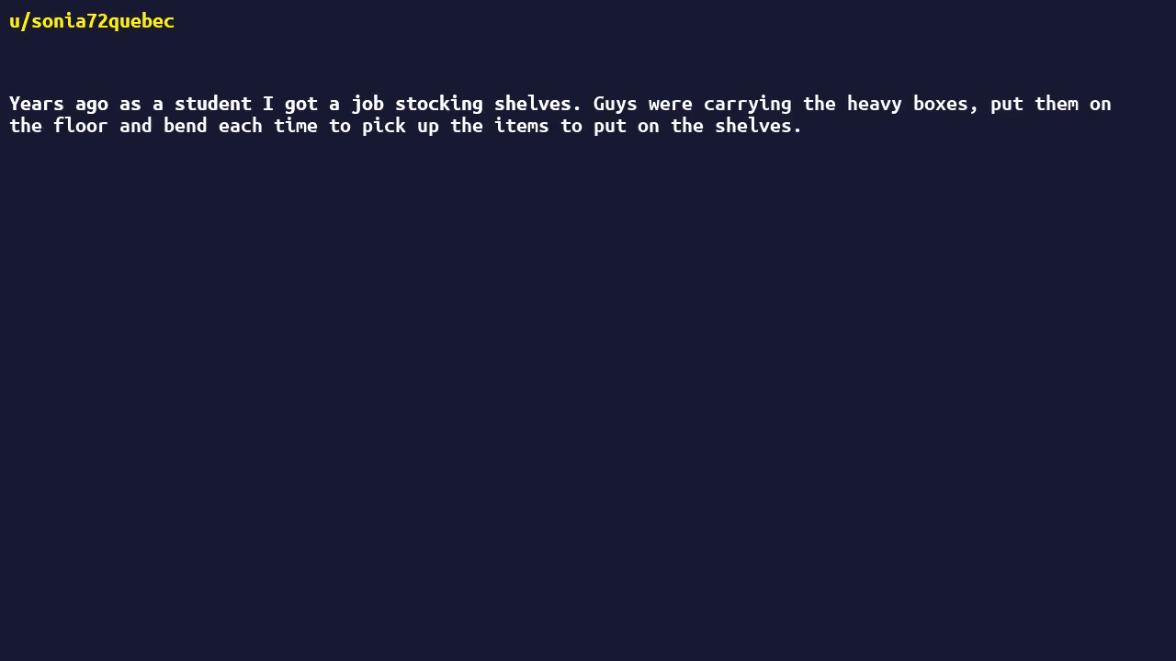
{"action": "type", "text": "I was maybe a light 100 pounds (woman) and carrying the boxes was just killing me physically."}
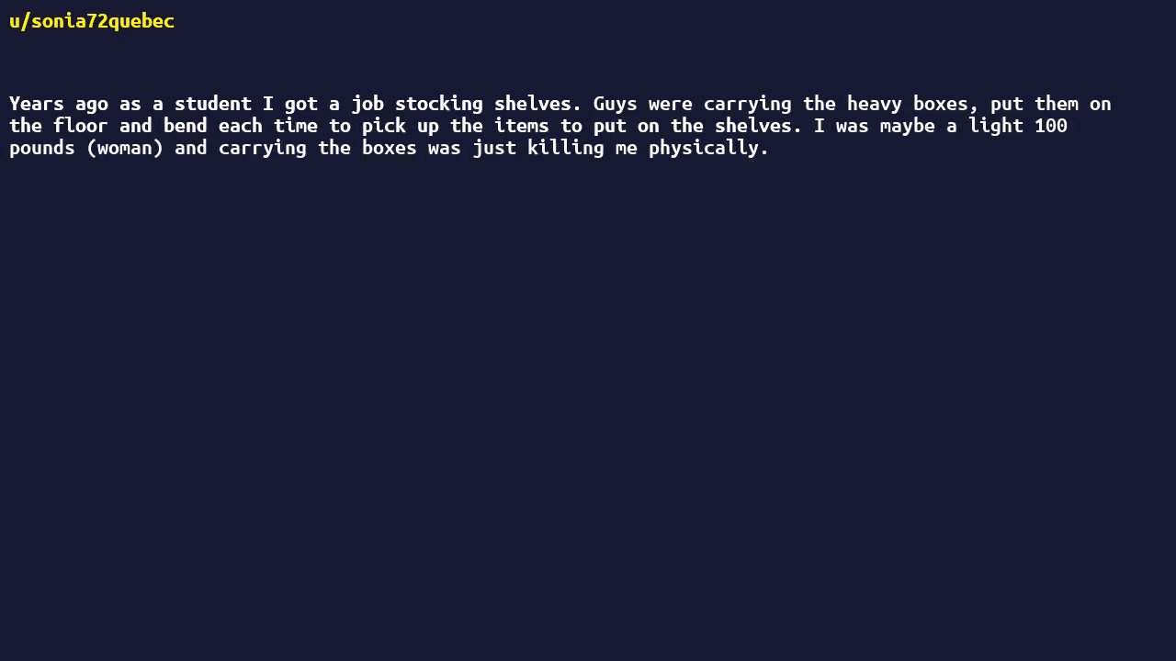
{"action": "type", "text": "So one day I had an idea. I put the box on a old desk chair and rolled it around."}
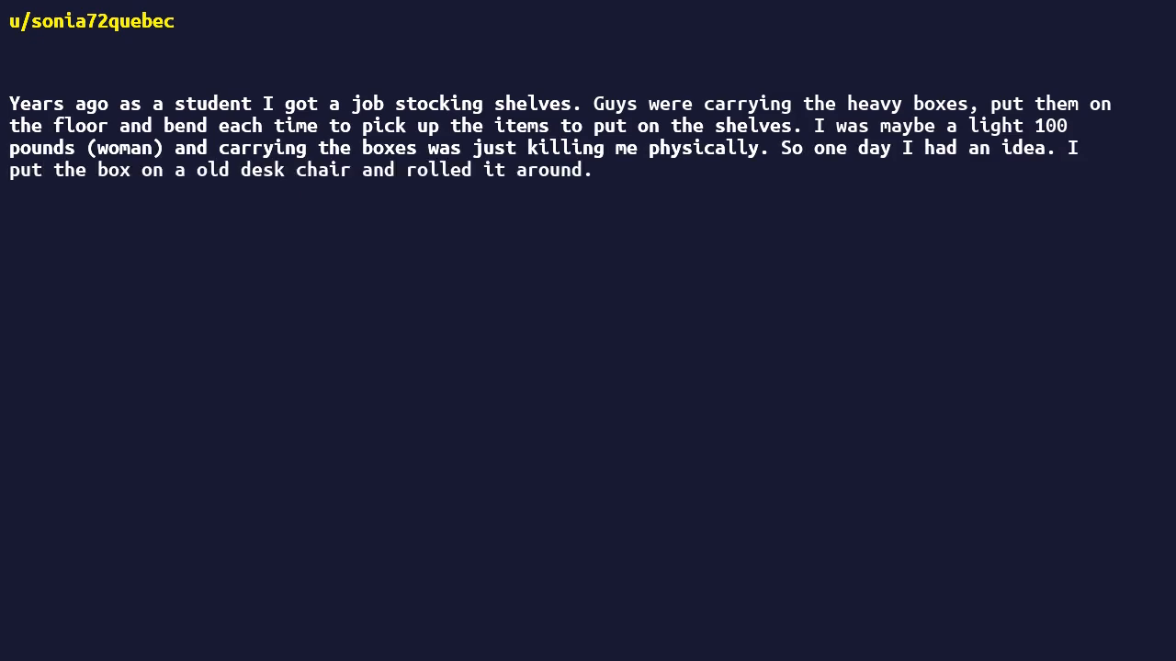
{"action": "type", "text": "No more carrying and no more bending!"}
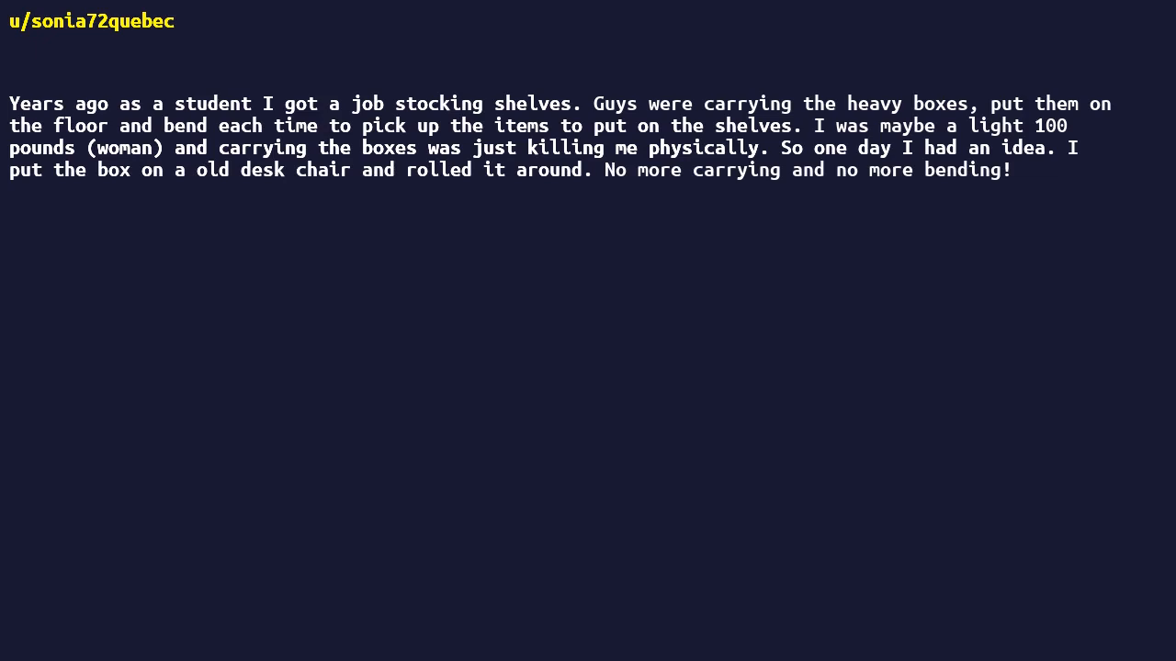
{"action": "type", "text": "Funny thing is that, instead of doing the same thing, most of the guys called me lazy and kept carrying the heavy boxes."}
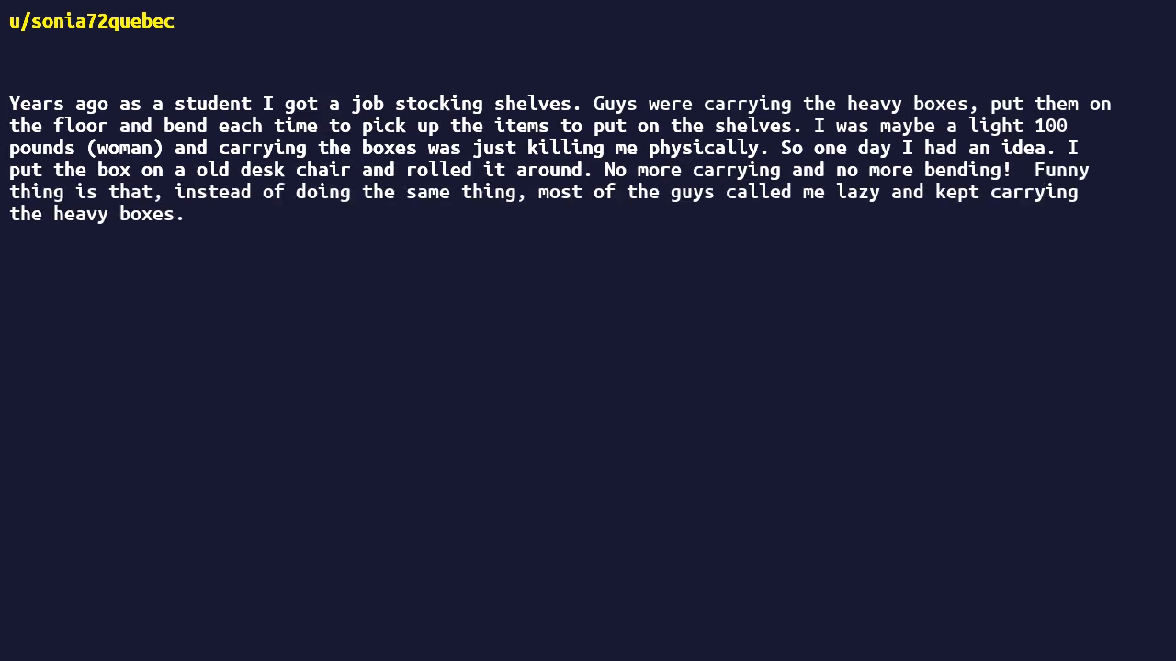
{"action": "type", "text": "Just to prove how strong they were."}
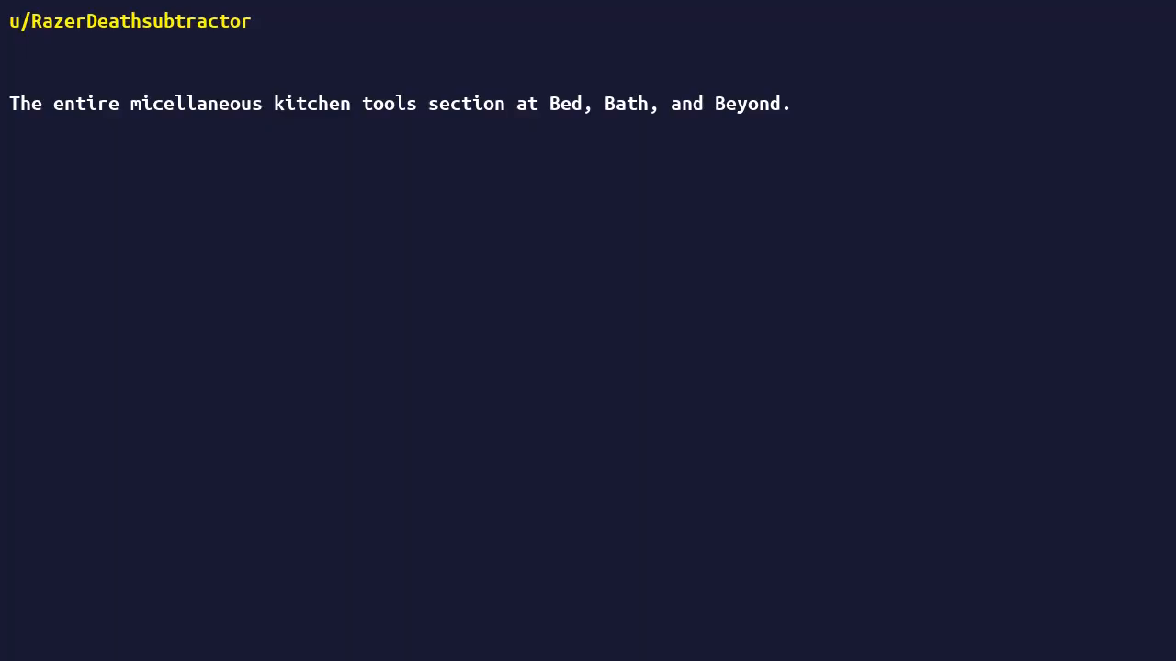
{"action": "type", "text": "I don't need an avocado slicer or a lemon squeezer or an automatic chopper/dicer, but lazy old me definitely puts them to good use."}
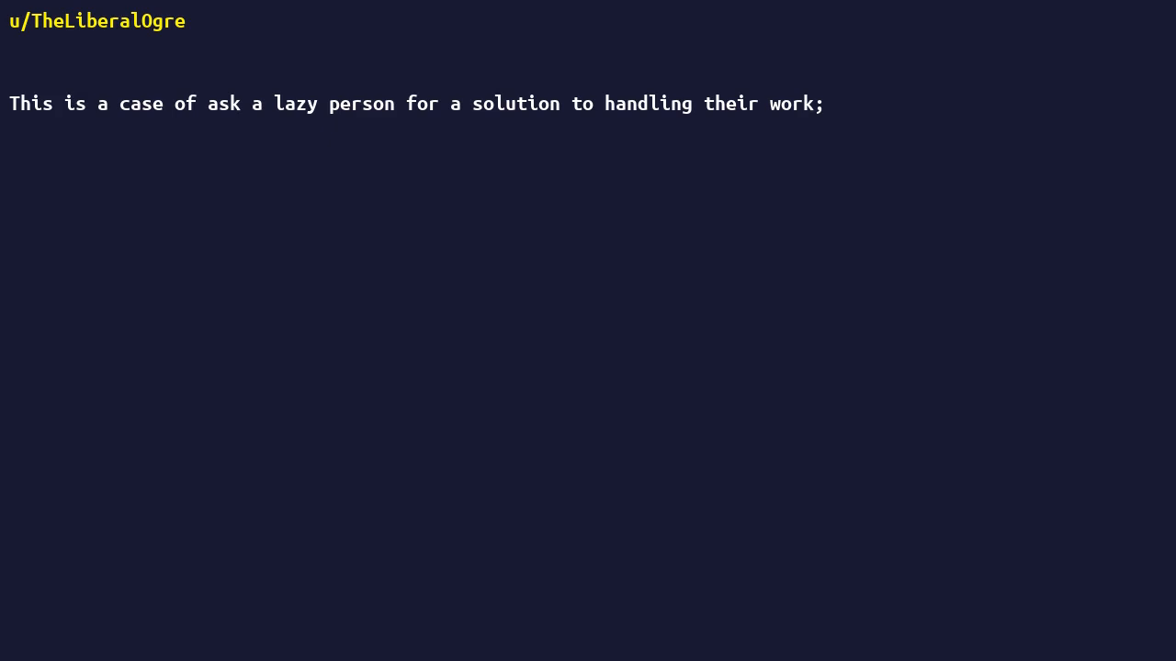
{"action": "type", "text": "I got sent out to California on a fact finding mission about the marijuana growing industry (years ago) to see if there was a market for the sort of A&C work we do (automation & controls)."}
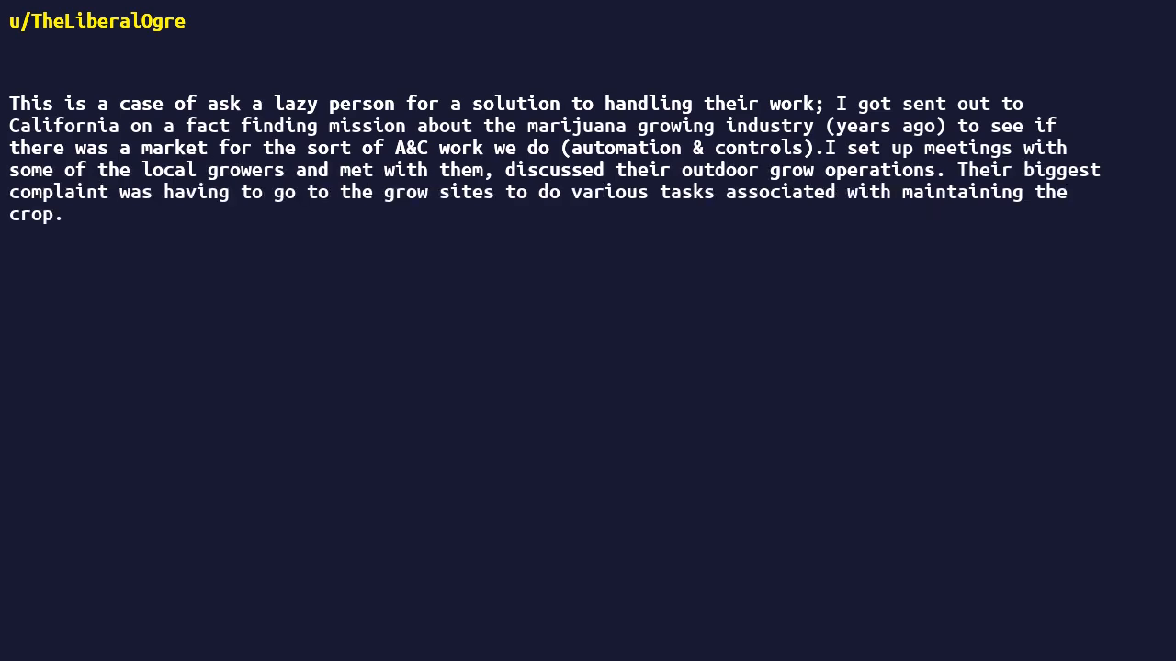
{"action": "type", "text": "I asked them; \"If we could provide a system that could allow you to manage those operations"}
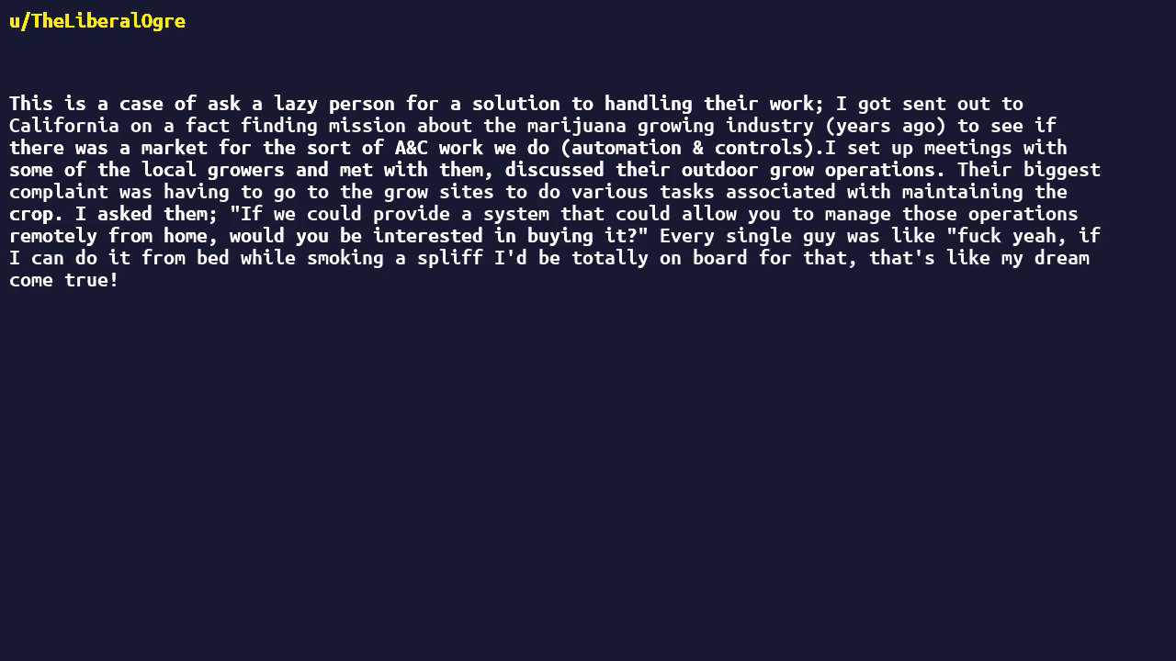
{"action": "type", "text": "So it turns out some of the automation that was developed for that industry was marketed to the inherent laziness of stoners who have an entrepreneurial spirit."}
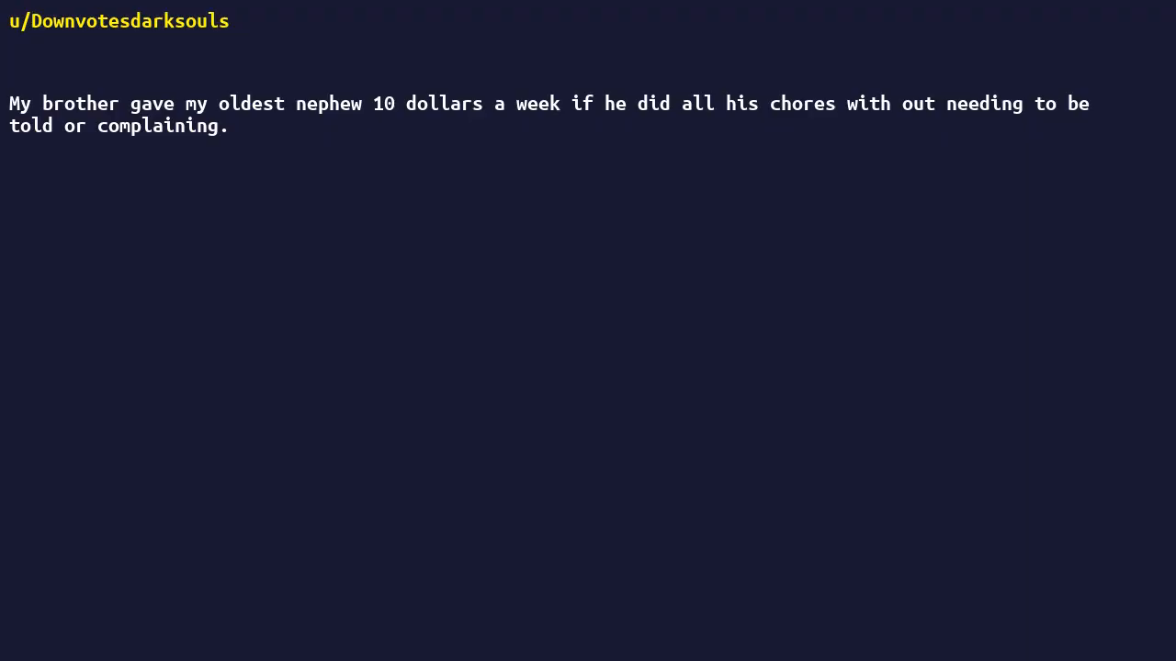
{"action": "type", "text": "One day he gets home early from work and sees."}
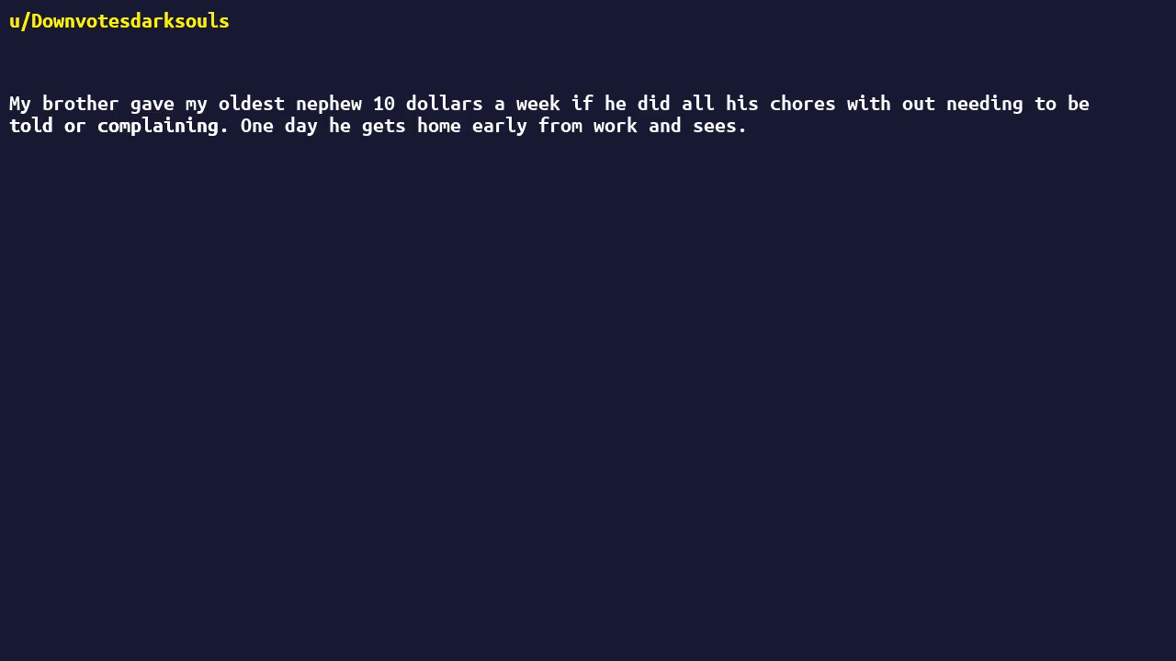
{"action": "type", "text": "The neighbor kid tossing a bag in the trash."}
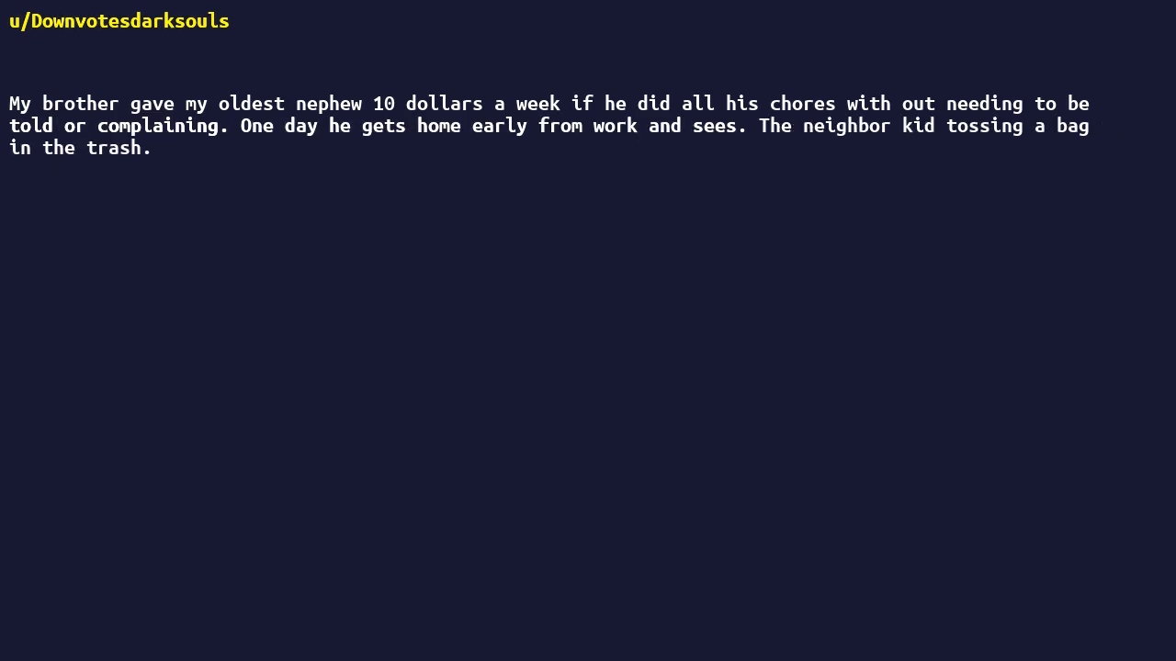
{"action": "type", "text": "He asks him what he is doing and the kid says he gets 5 bucks a week to take care of a few chores."}
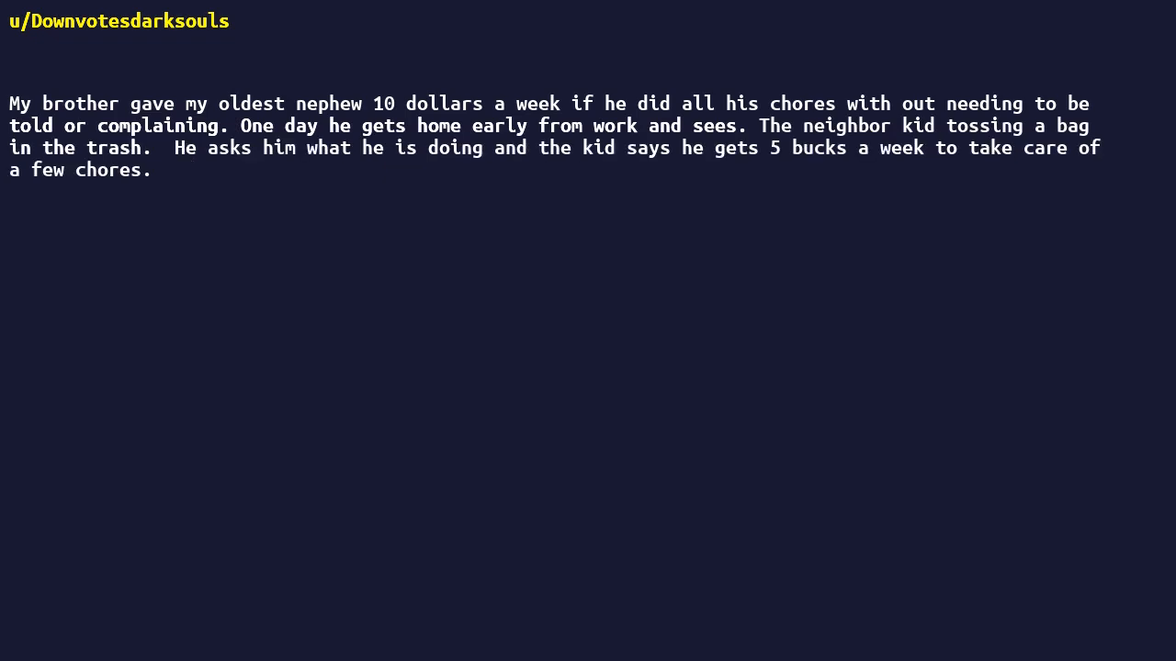
{"action": "type", "text": "My nephew outsourced his chores."}
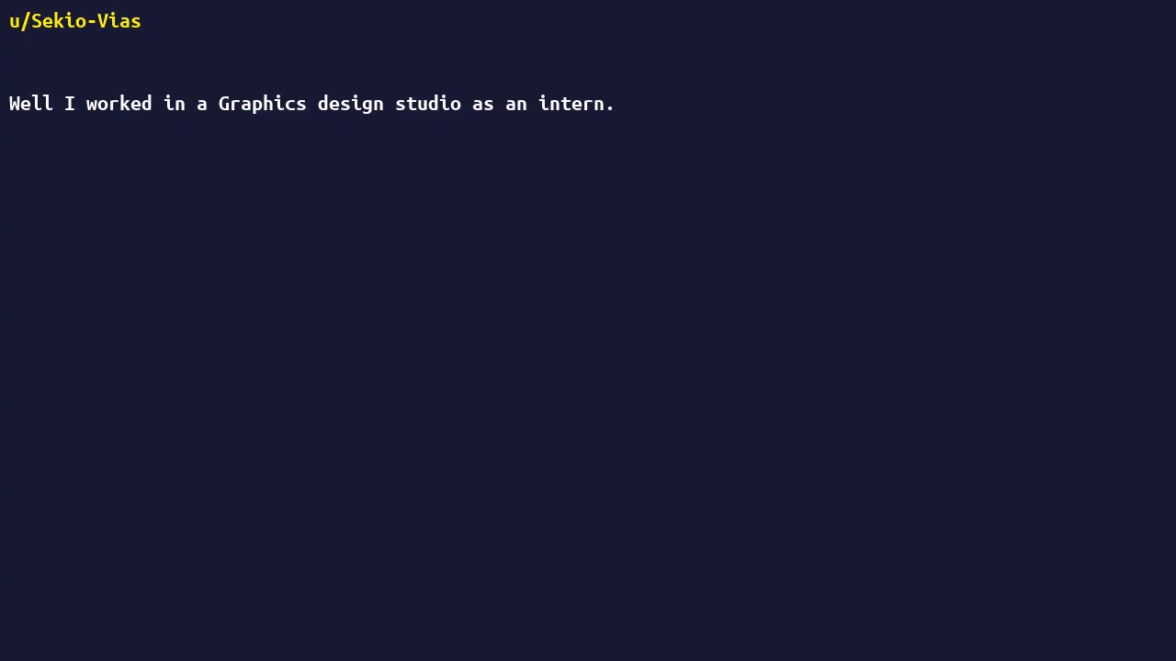
{"action": "type", "text": "They mostly had me practice and do some basic stuff their head designers was to busy to do."}
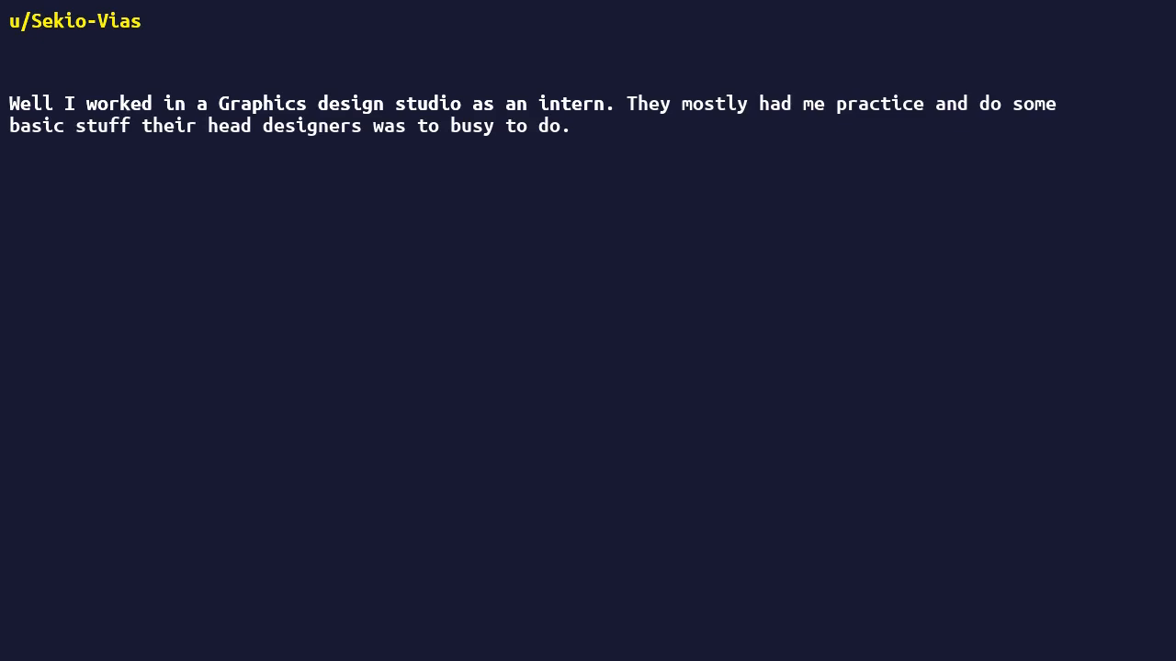
{"action": "type", "text": "One was a real estate add."}
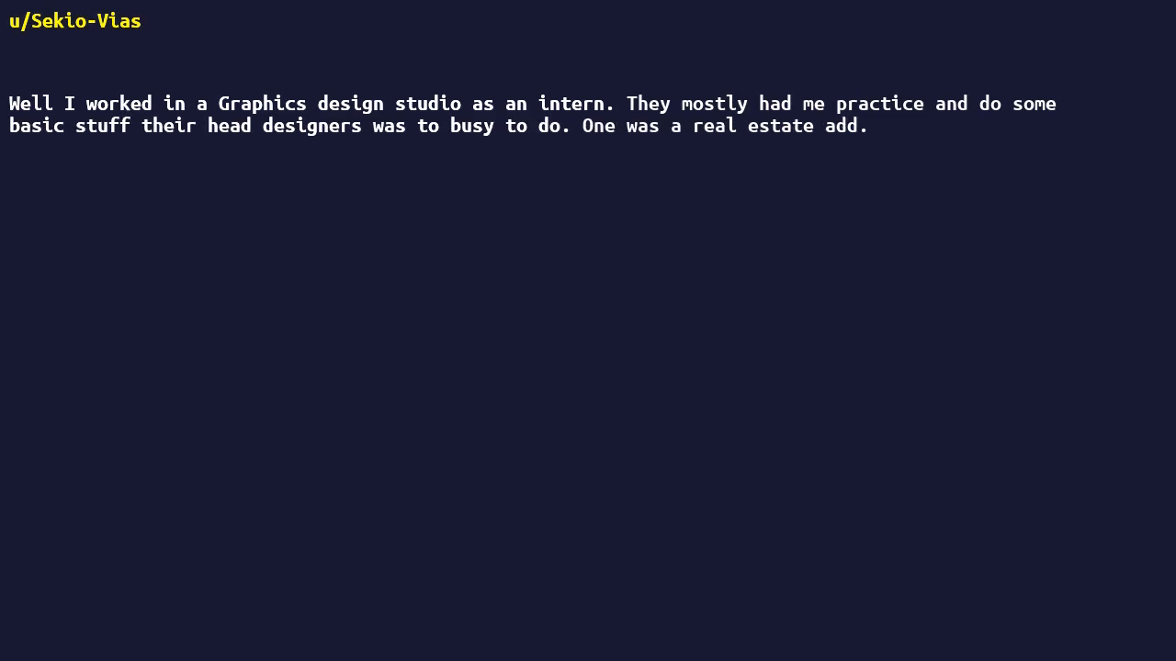
{"action": "type", "text": "It had a few basic templates, but it was all kinds of scatterbrained."}
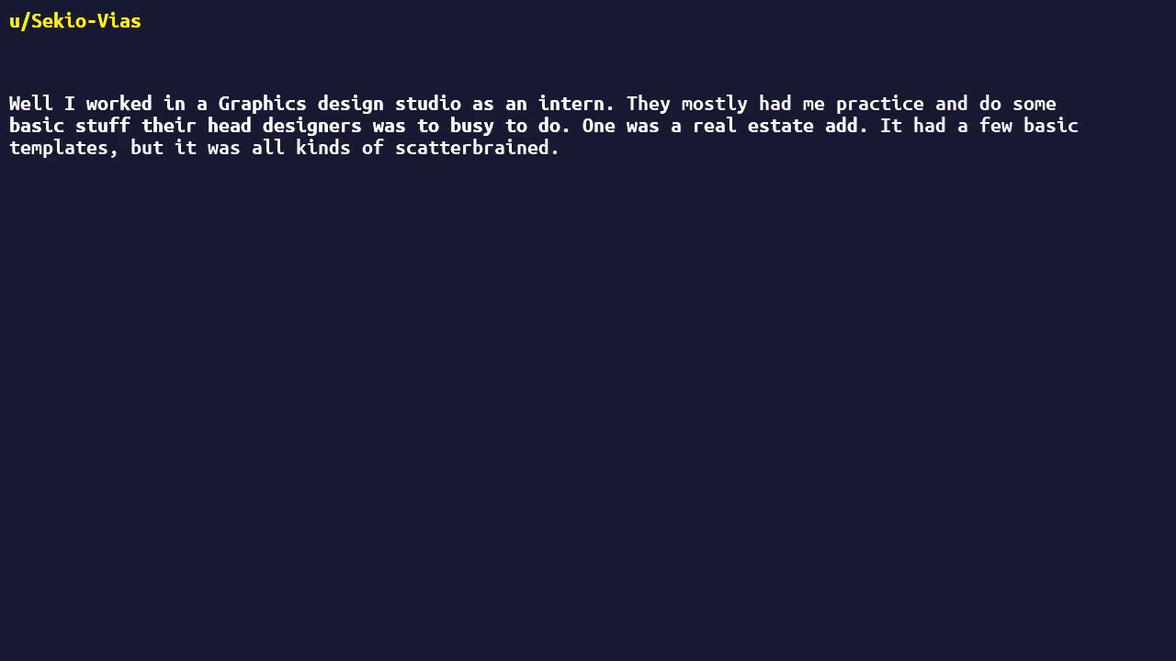
{"action": "type", "text": "I would spend 5-10 minutes trying to find the right layer for all the pictures, and had to mess with way too much."}
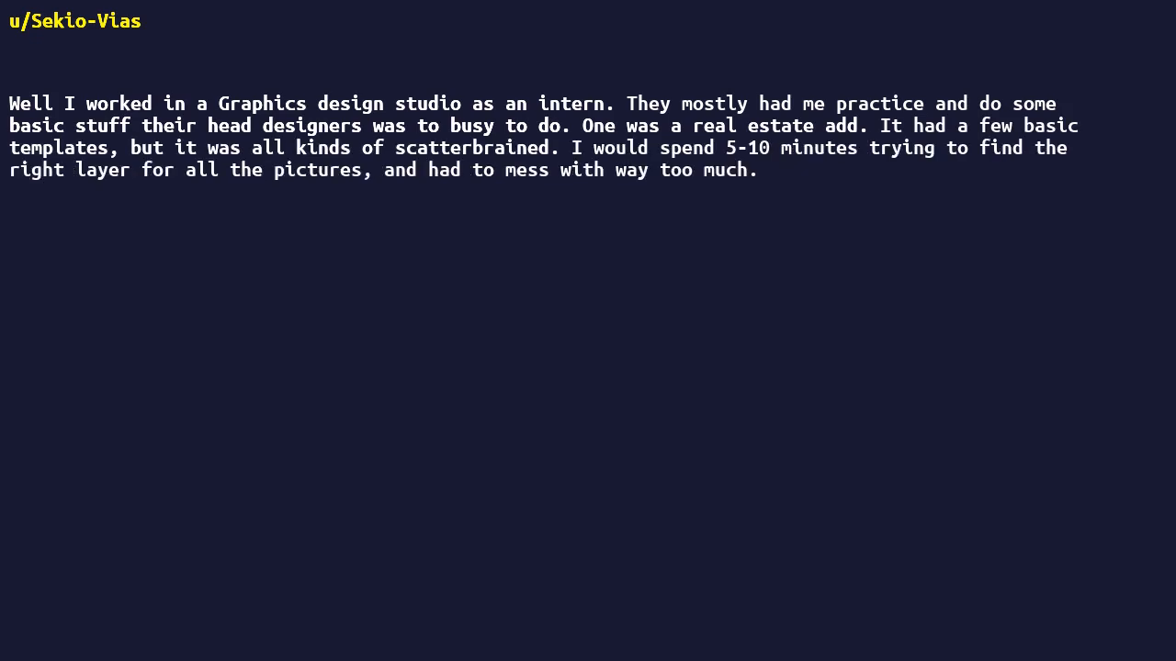
{"action": "type", "text": "So I made copies of the files, and made one for each template."}
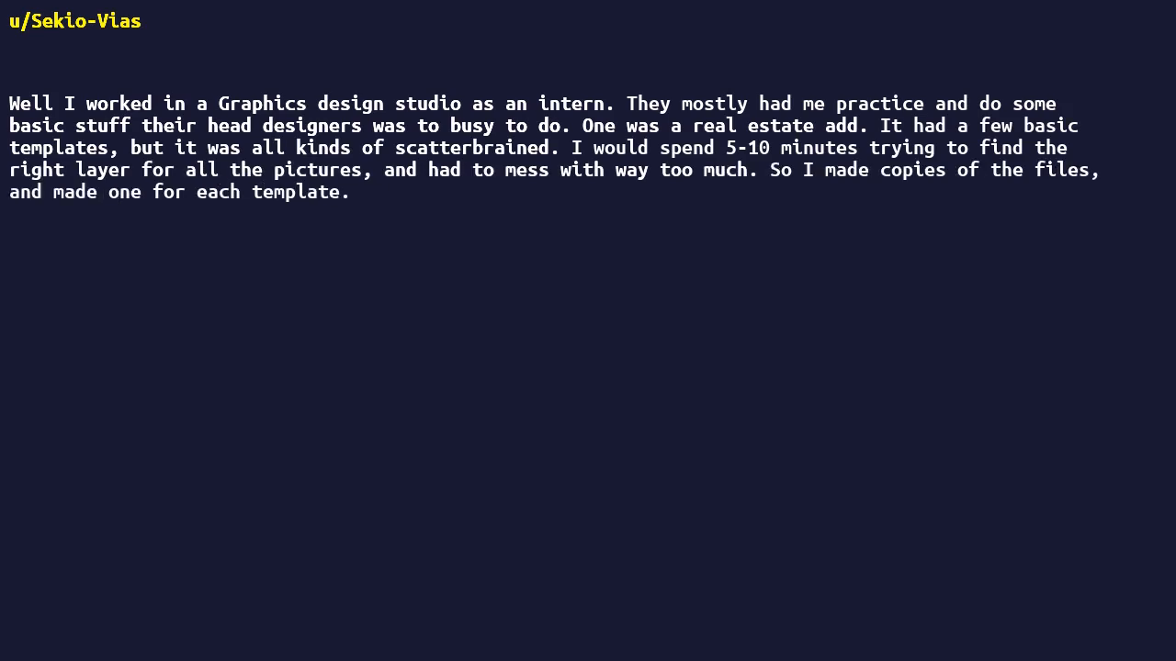
{"action": "type", "text": "I labeled everything, made it so the images on top of each other wouldn't clip into the lower ones like the previous did."}
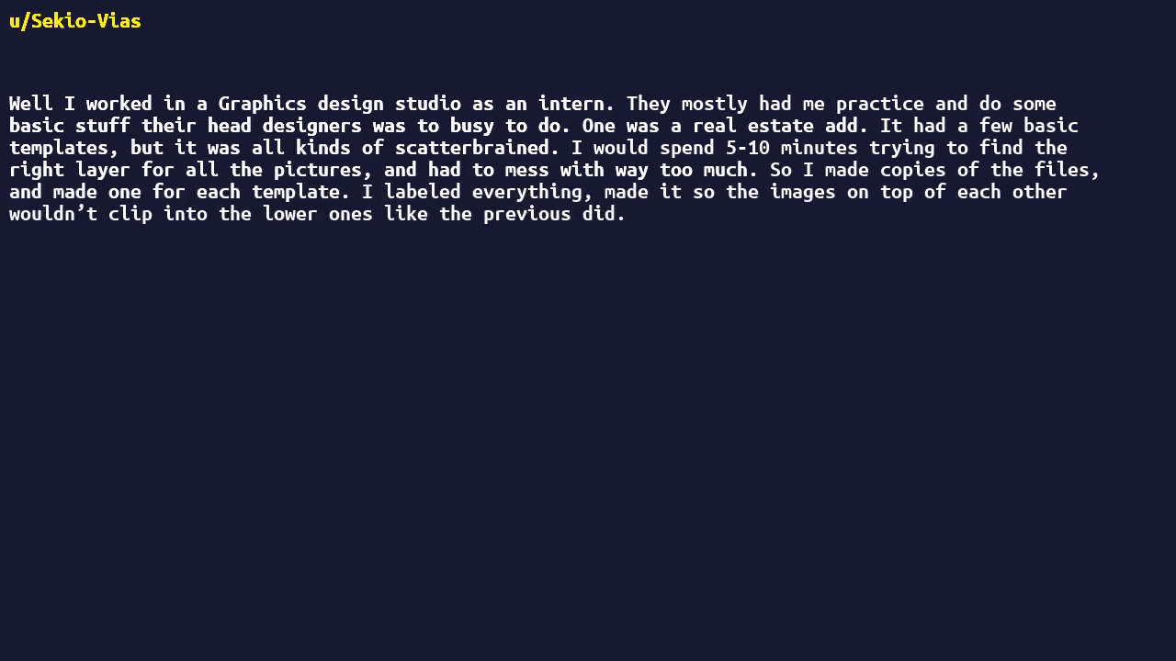
{"action": "type", "text": "so on."}
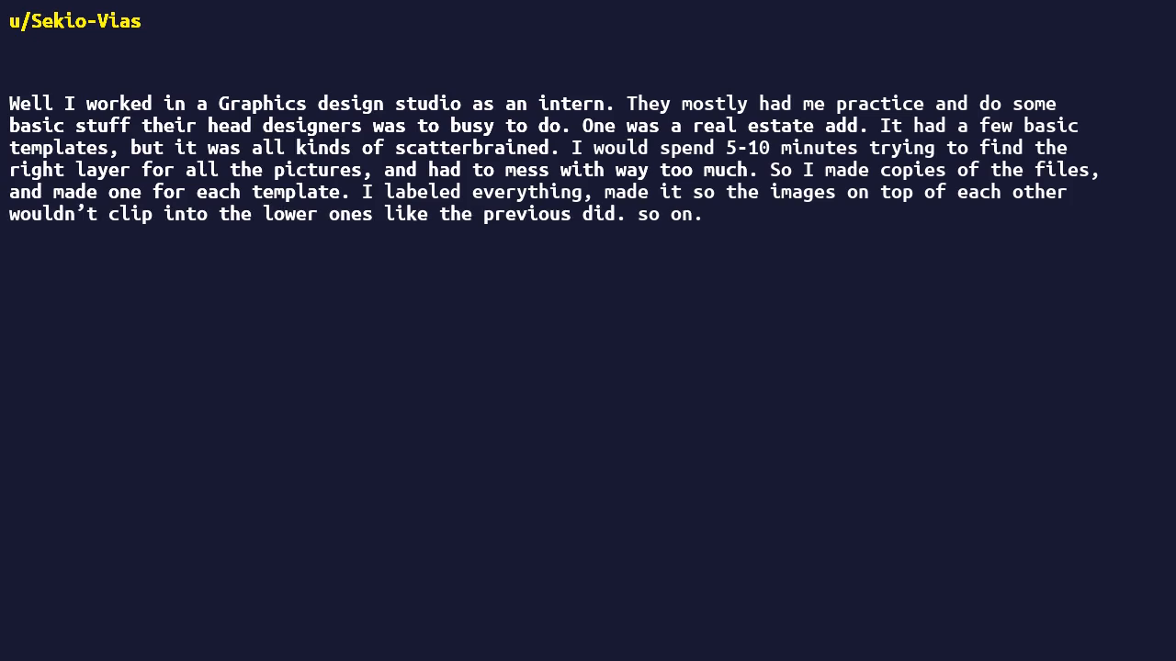
{"action": "type", "text": "you could be in and out of the template in 2-3 minutes."}
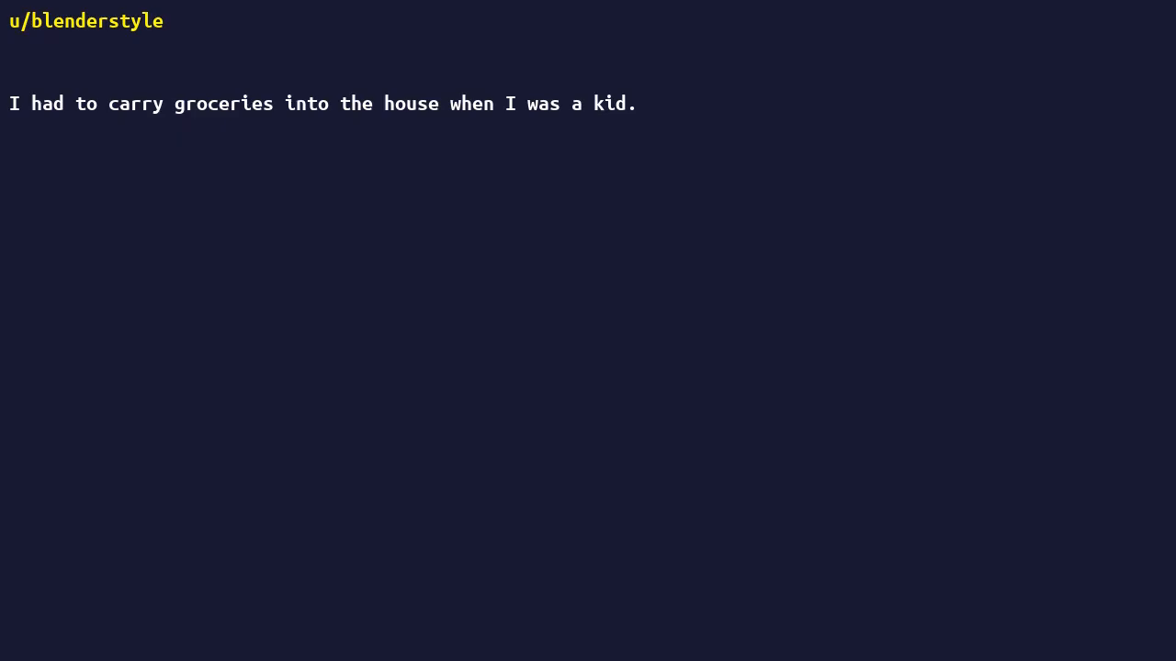
{"action": "type", "text": "I didn't want to make multiple trips, so I tied several bags to the belt loops on my pants to do it in one trip."}
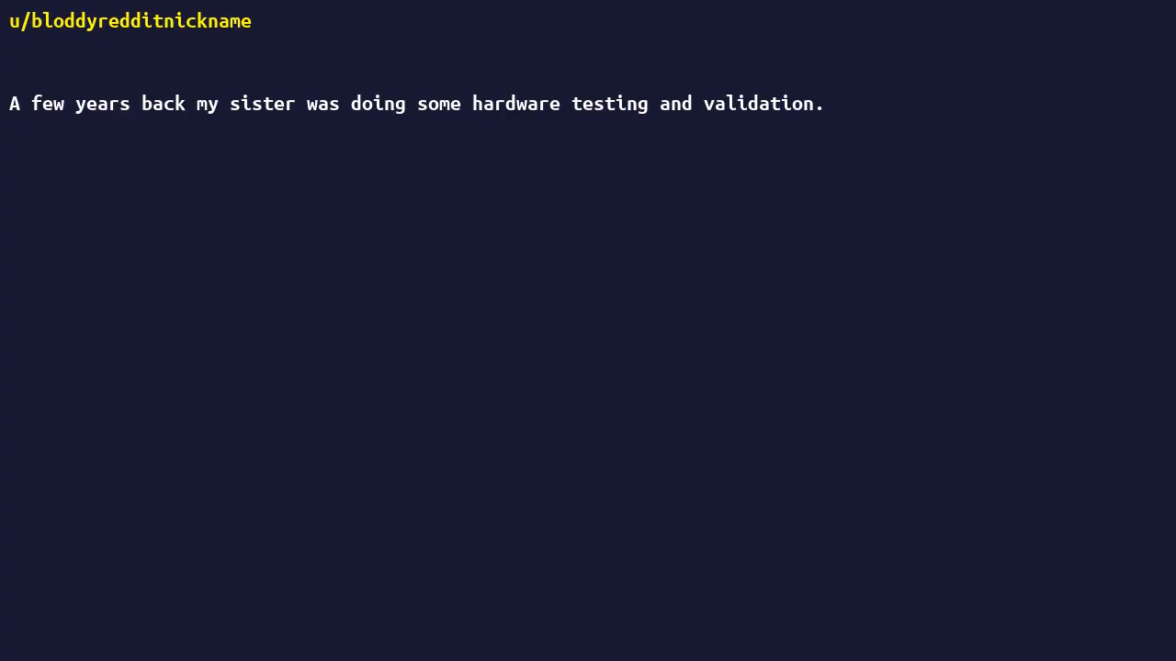
{"action": "type", "text": "She was working with a bunch of excel tables."}
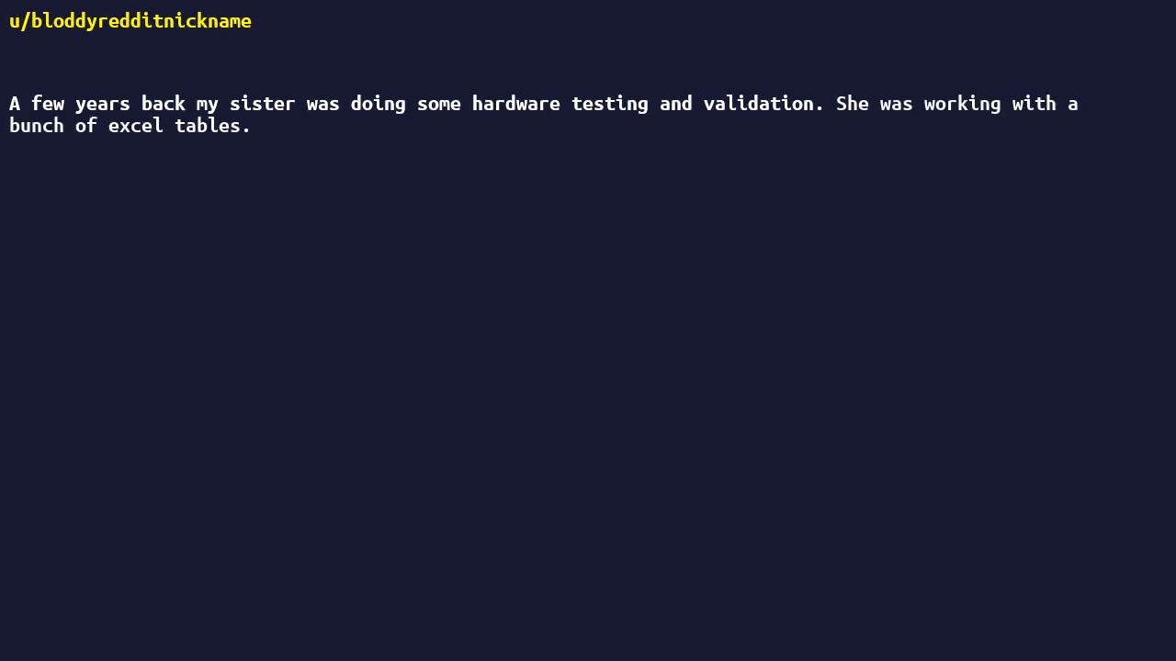
{"action": "type", "text": "When she found out that I was doing some automatic xls creating/editing for my job she had me create a script for her job."}
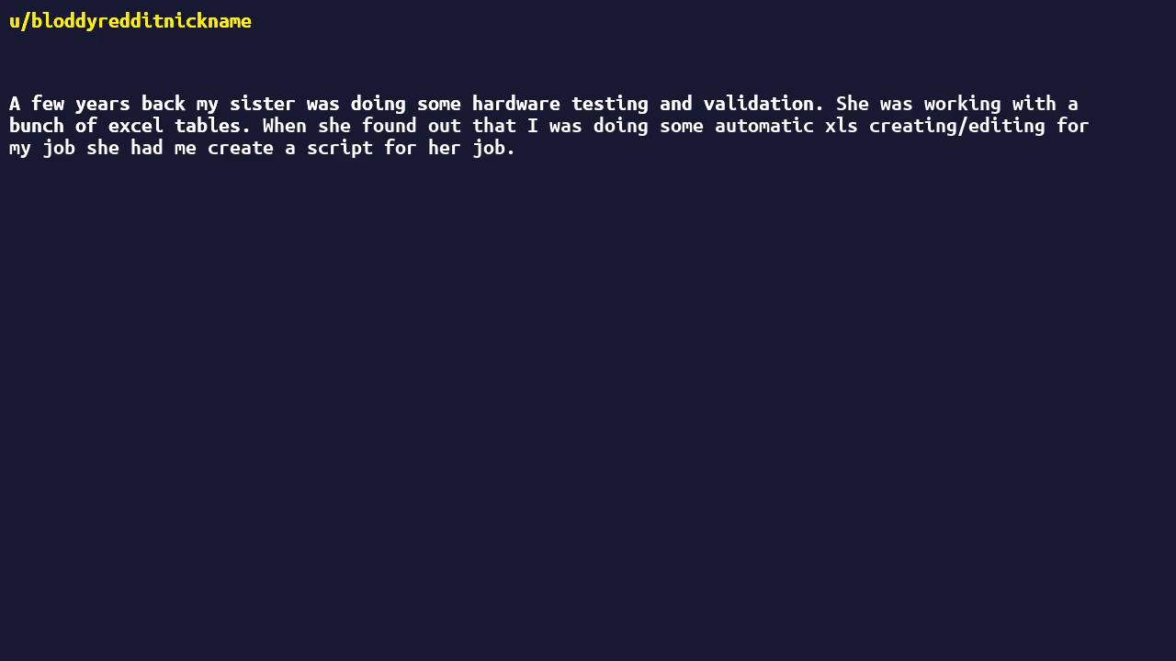
{"action": "type", "text": "2-3 days of eye-killing boring work done in 20 seconds."}
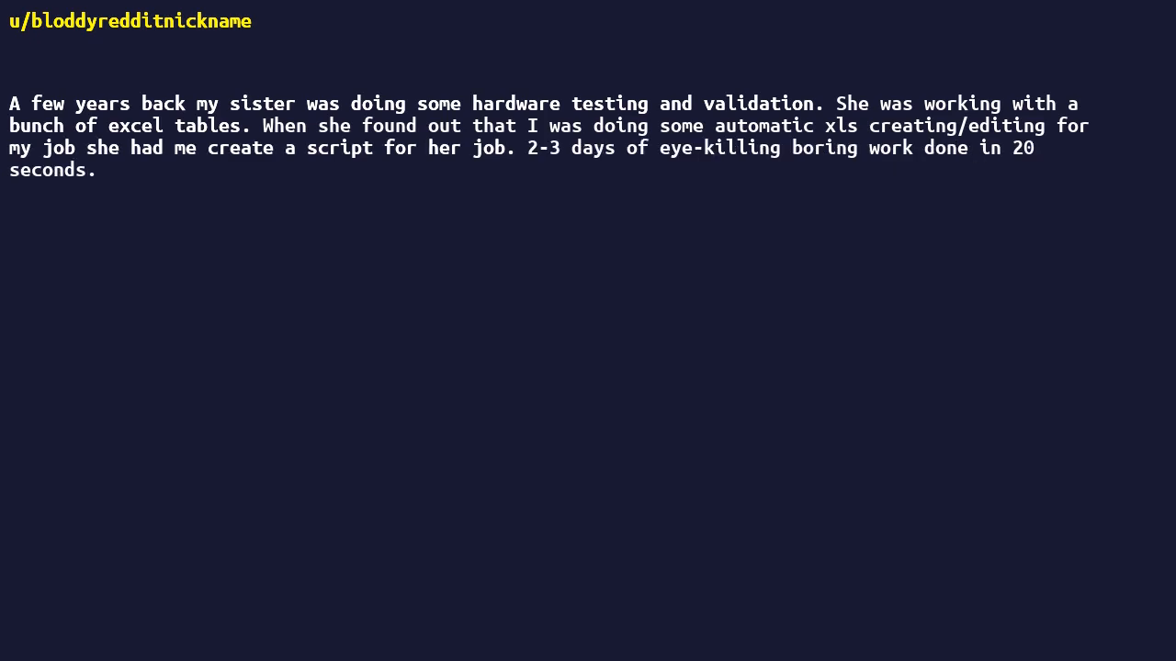
{"action": "type", "text": "She kept it a secret for a while."}
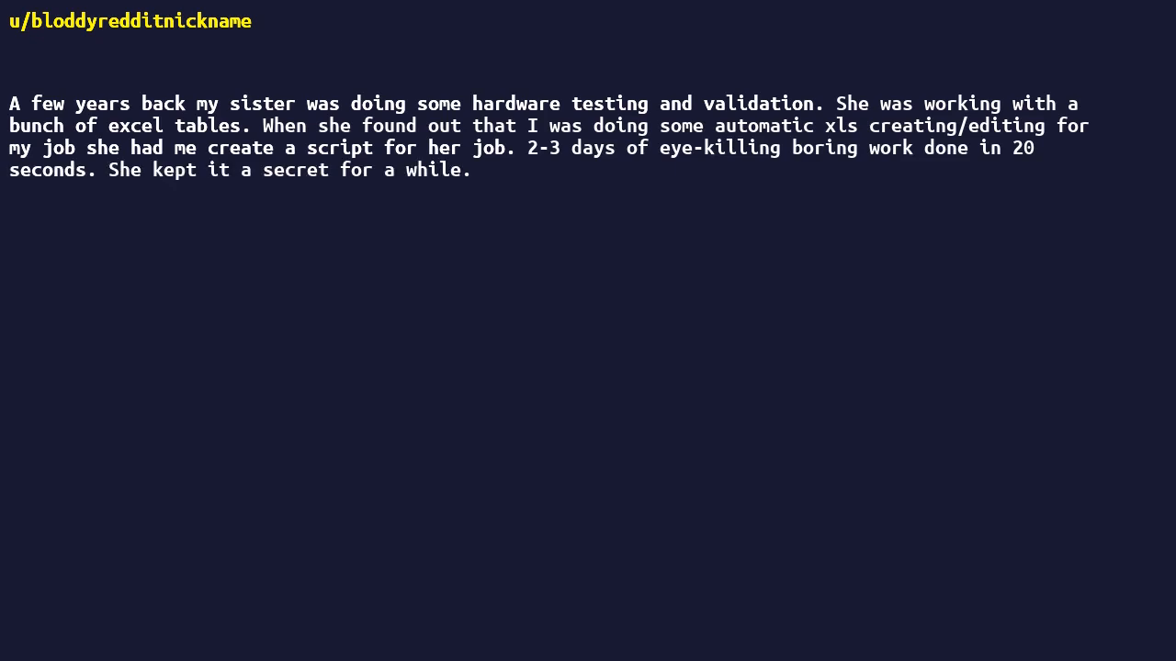
{"action": "type", "text": "The worst task became the best task."}
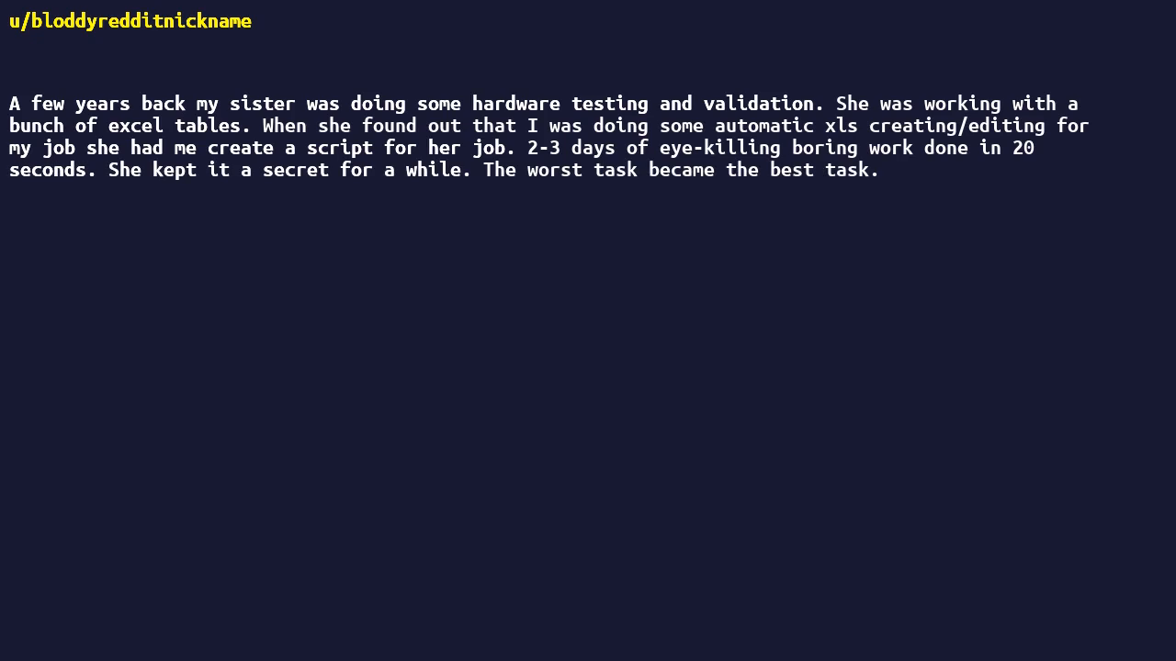
{"action": "type", "text": "She eventually shared it with the company as there were many others that did a similar job."}
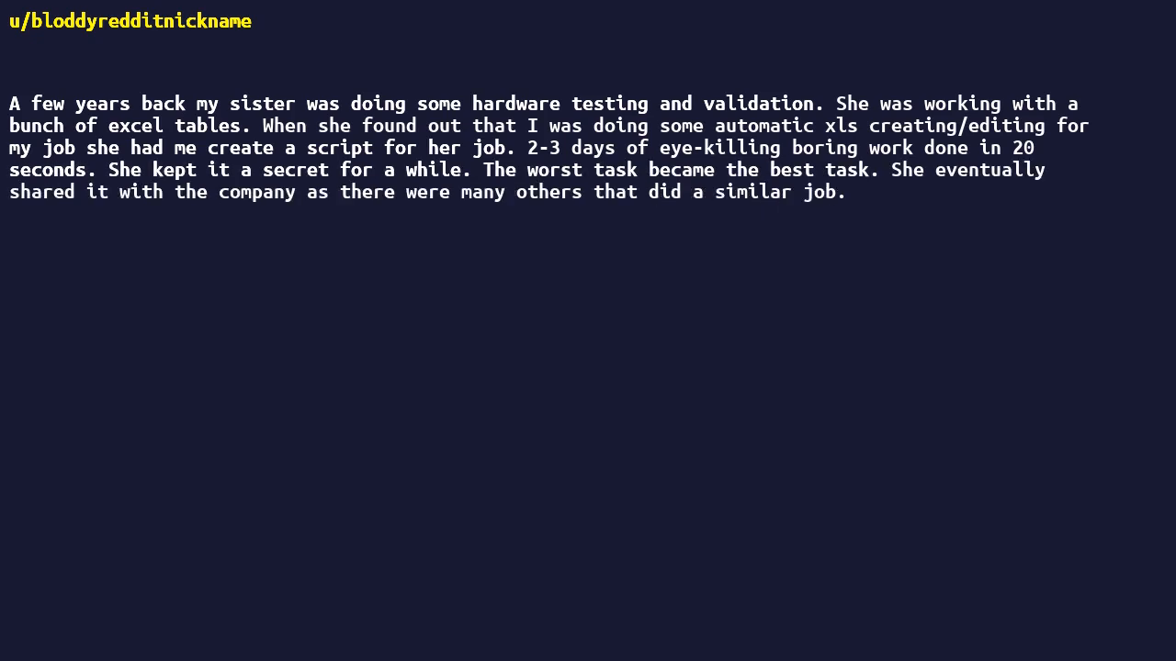
{"action": "type", "text": "And then she got promoted."}
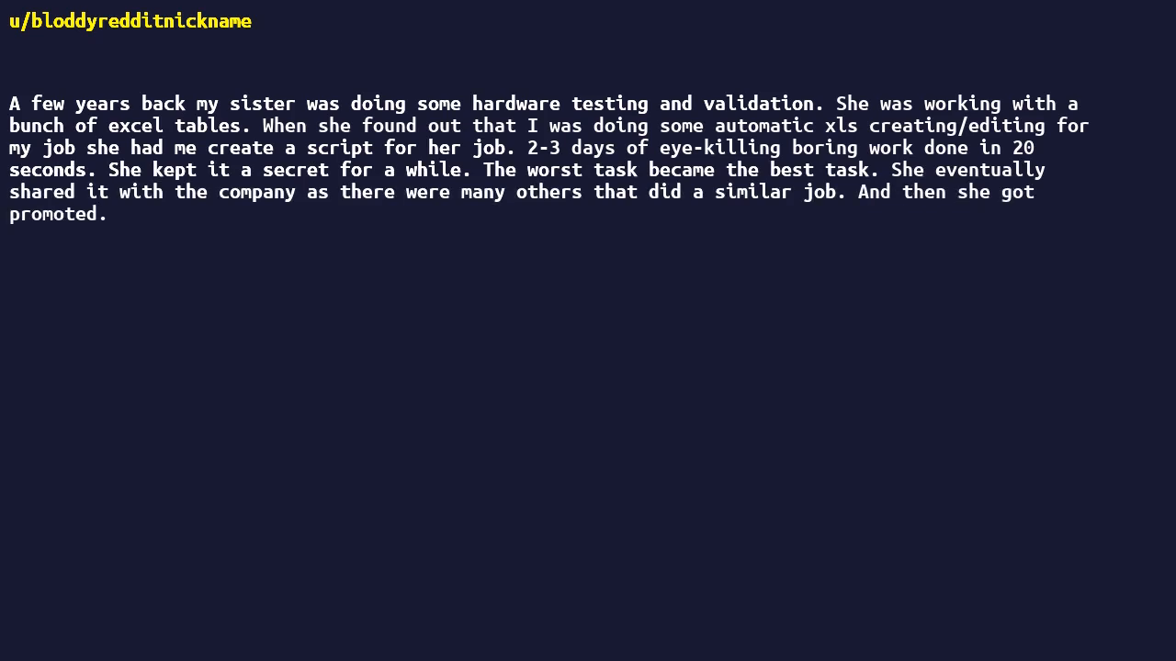